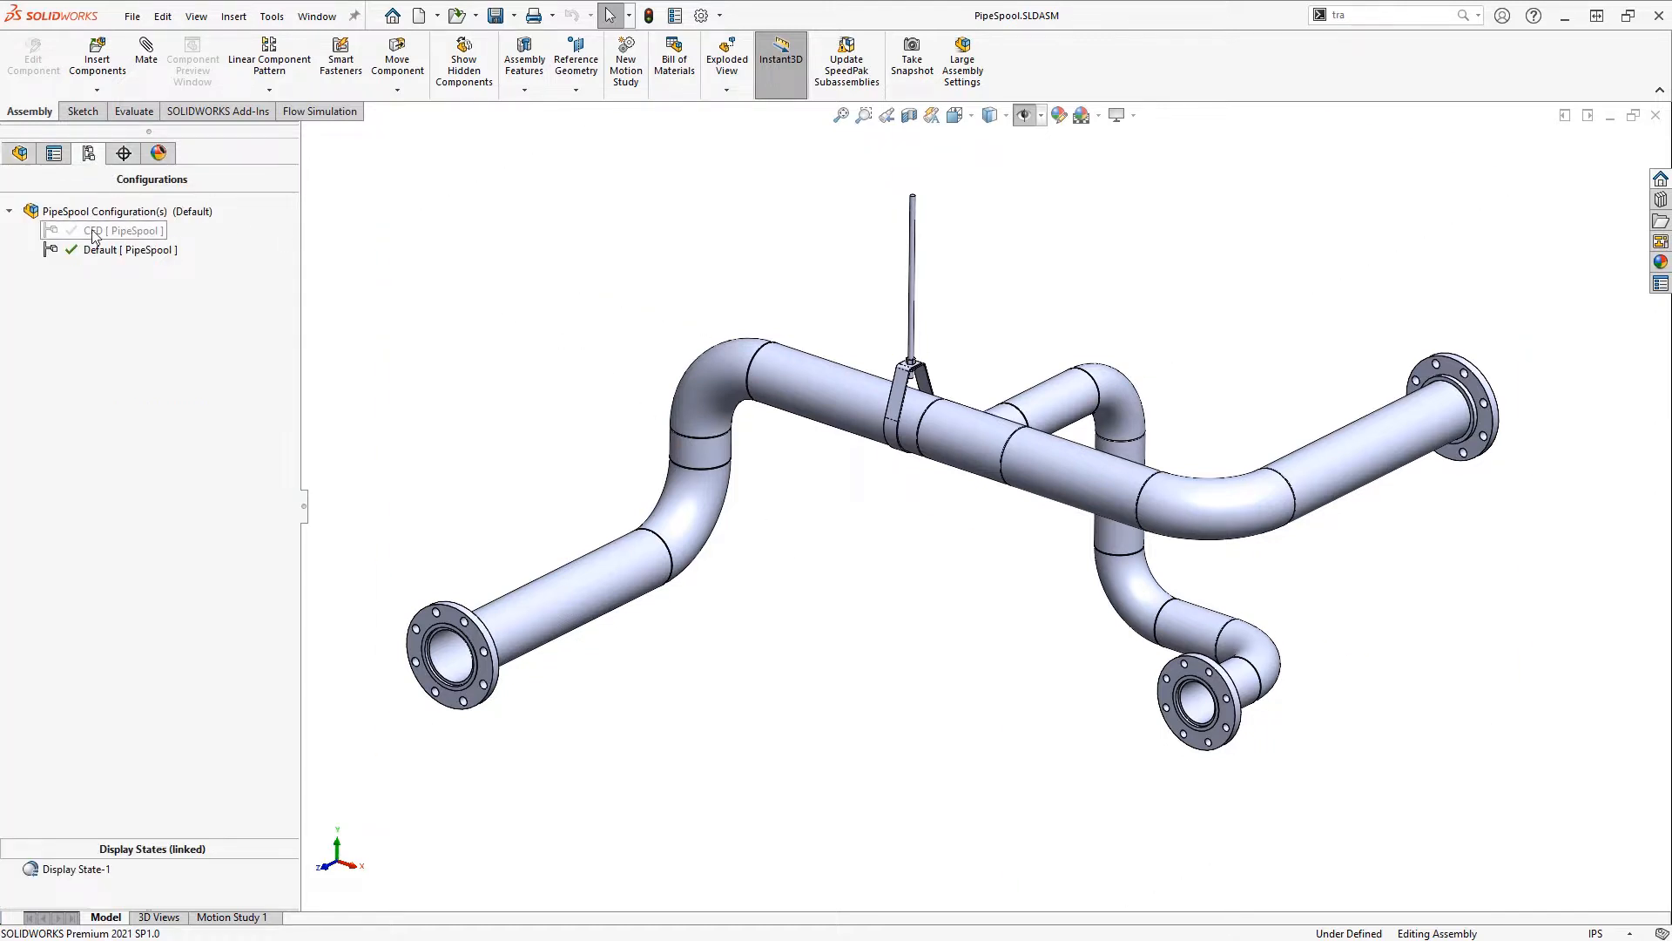
Activate the CFD configuration of the PipeSpool assembly and return to the FeatureManager tree.
double_click(94, 230)
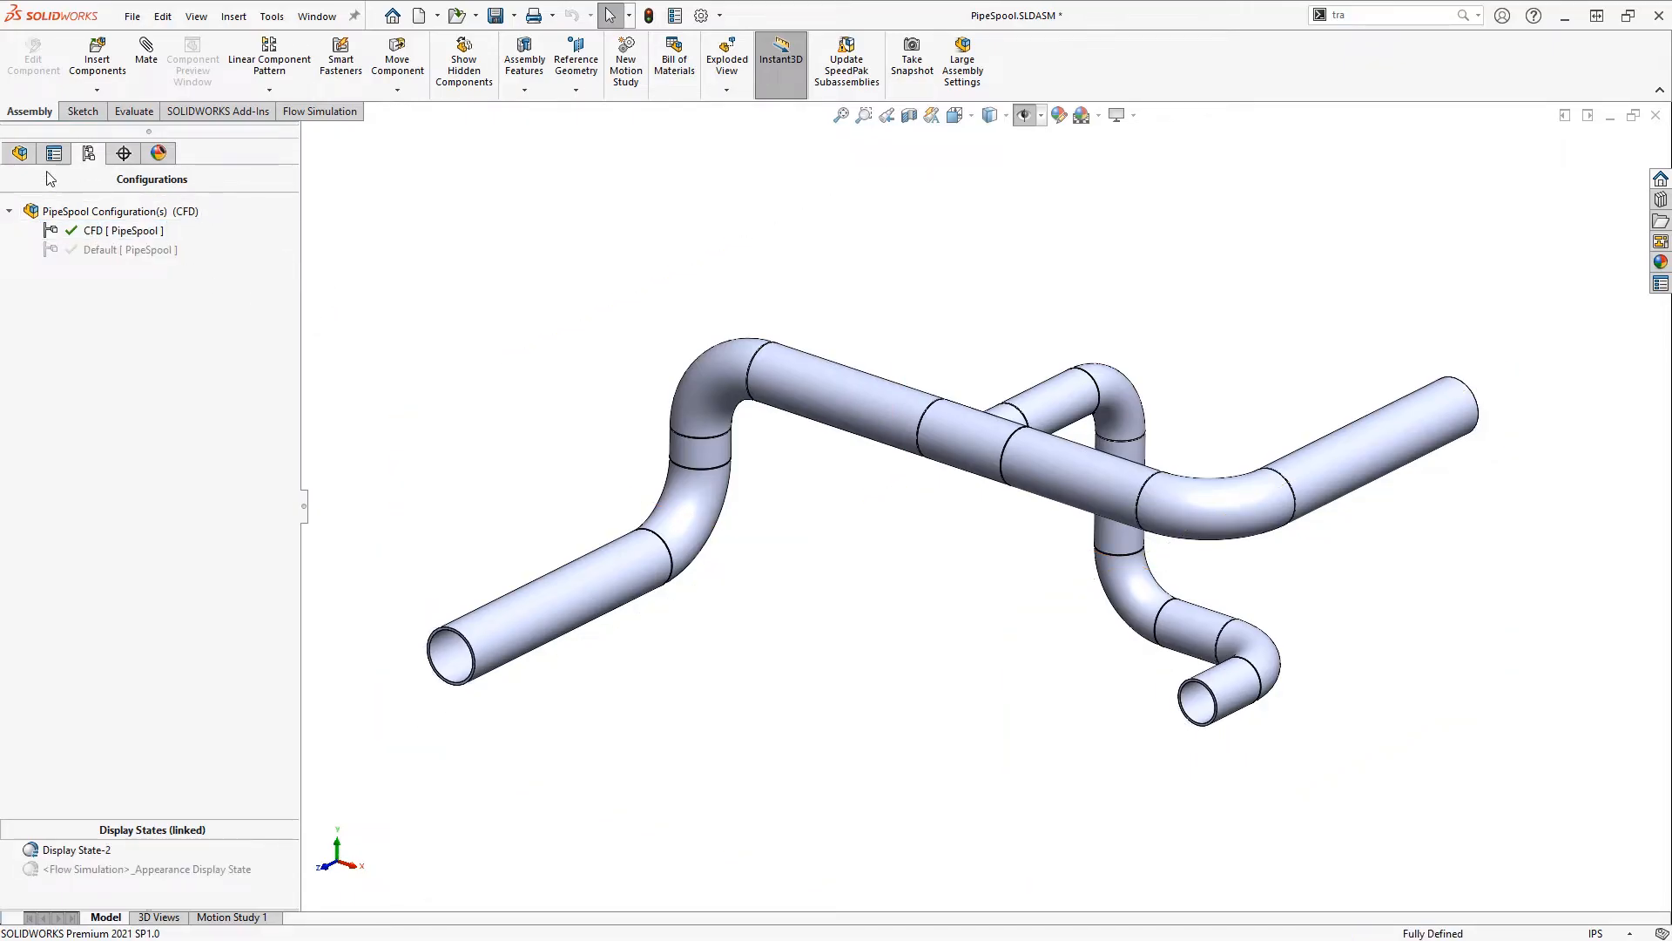
left_click(20, 153)
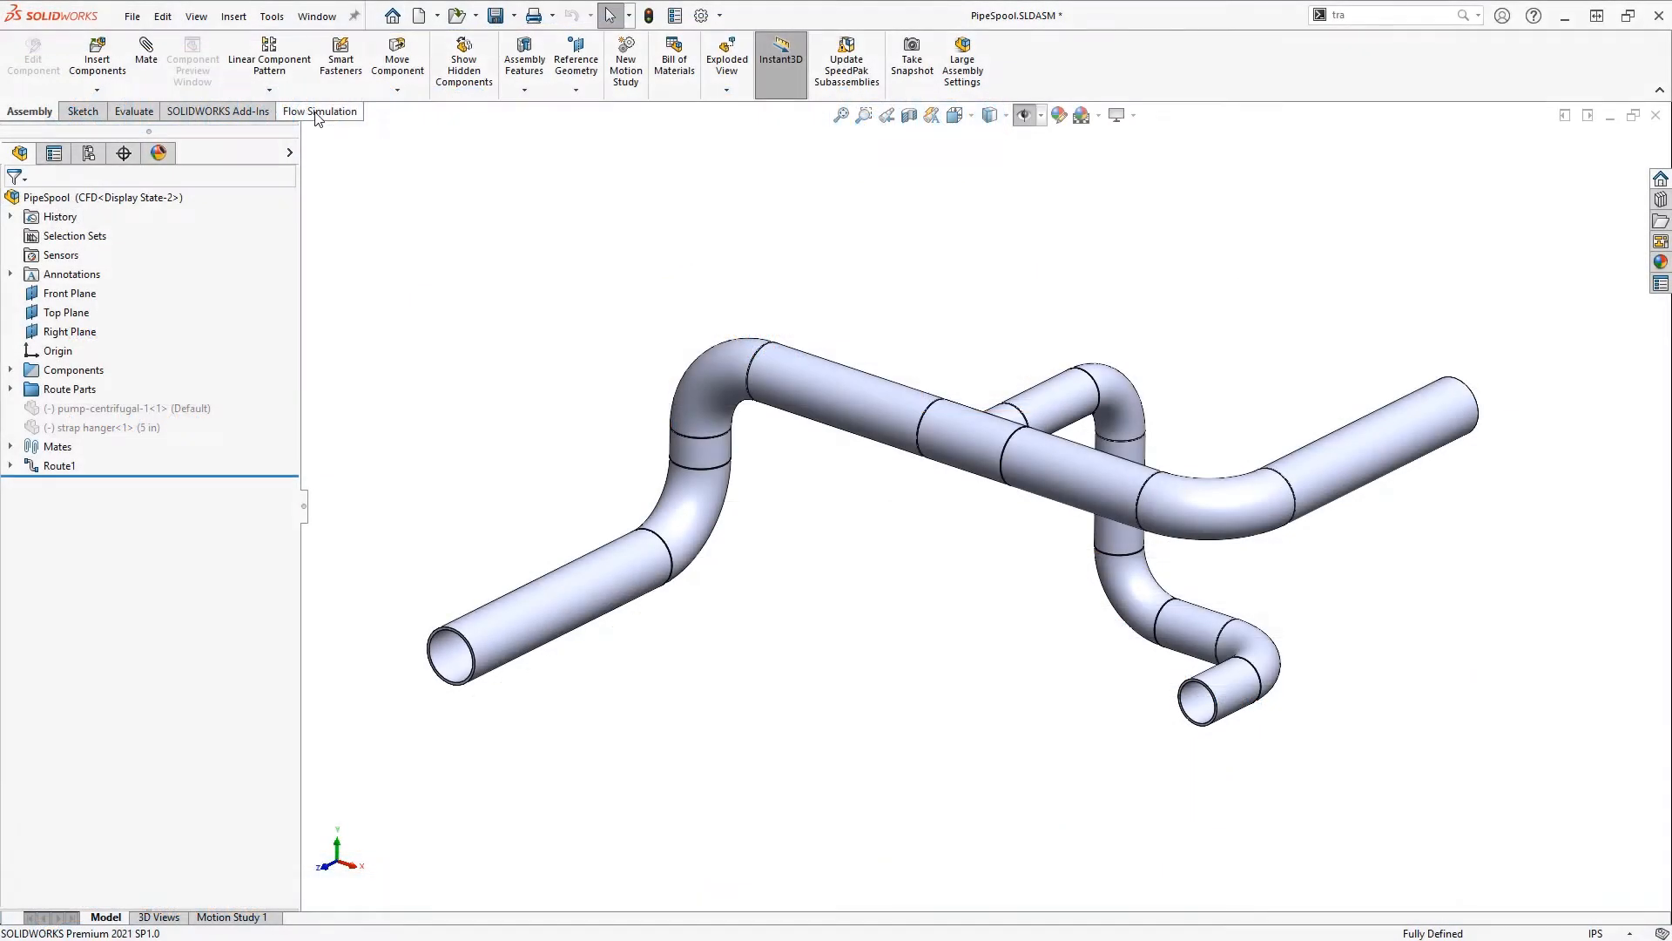
Create lids on the three pipe end faces and fix them in all configurations.
left_click(320, 111)
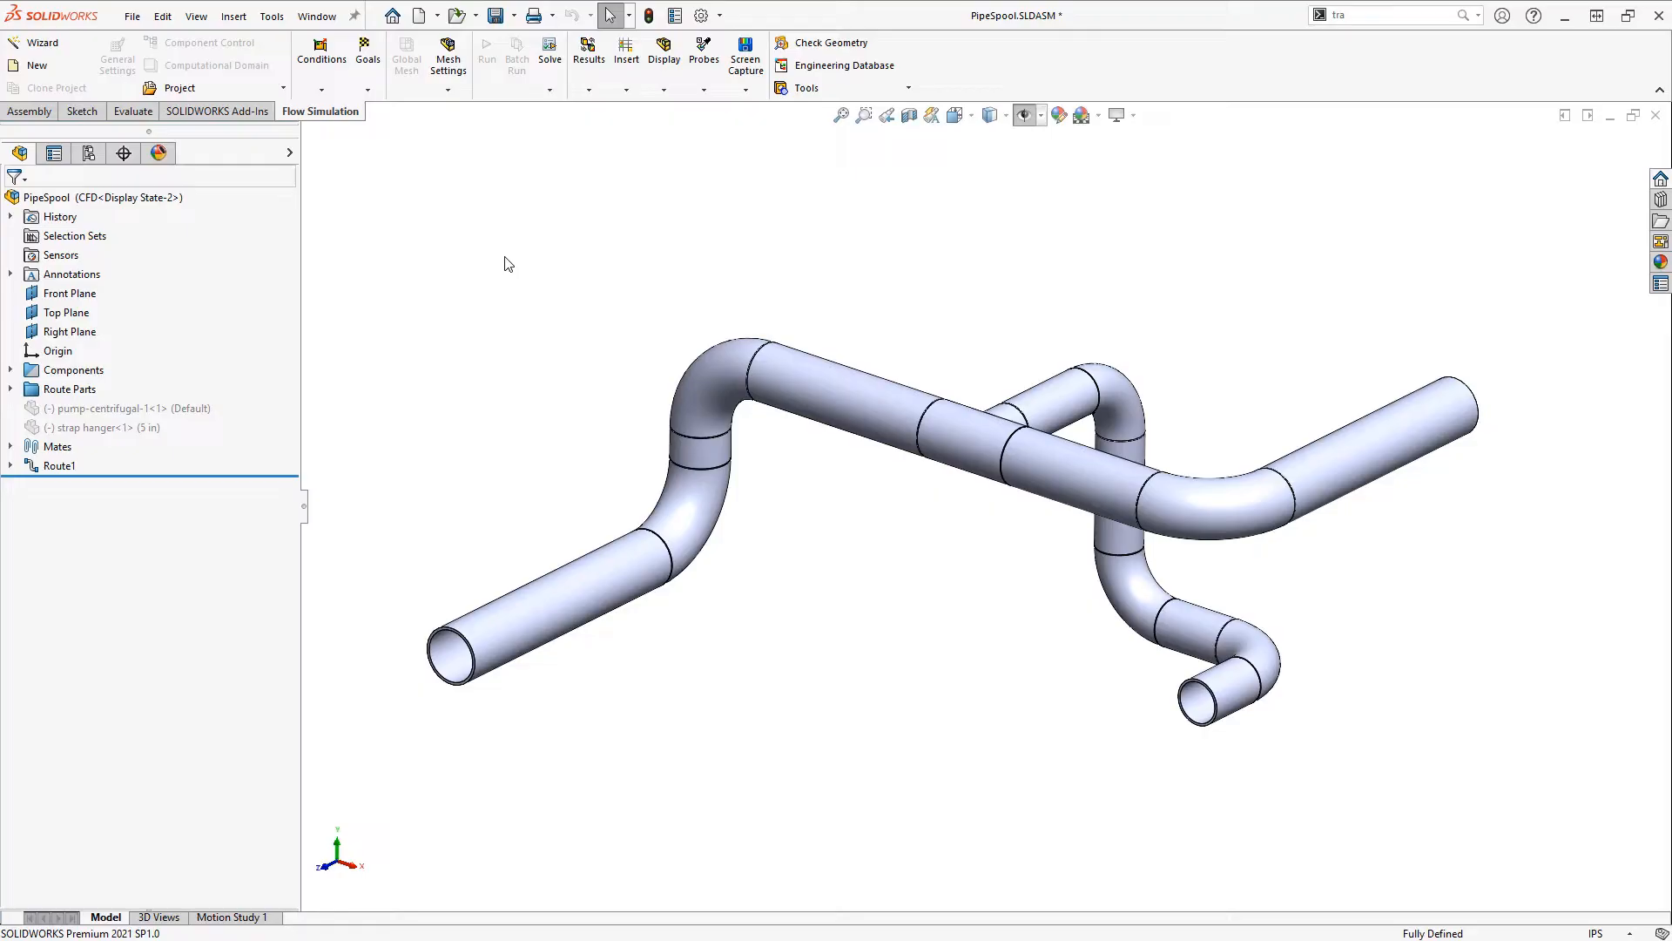
mouse_move(525, 237)
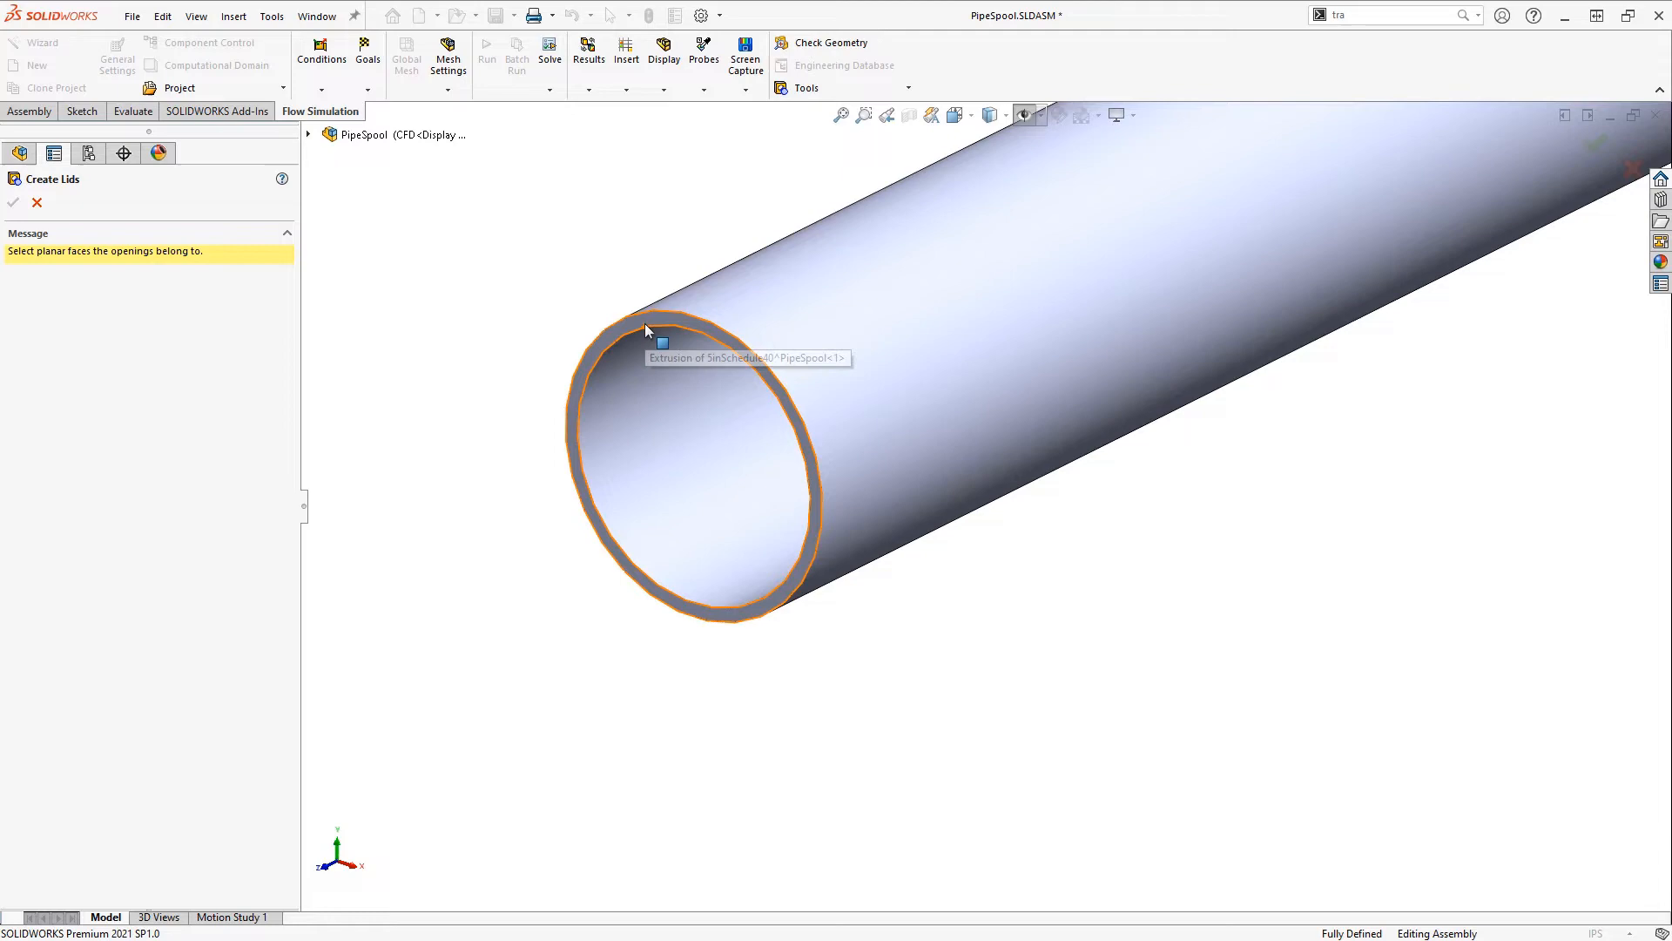
left_click(644, 331)
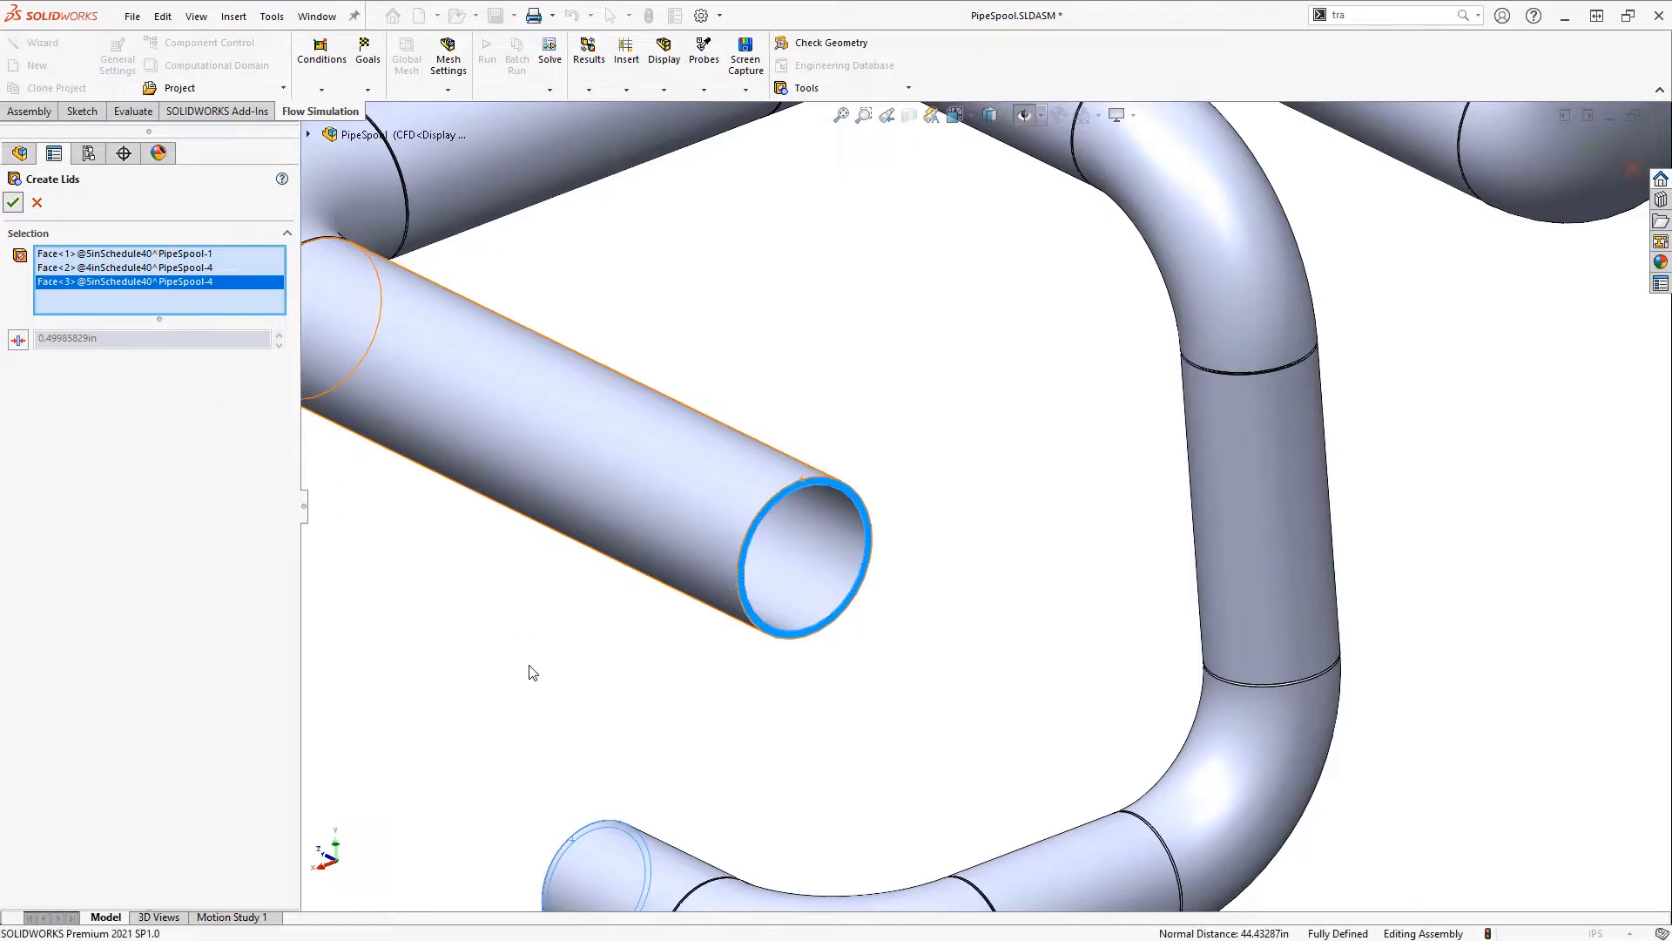
left_click(14, 202)
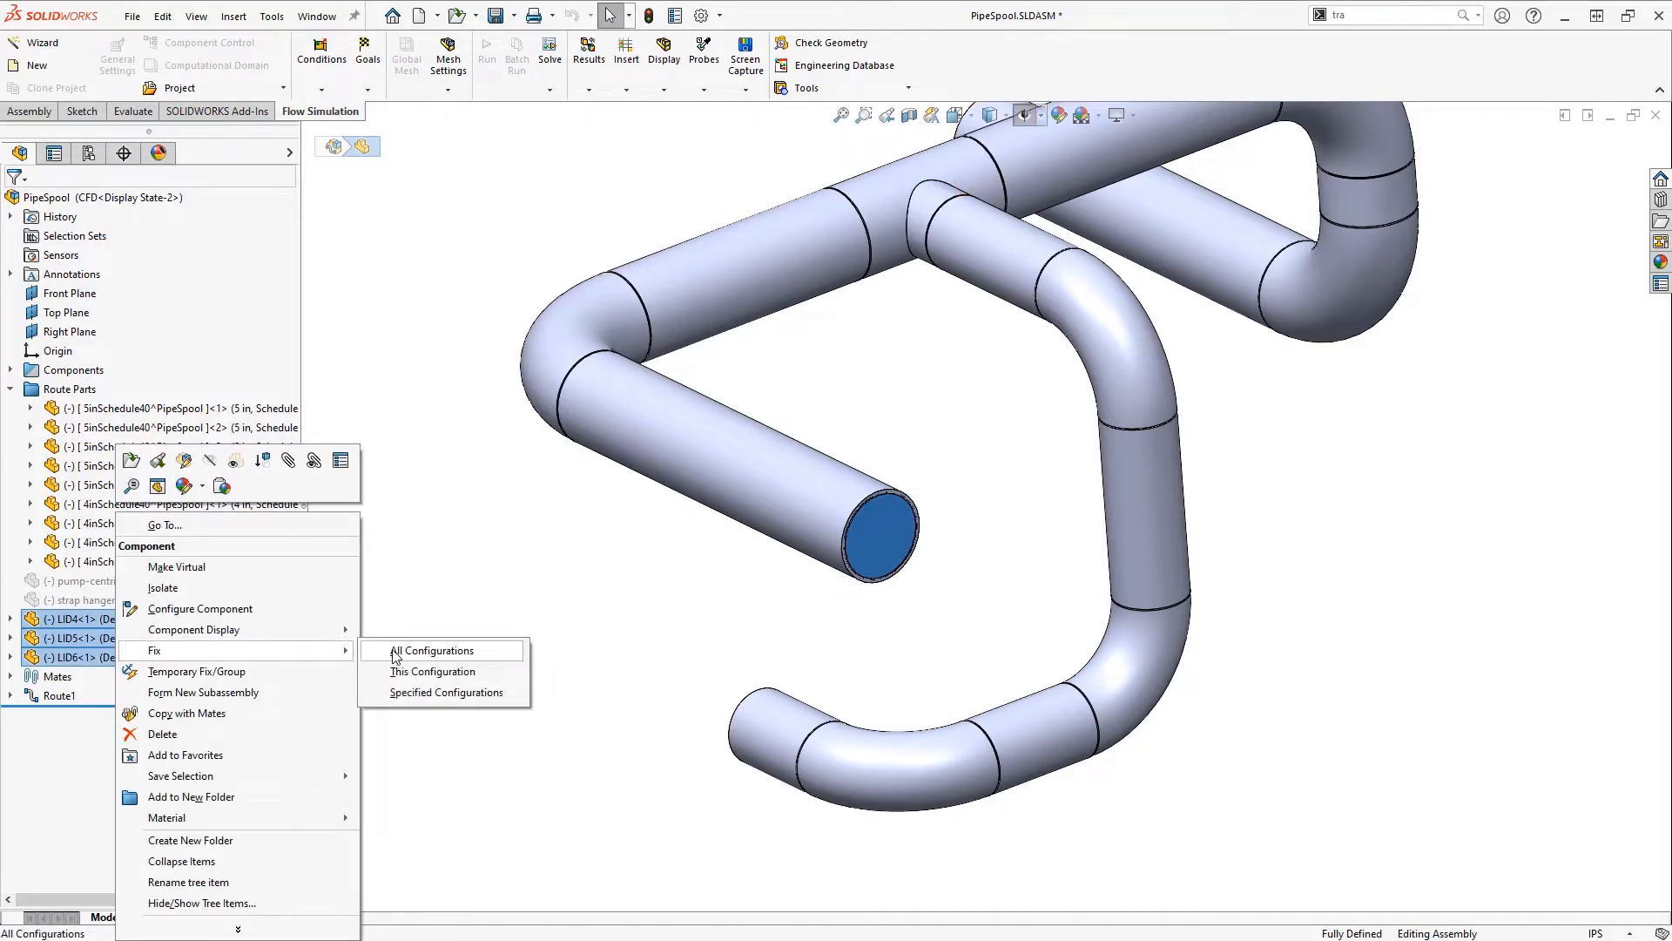
left_click(431, 650)
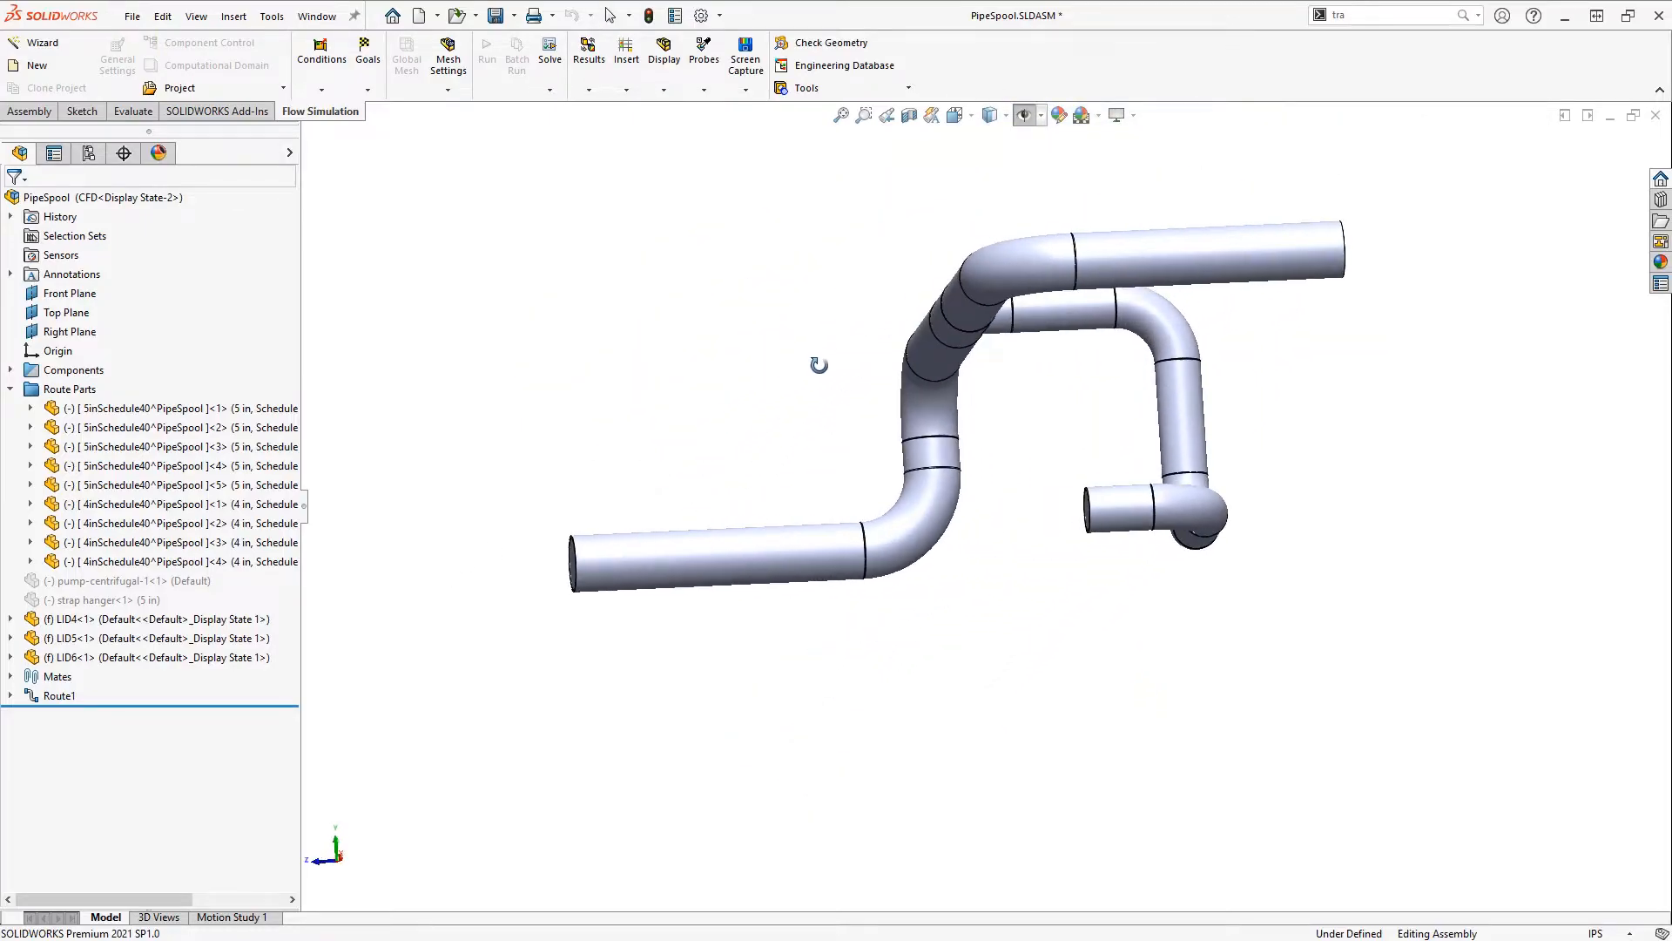
left_click_drag(819, 364, 975, 485)
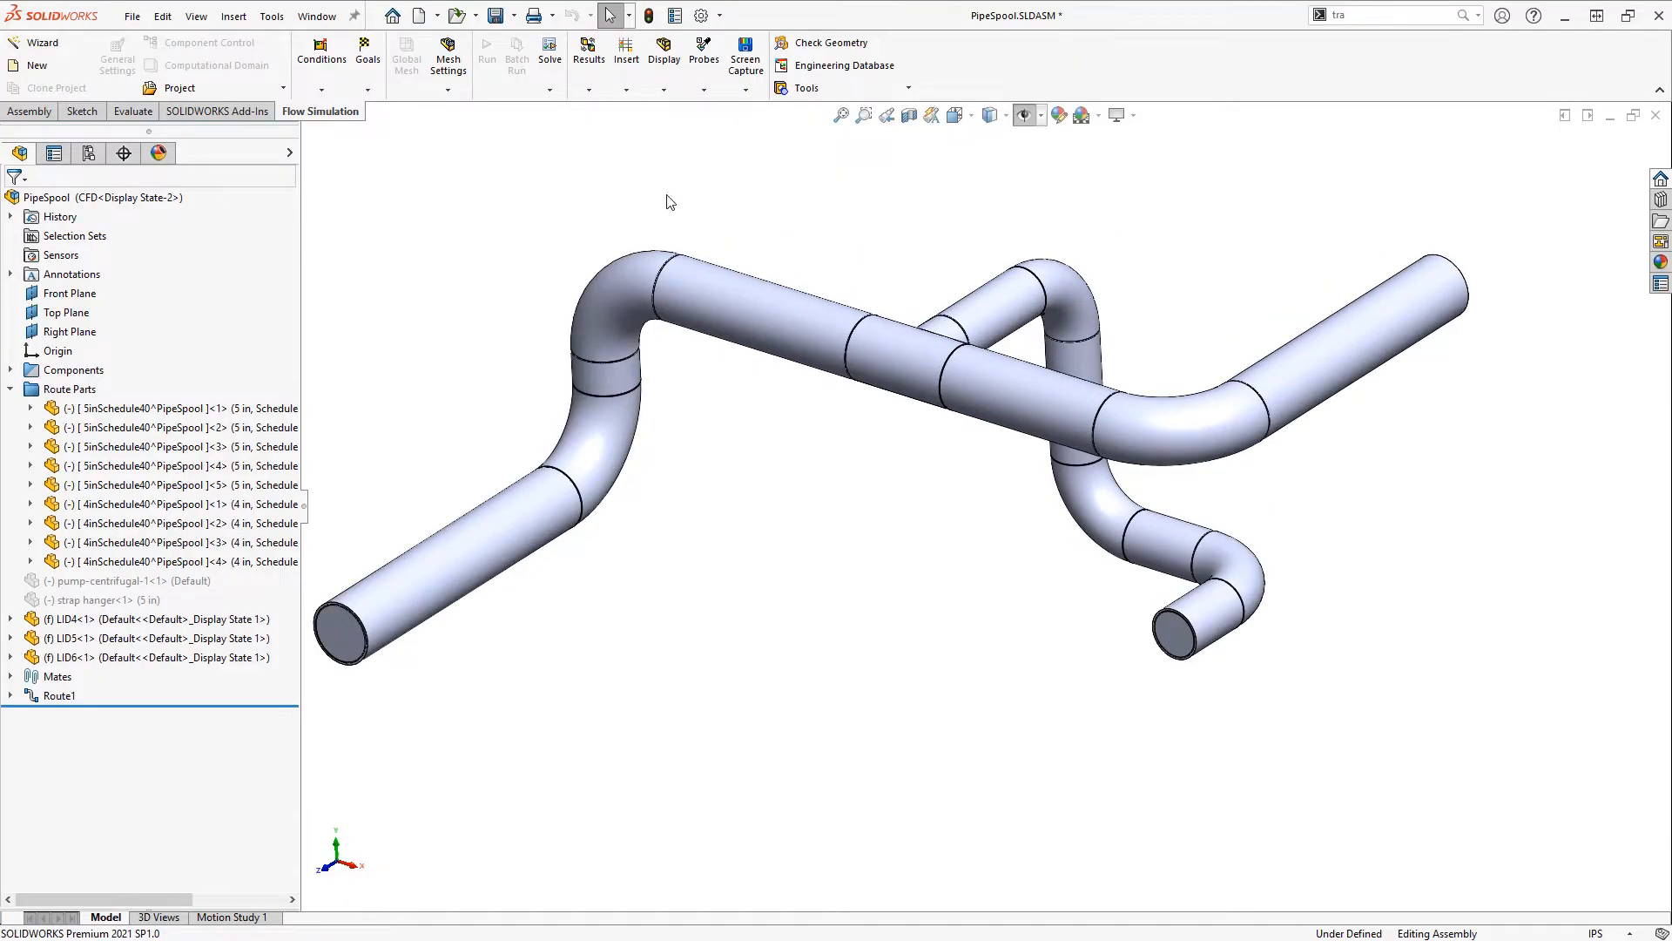
mouse_move(42, 42)
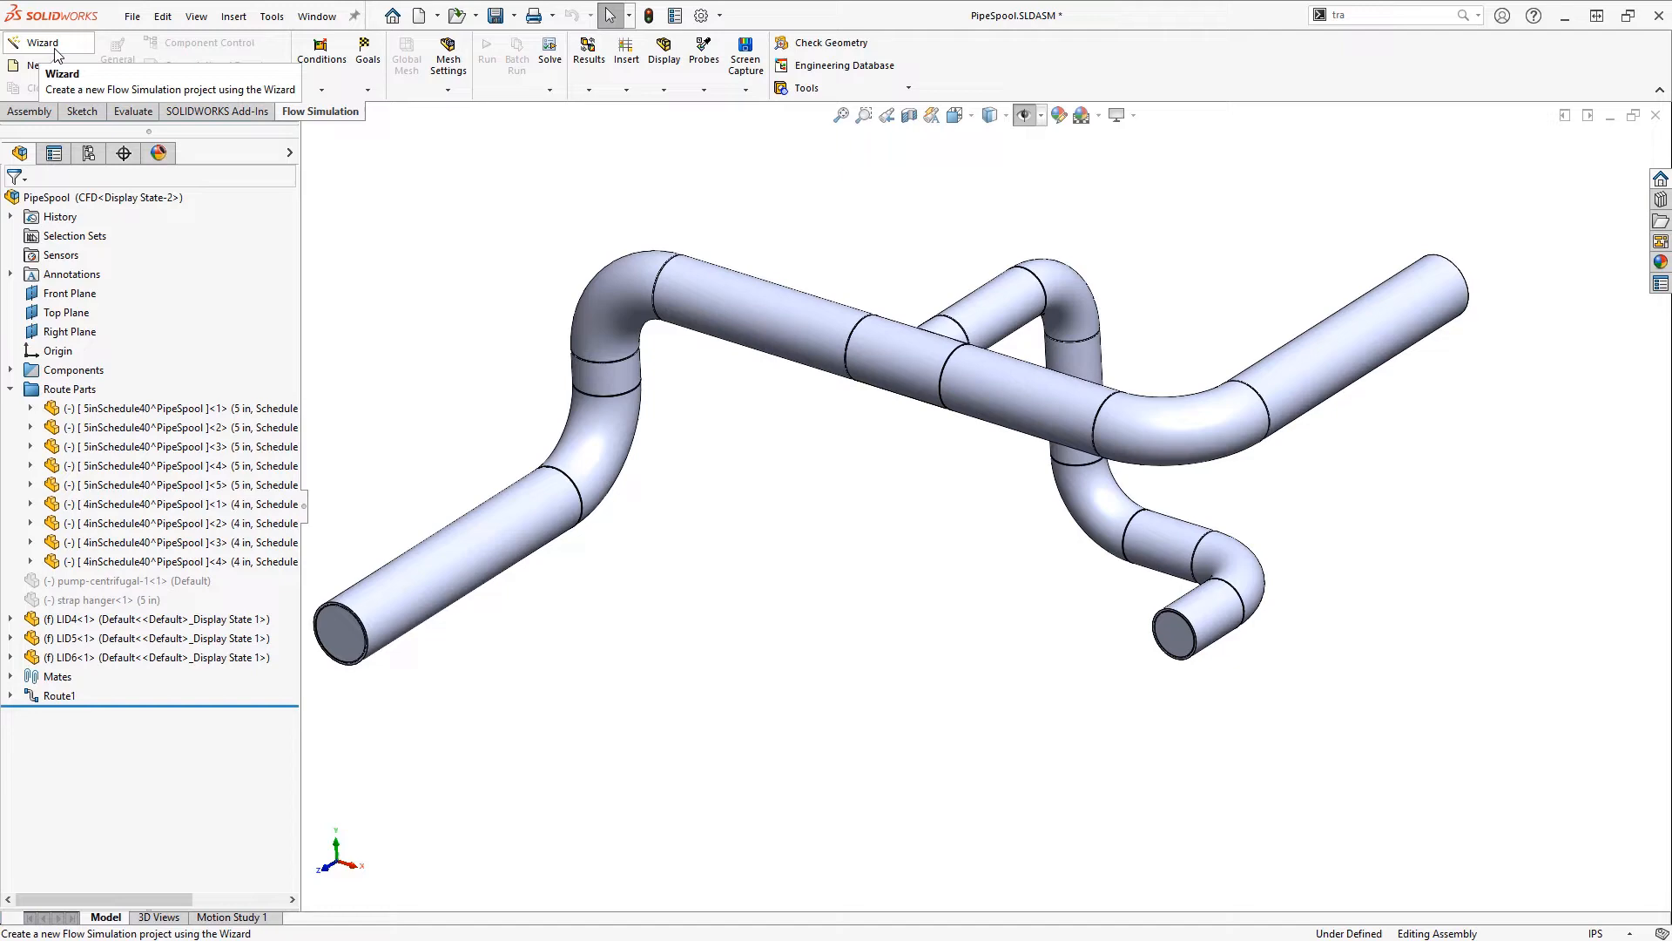
Start the Wizard for a project named Two Outlets with SI units and gravity enabled.
left_click(42, 42)
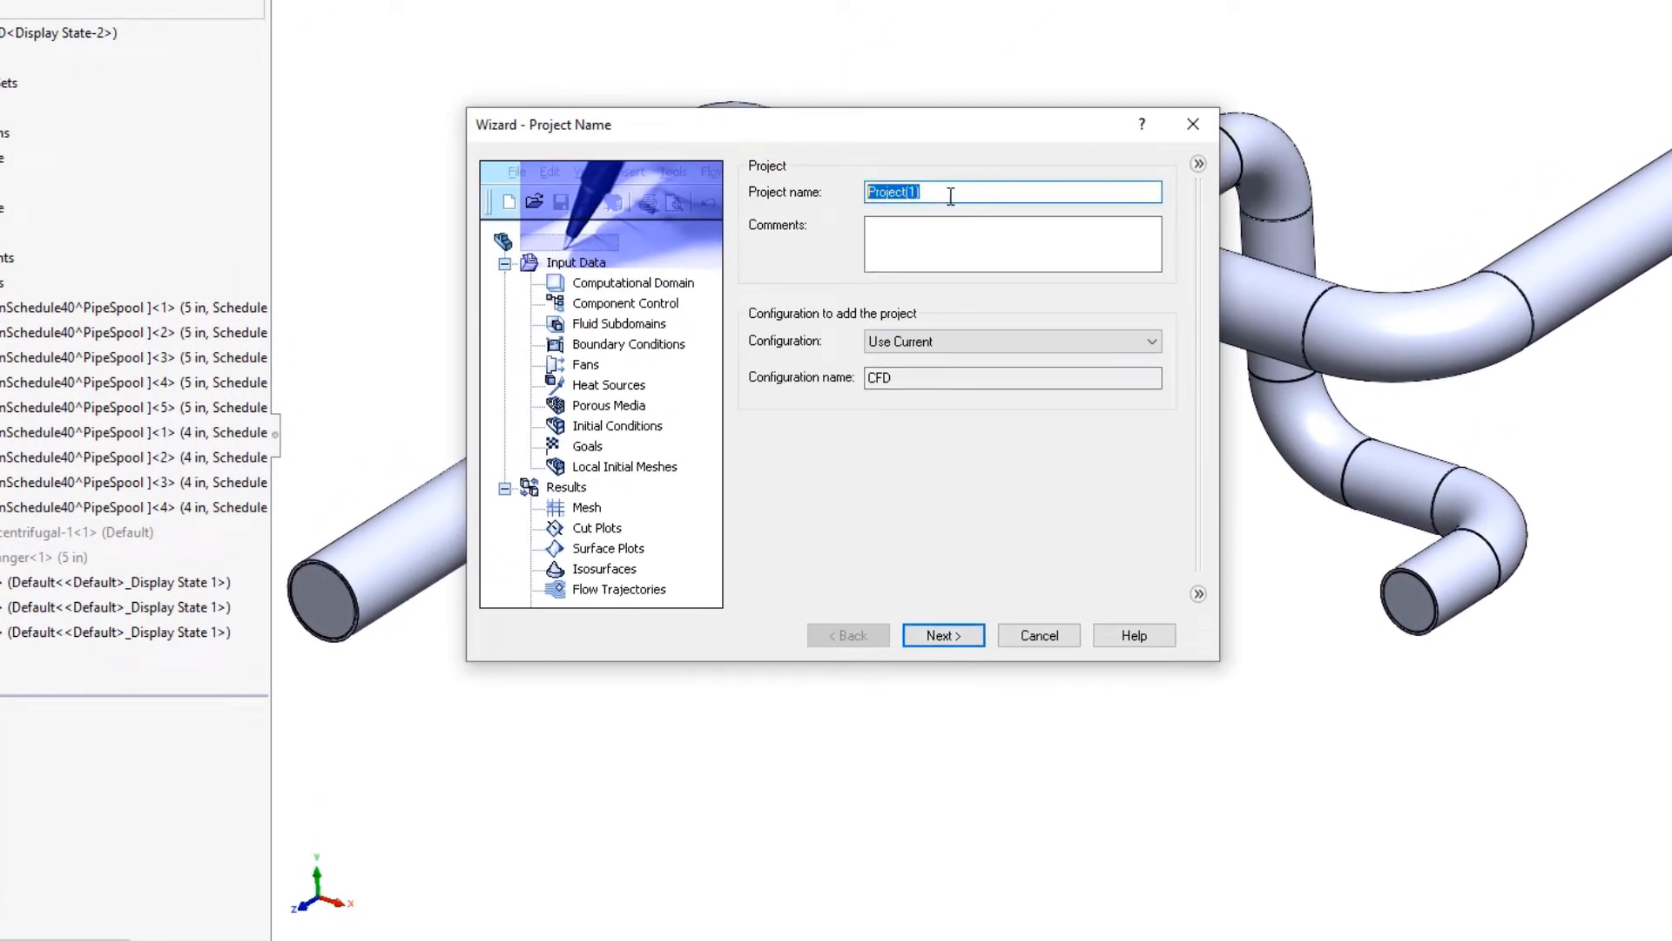
type("Two Out")
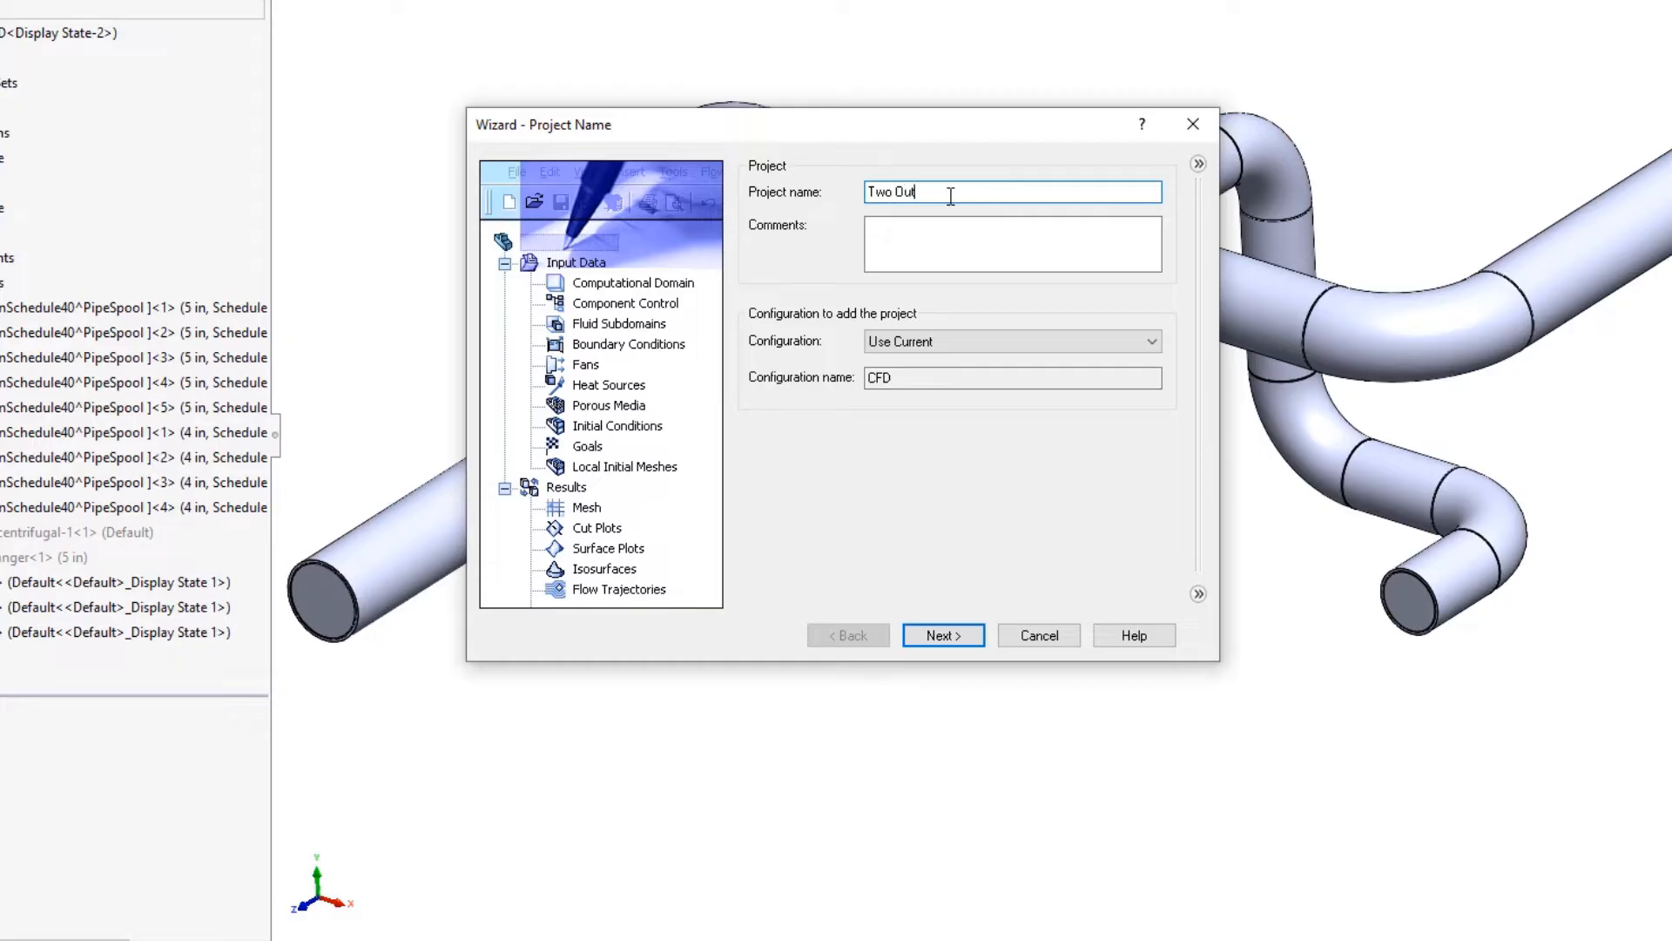
left_click(942, 634)
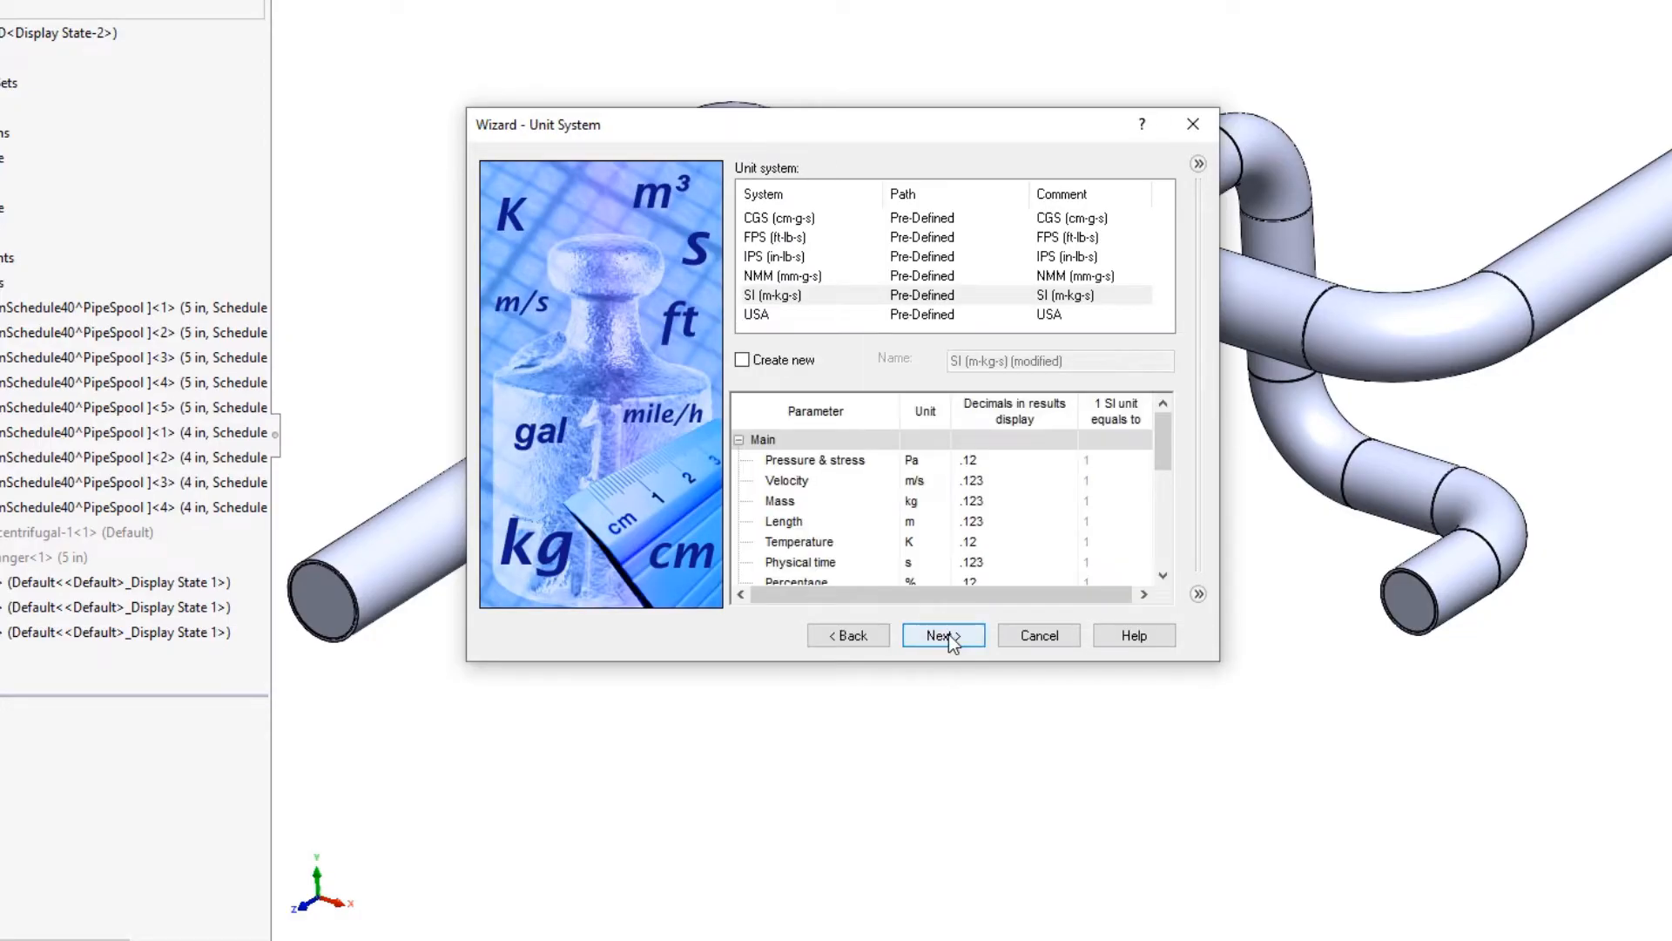
left_click(942, 634)
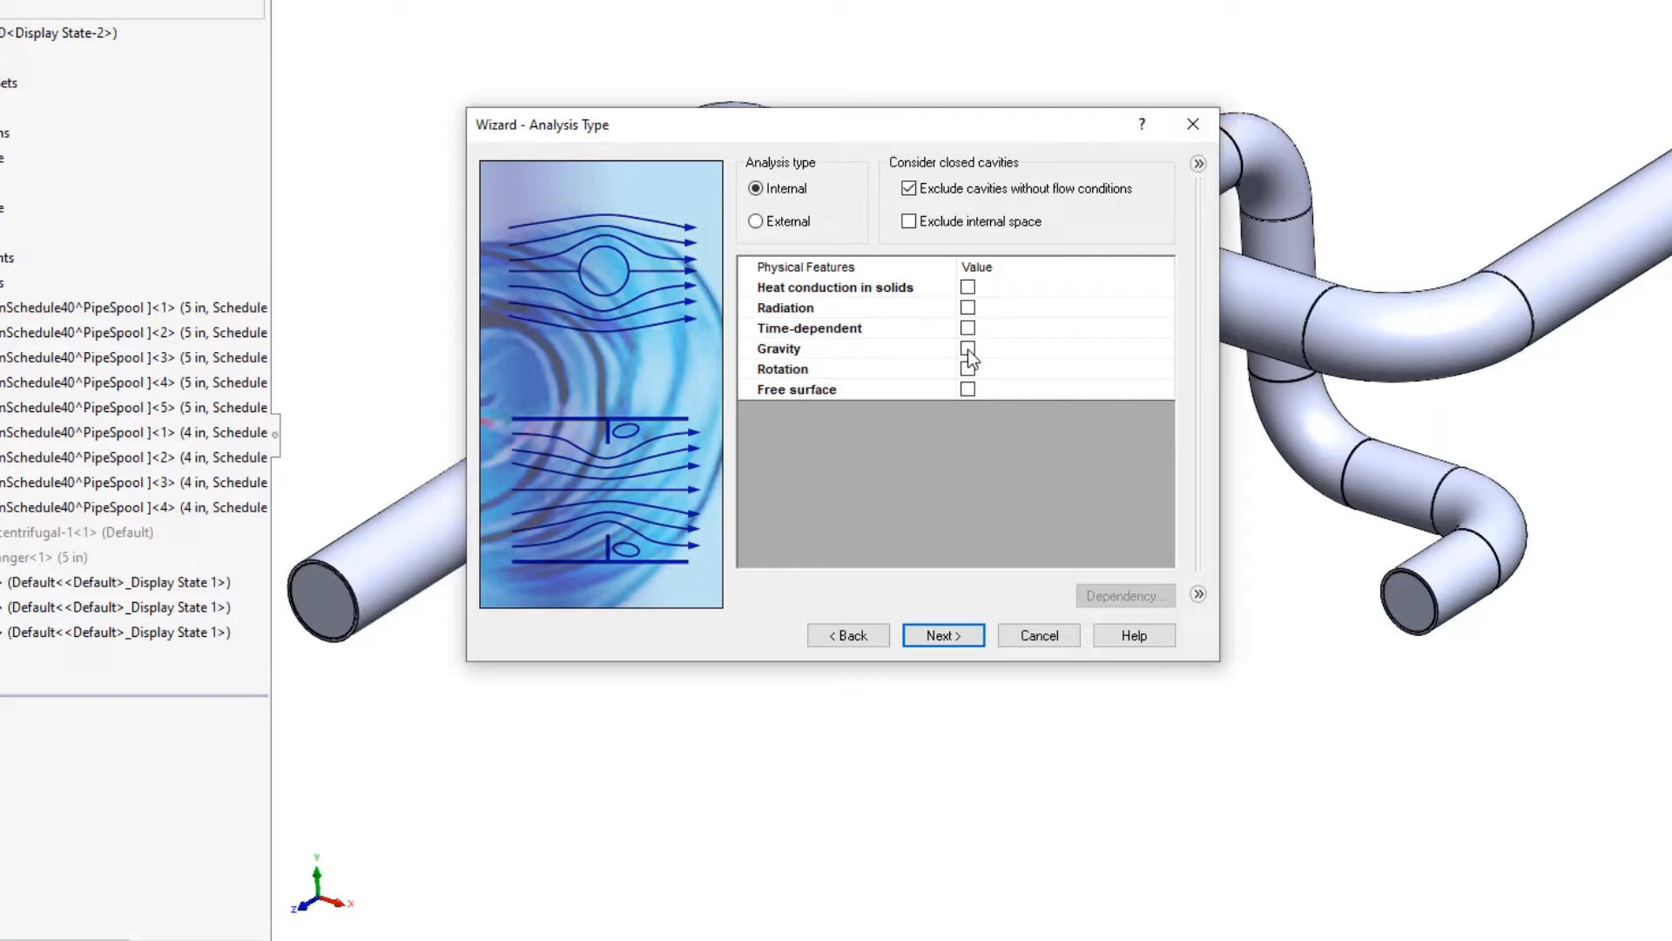
left_click(966, 348)
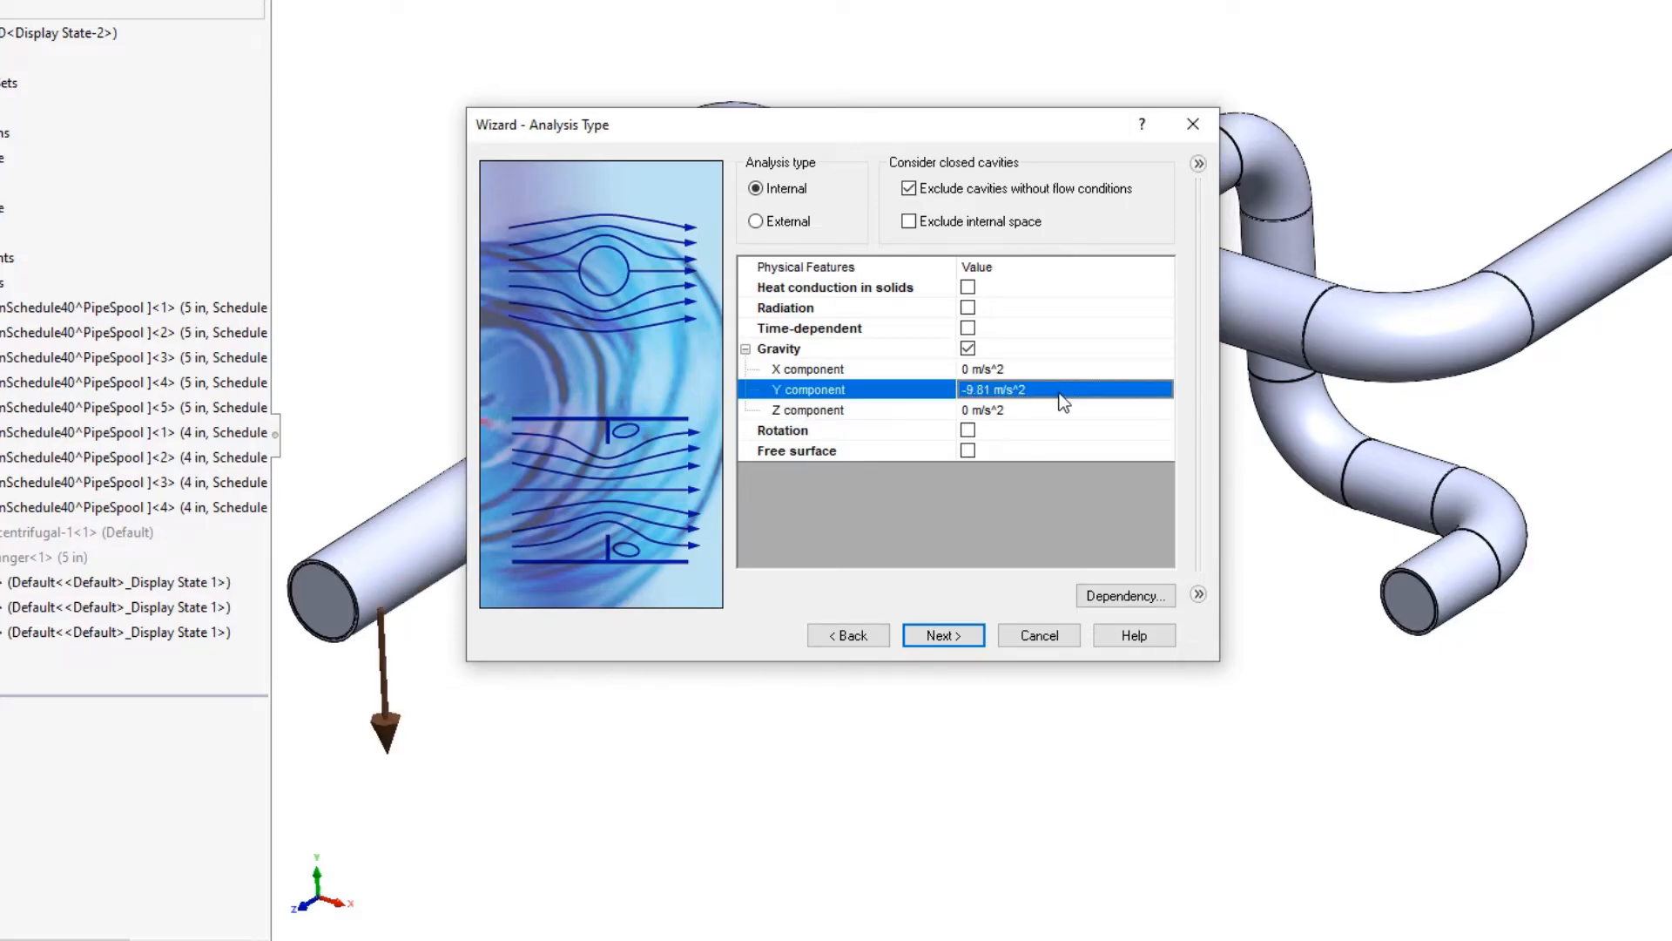
left_click_drag(542, 124, 720, 286)
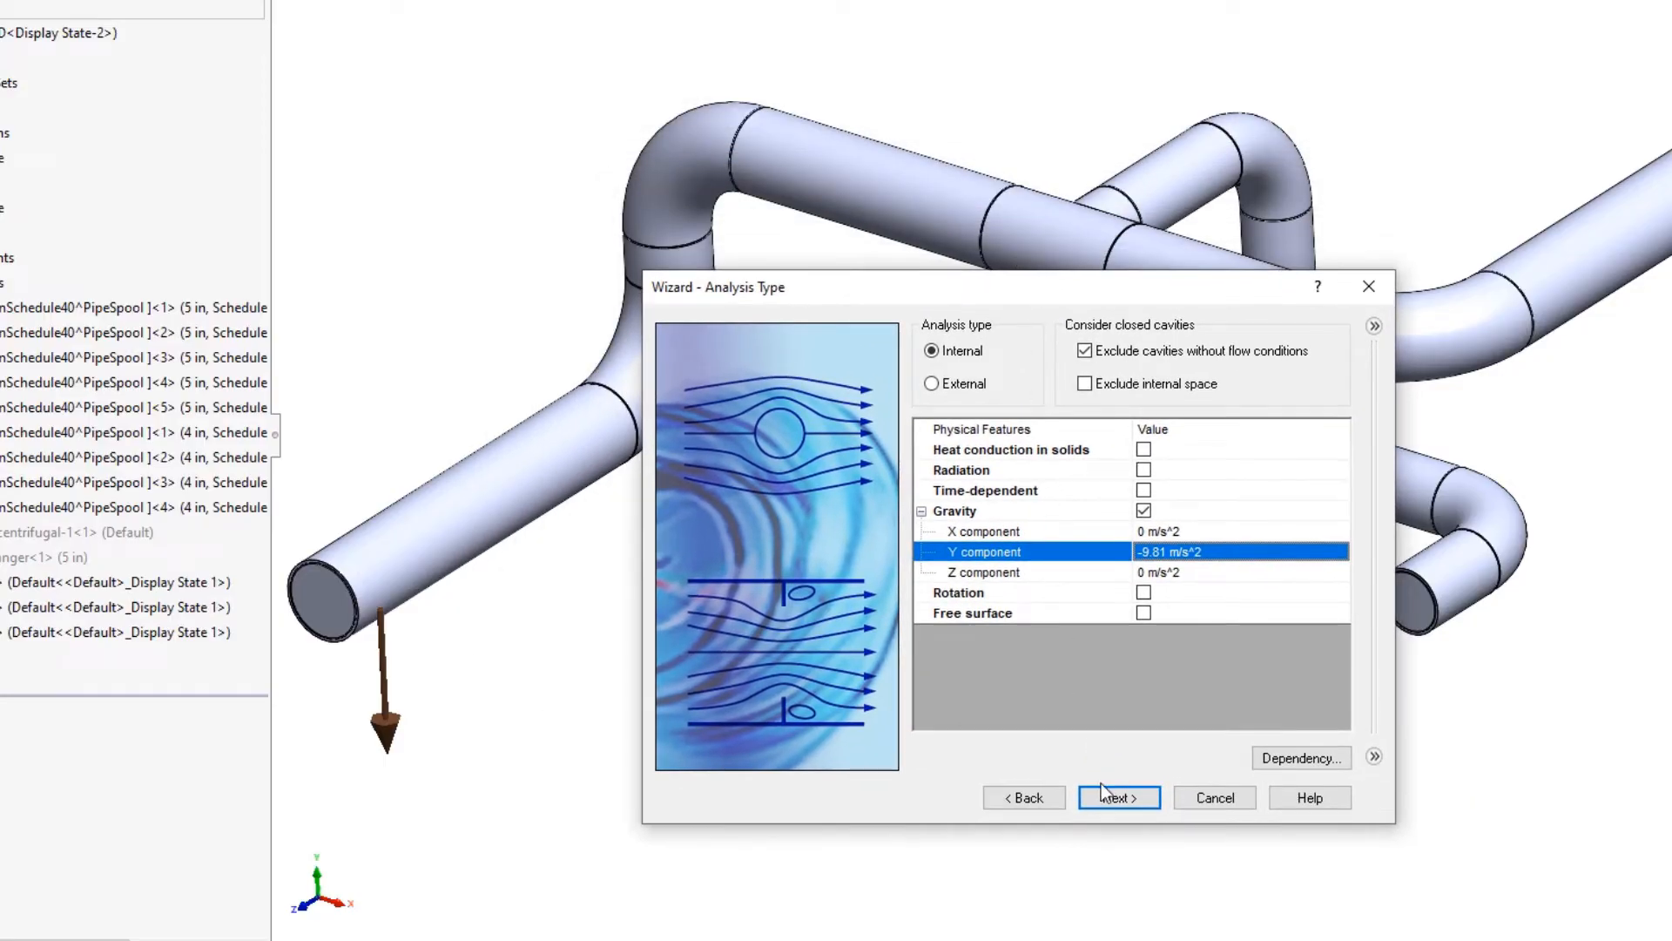
Add Water from the Liquids list as the project fluid and finish creating the project.
left_click(1118, 796)
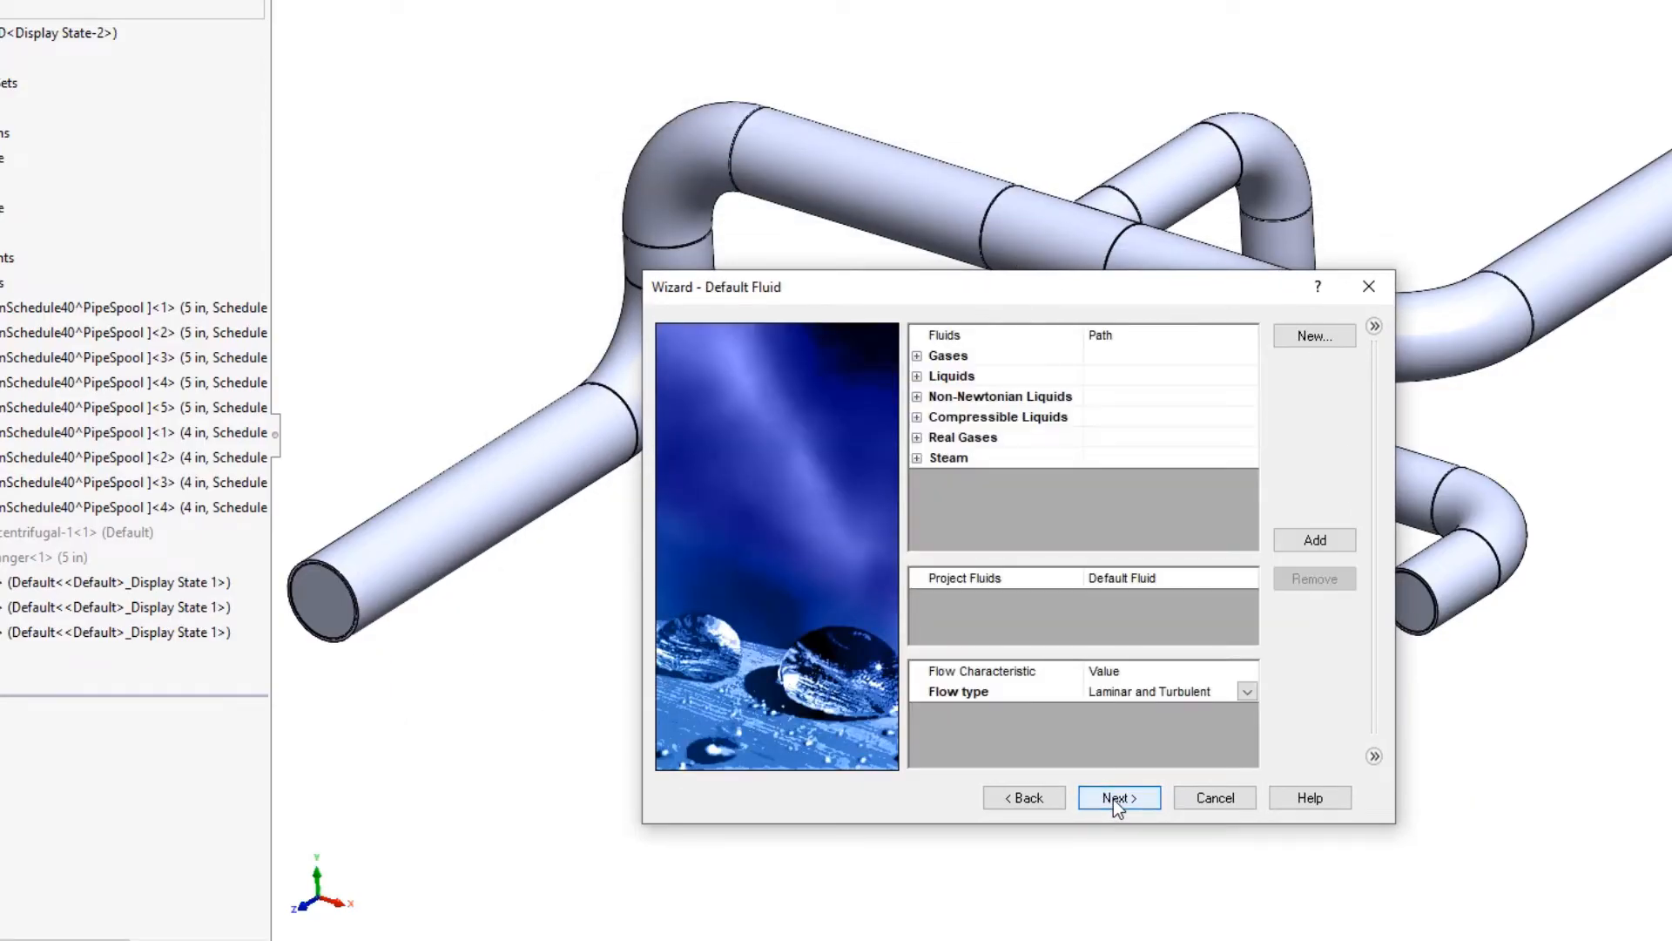
left_click(917, 376)
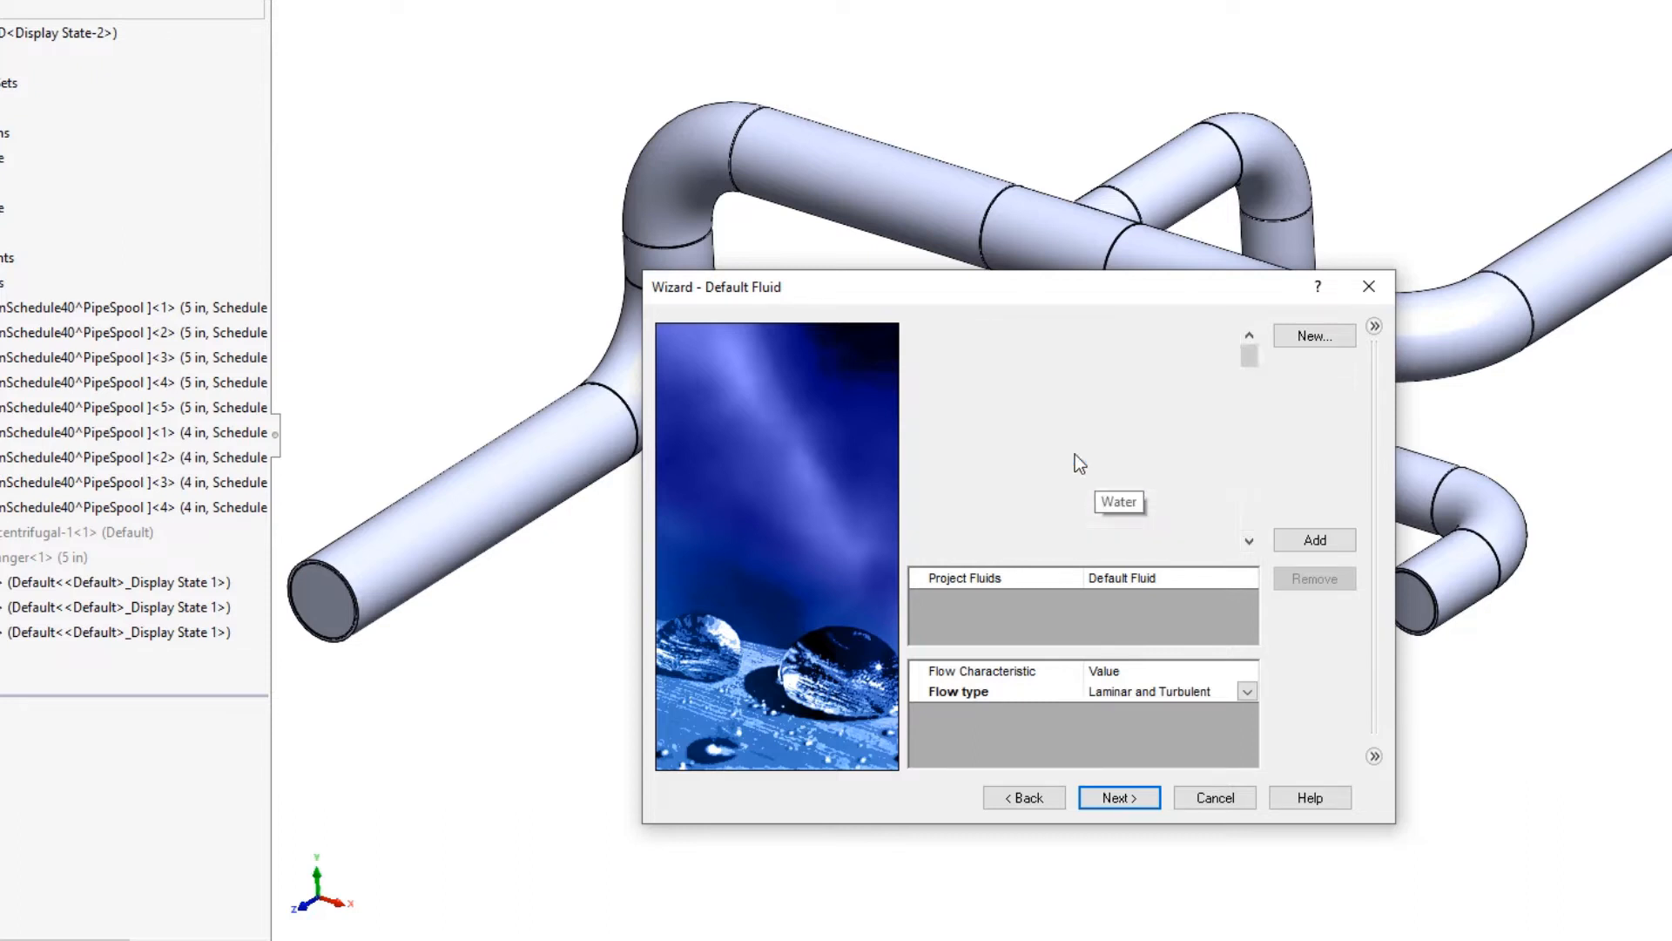
left_click(1313, 540)
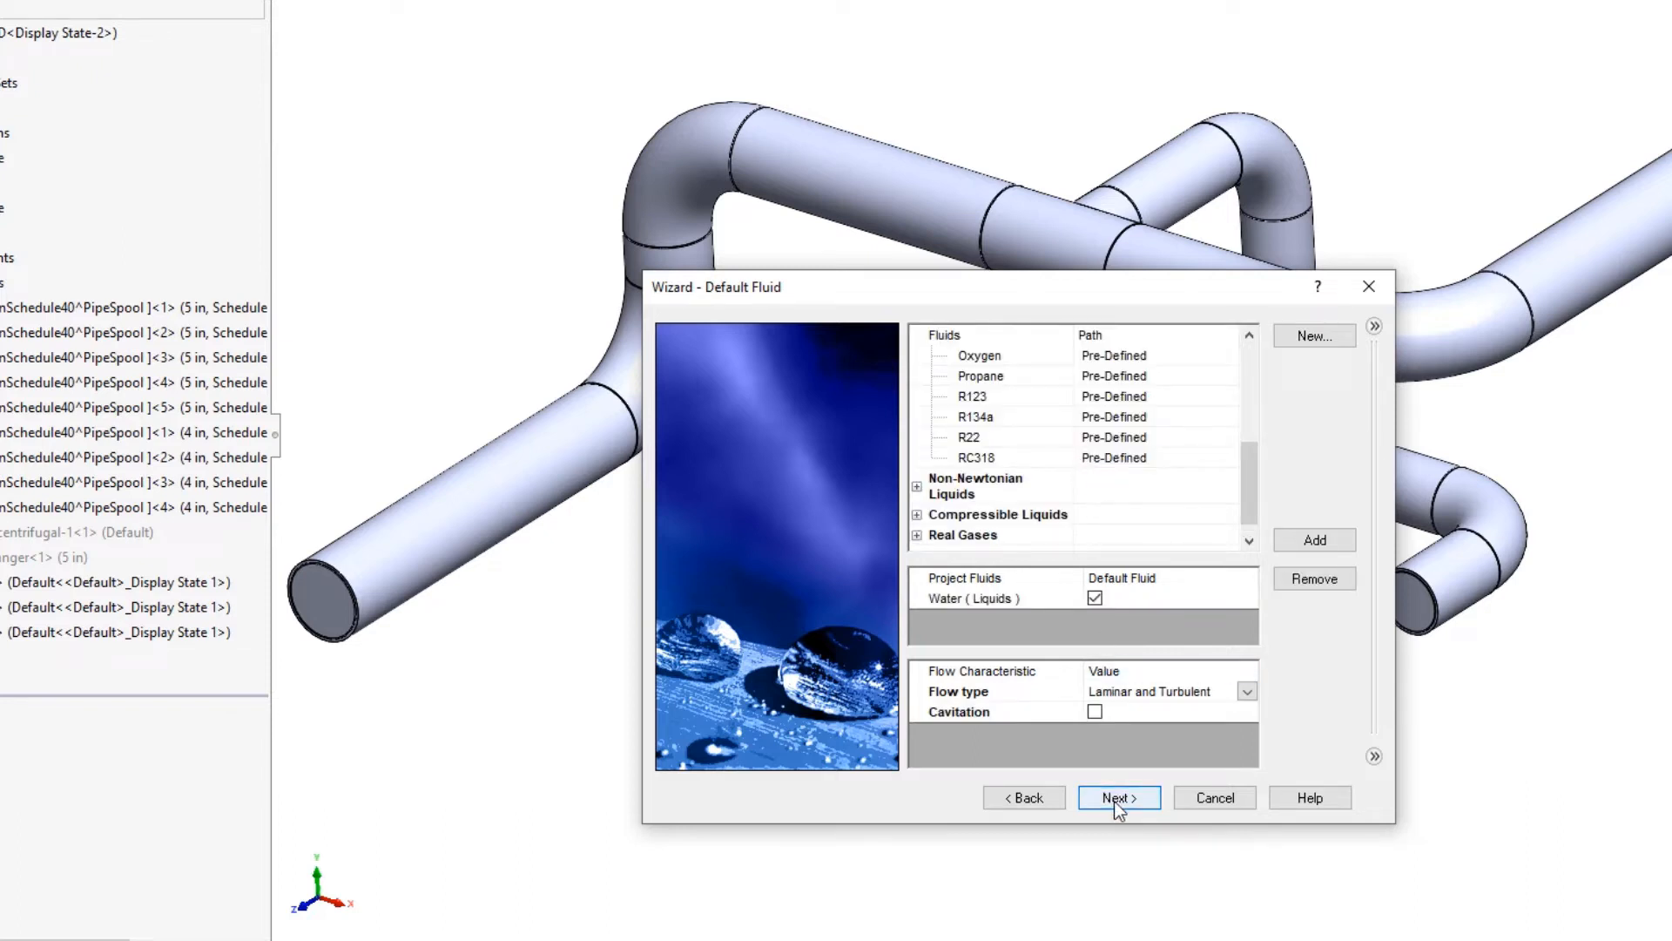
left_click(1118, 796)
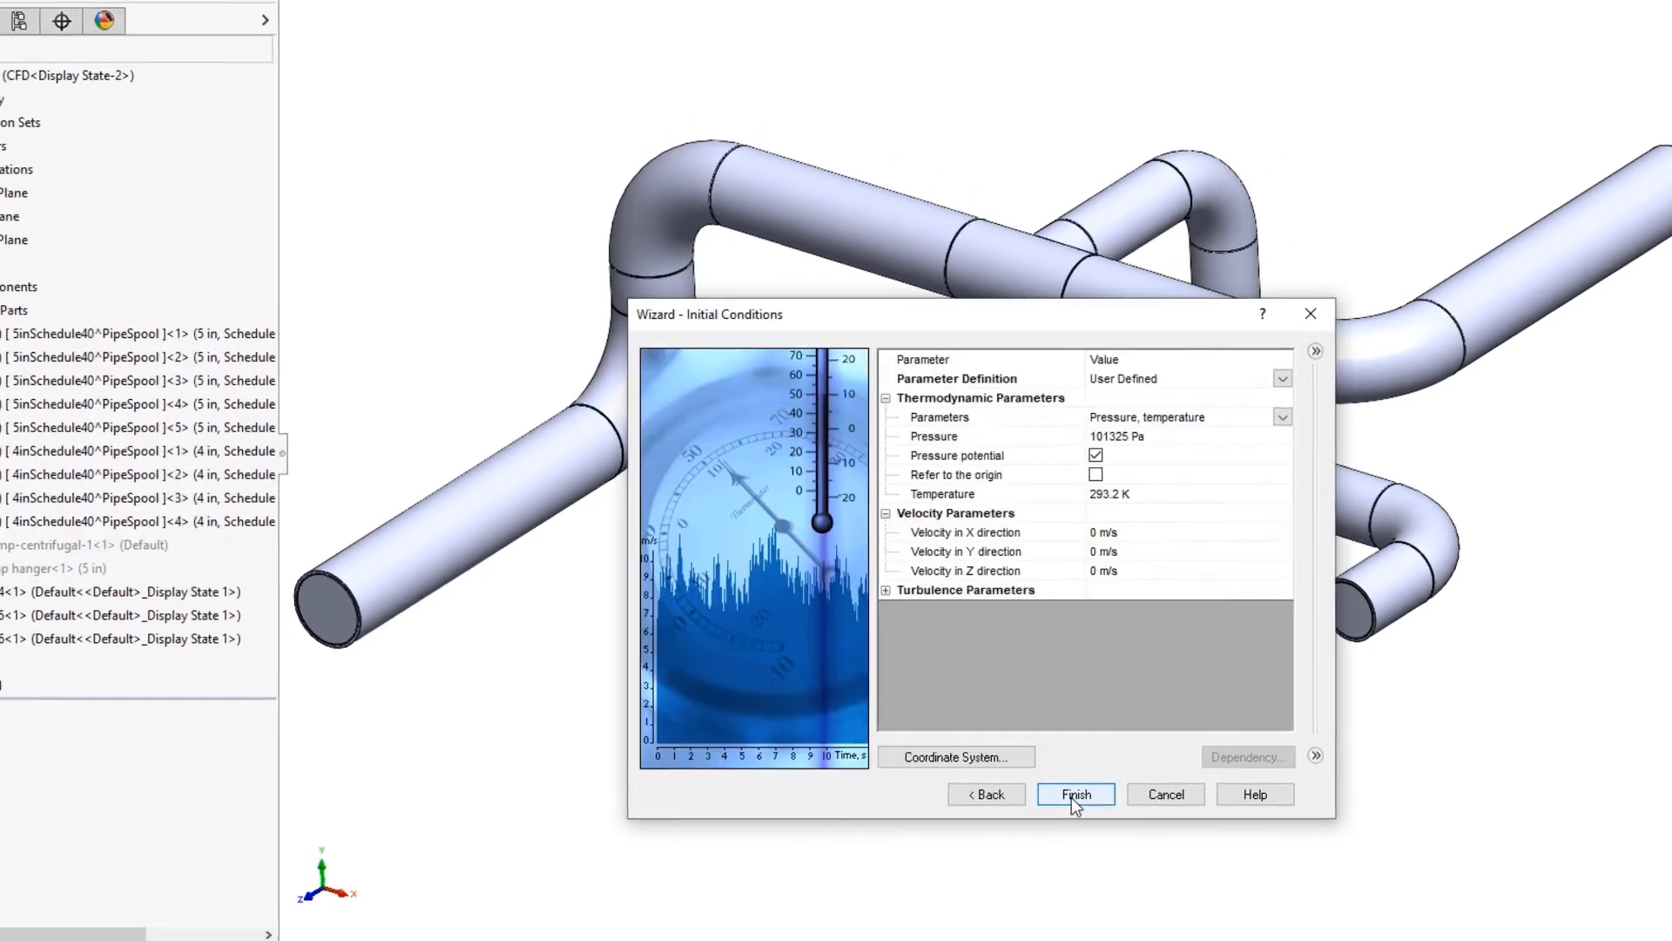
left_click(1075, 794)
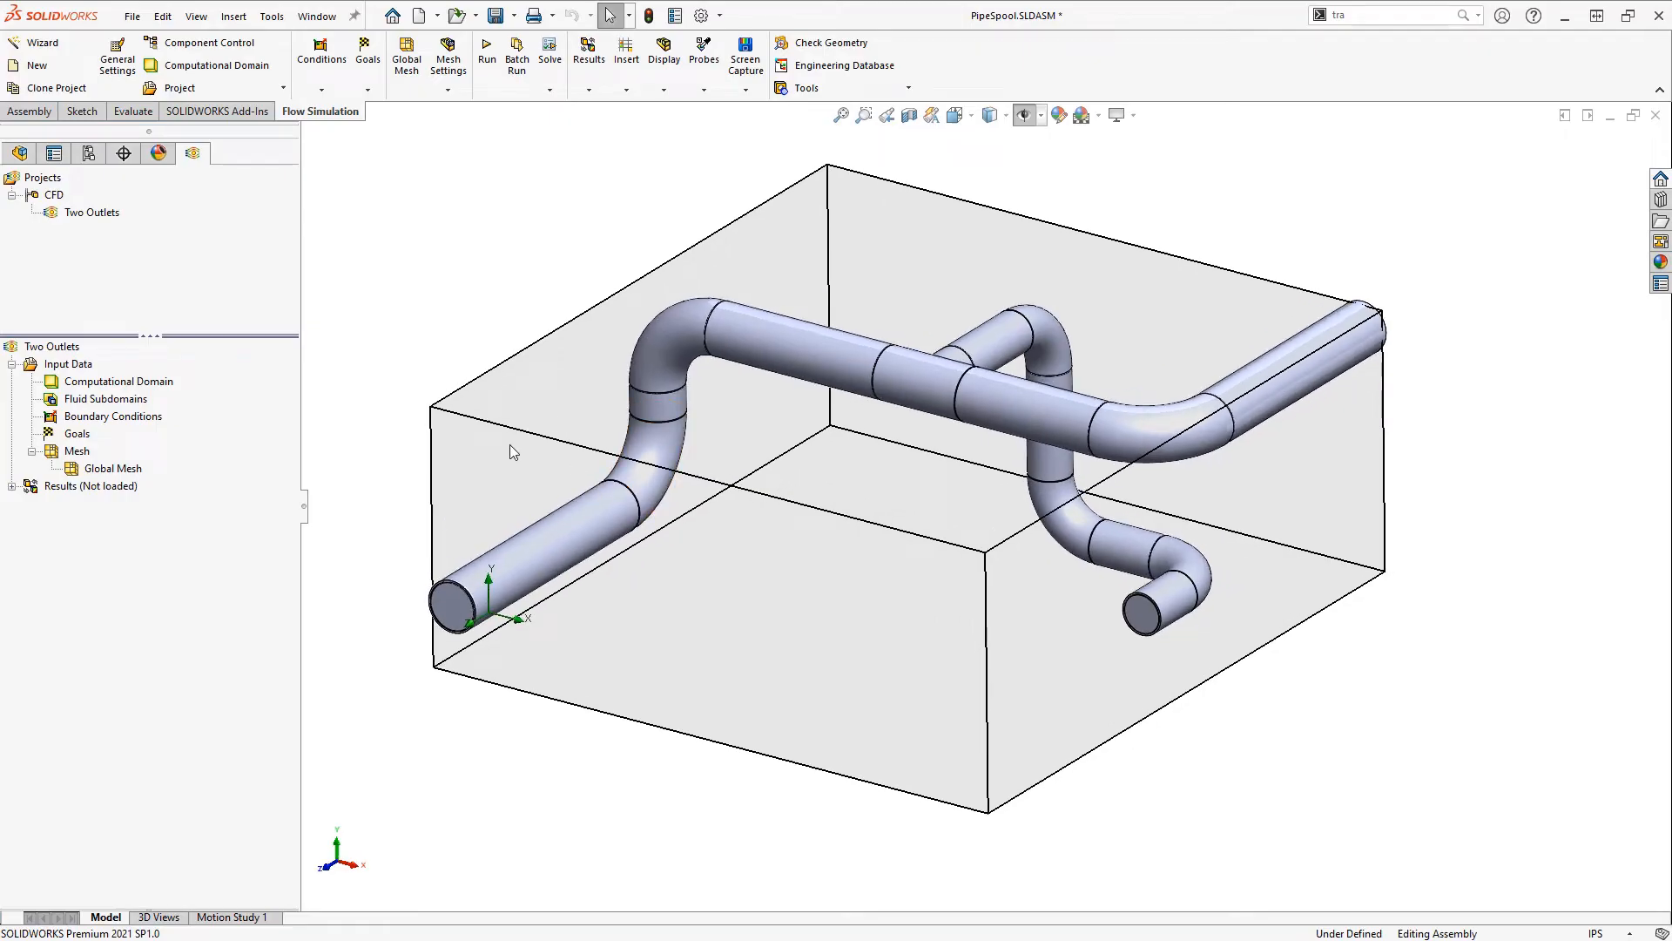
mouse_move(95, 425)
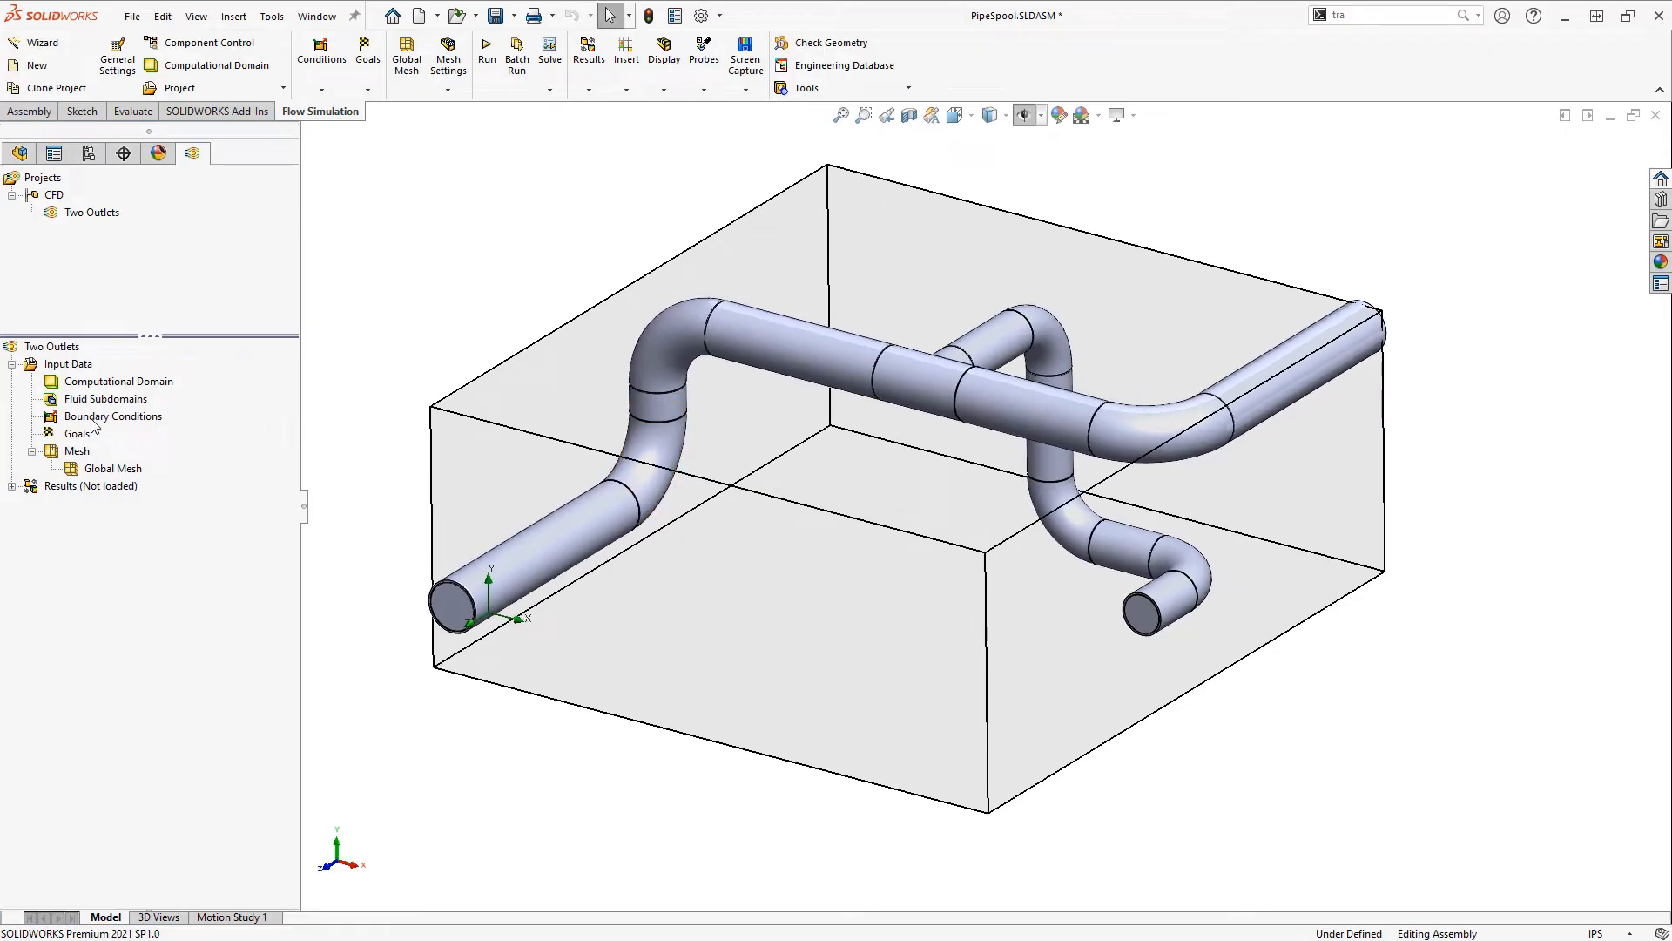
Insert an Inlet Velocity boundary condition of 3 m/s on the hidden 5 inch lid face.
right_click(112, 416)
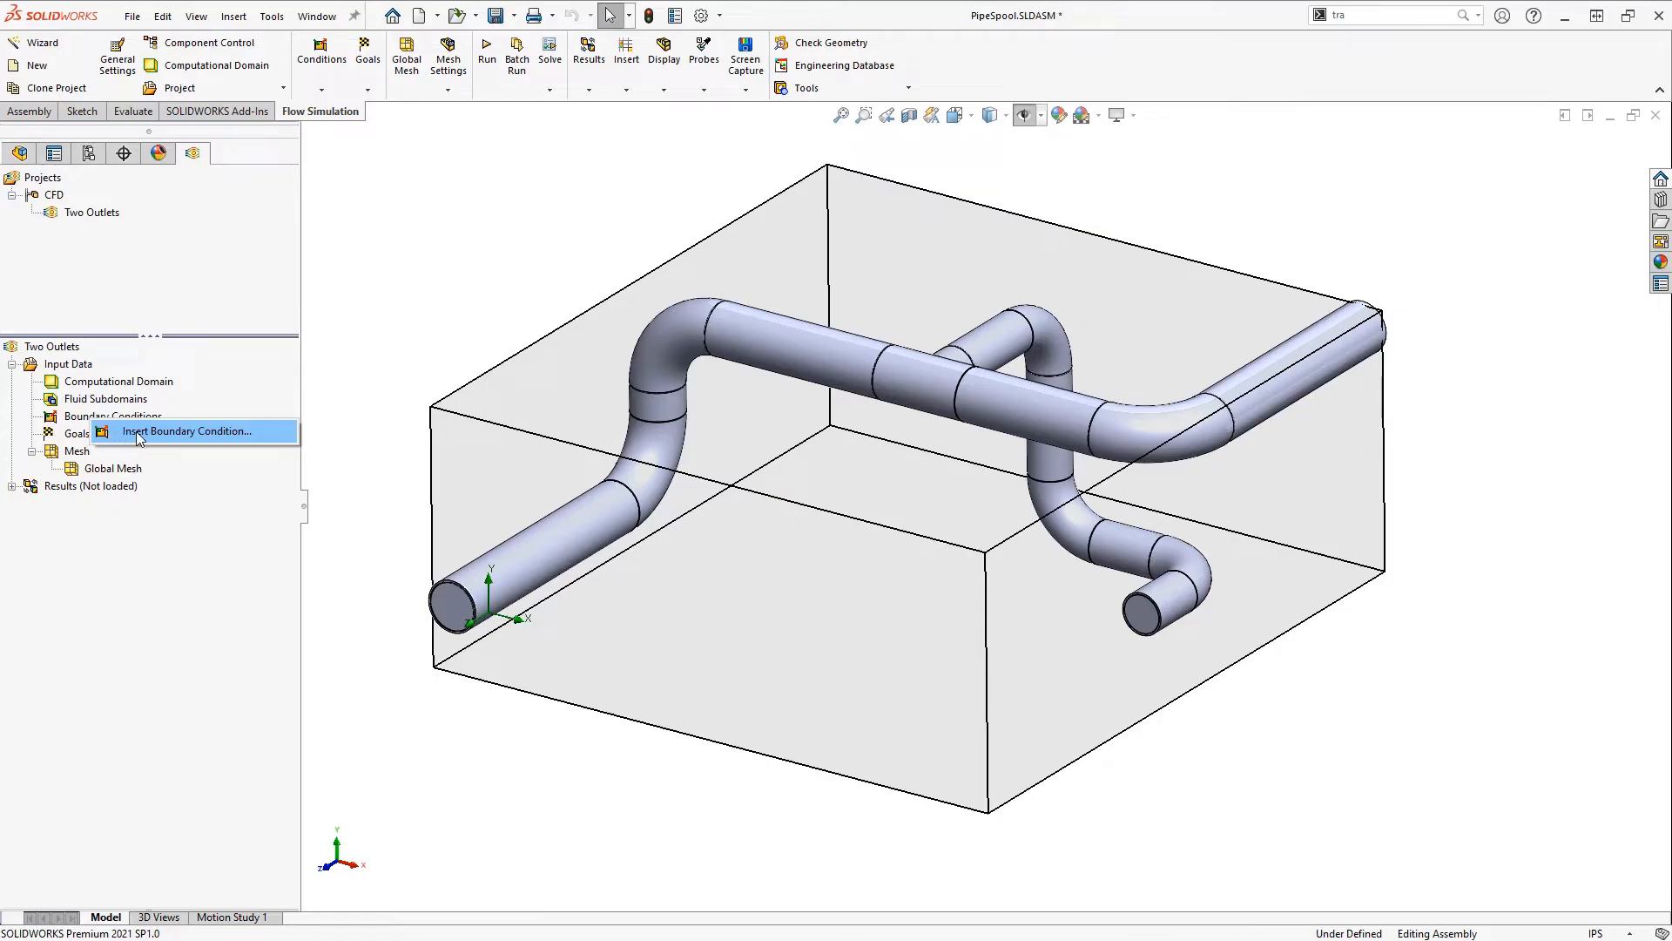
left_click(188, 431)
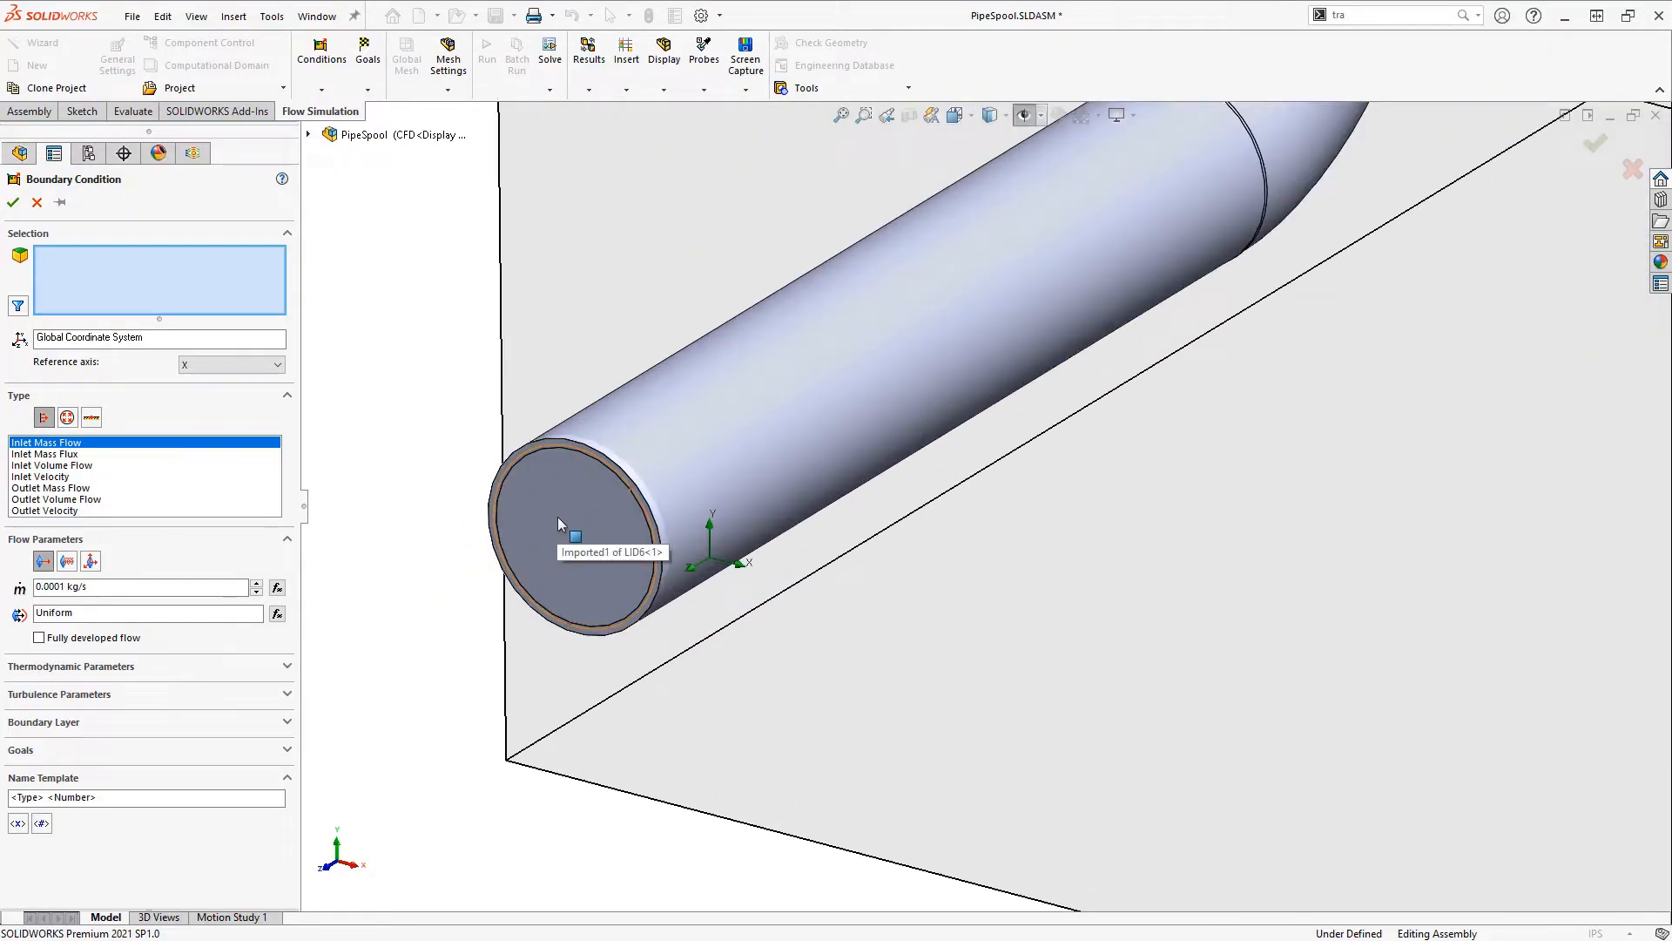
right_click(577, 533)
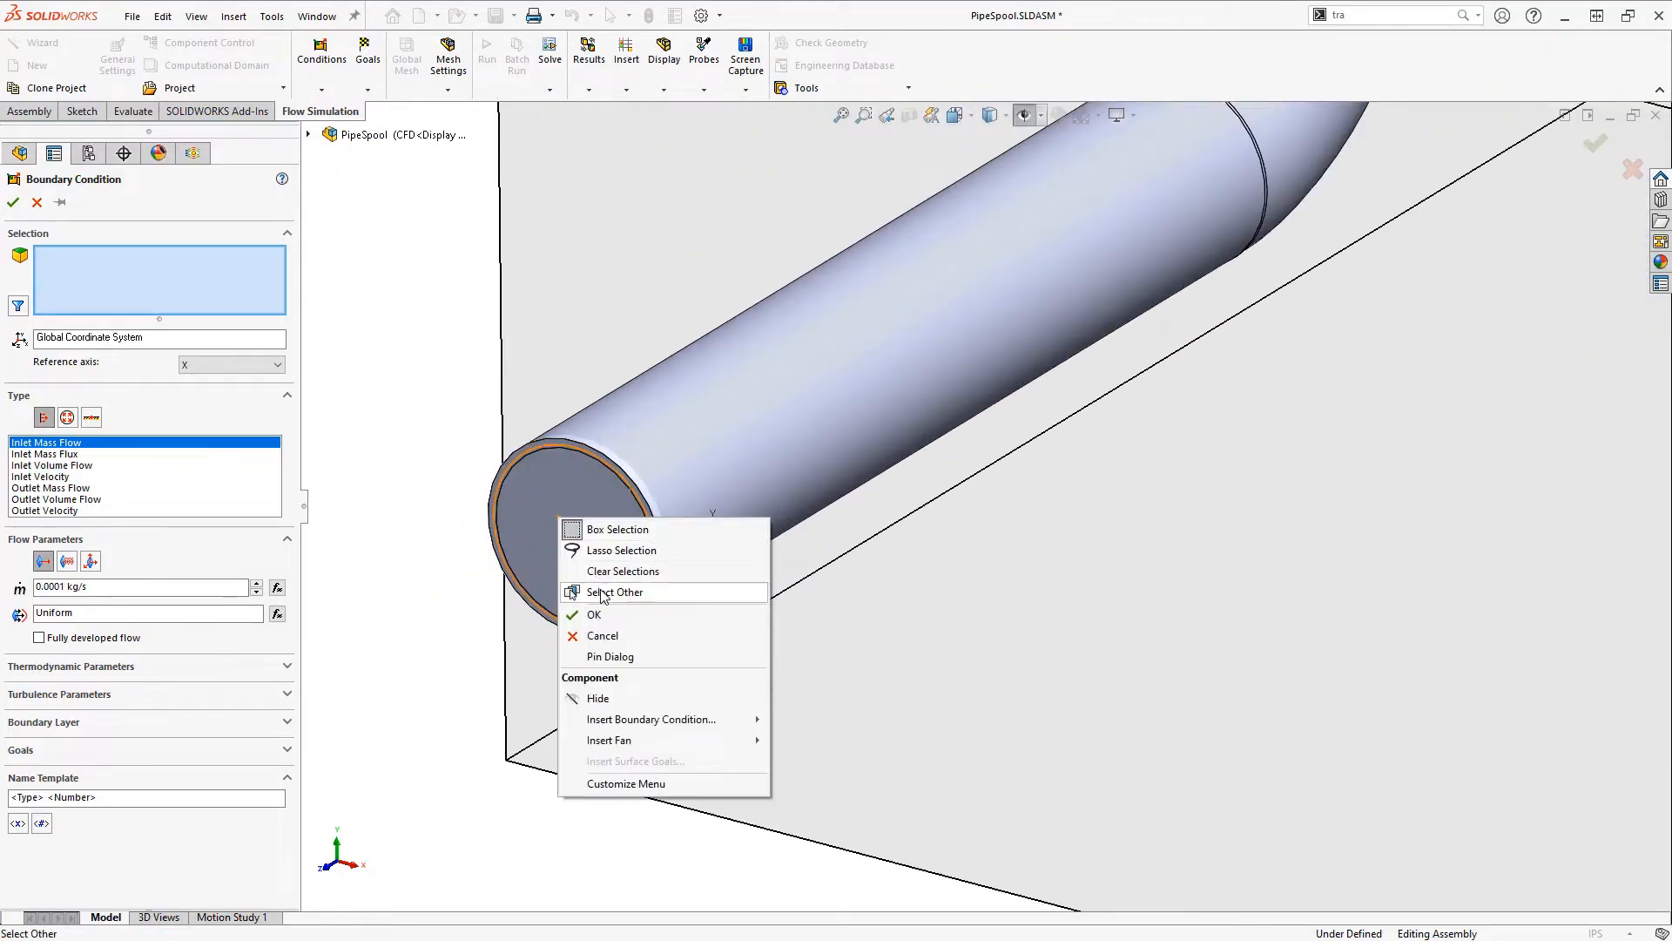
left_click(615, 592)
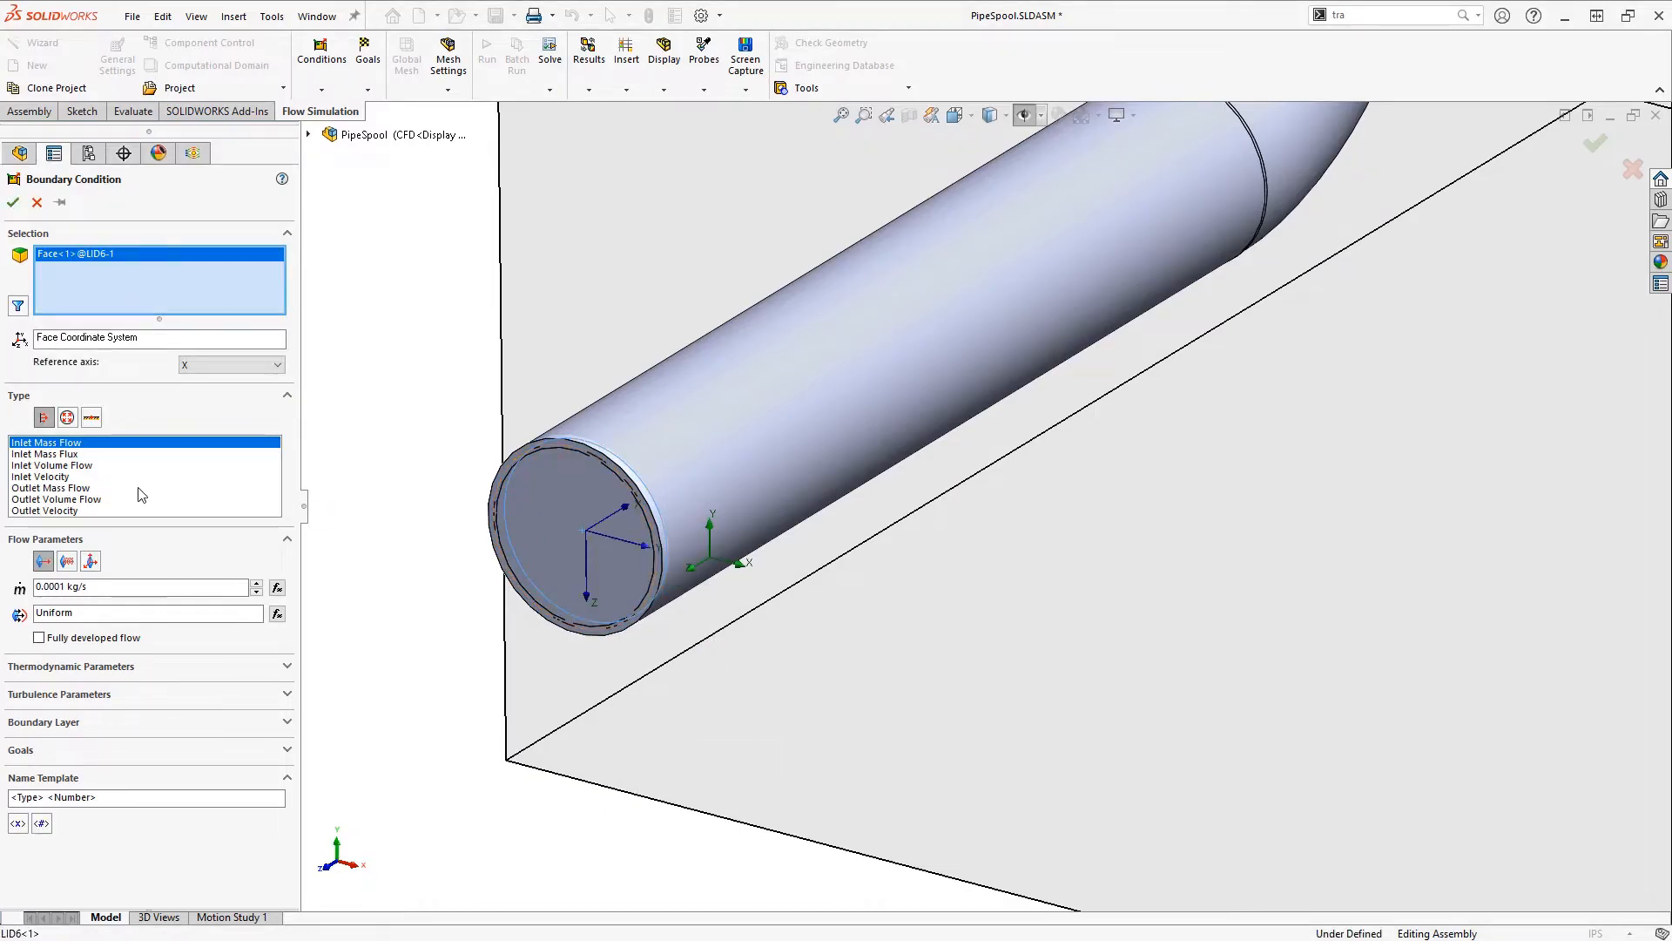
left_click(40, 476)
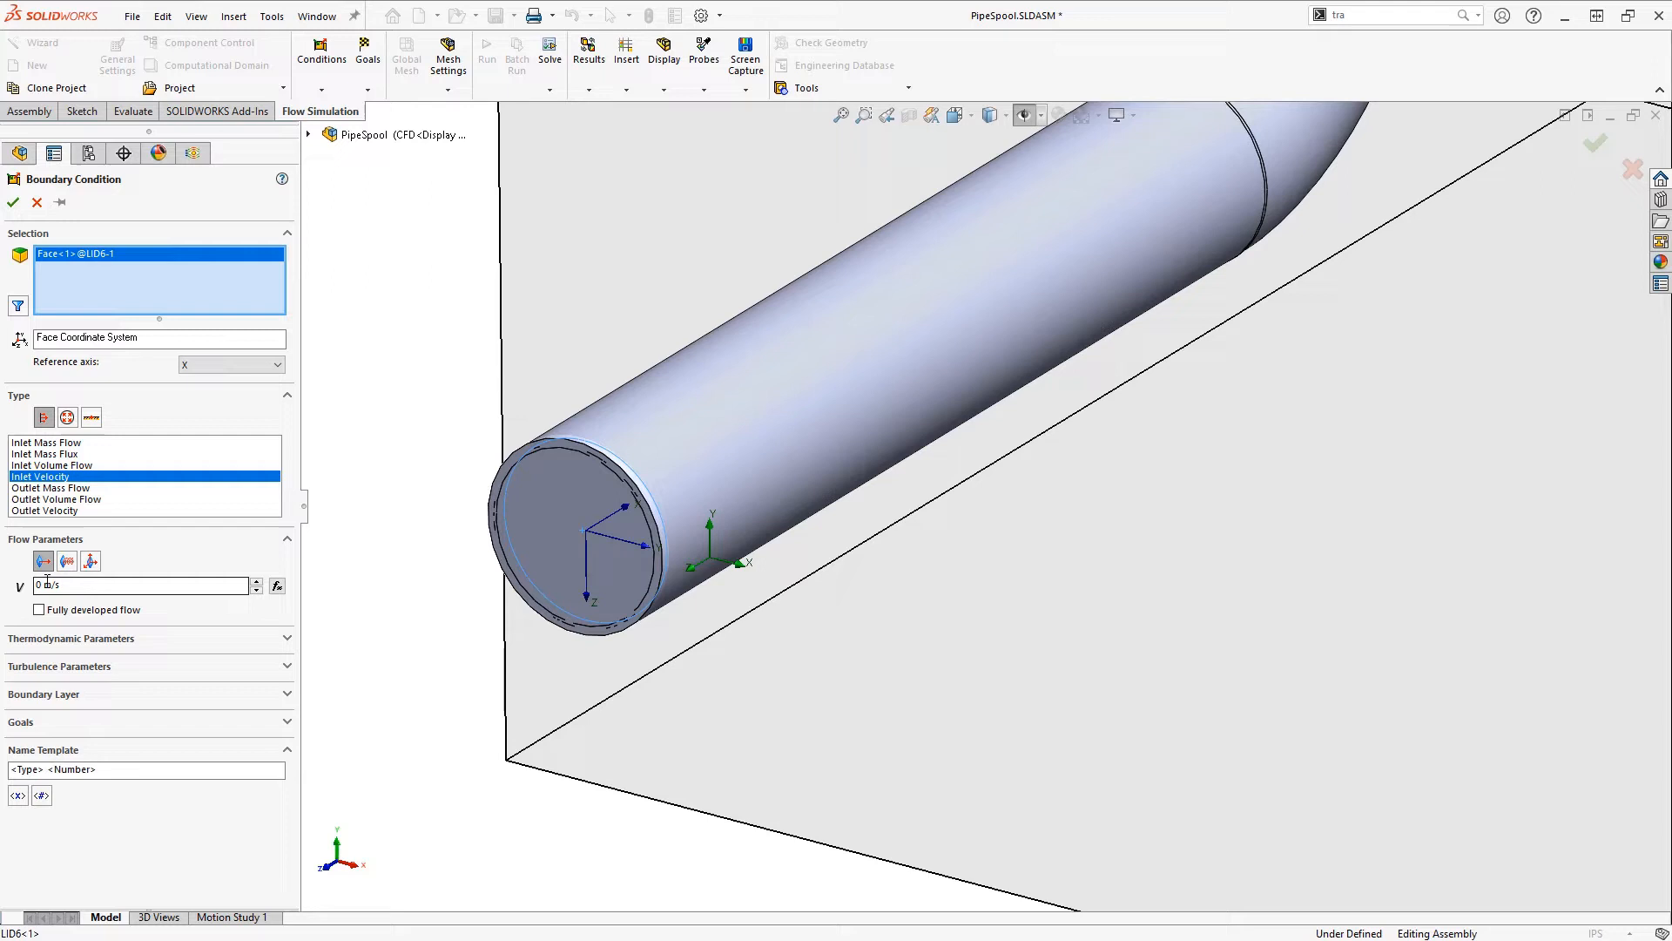
type("3")
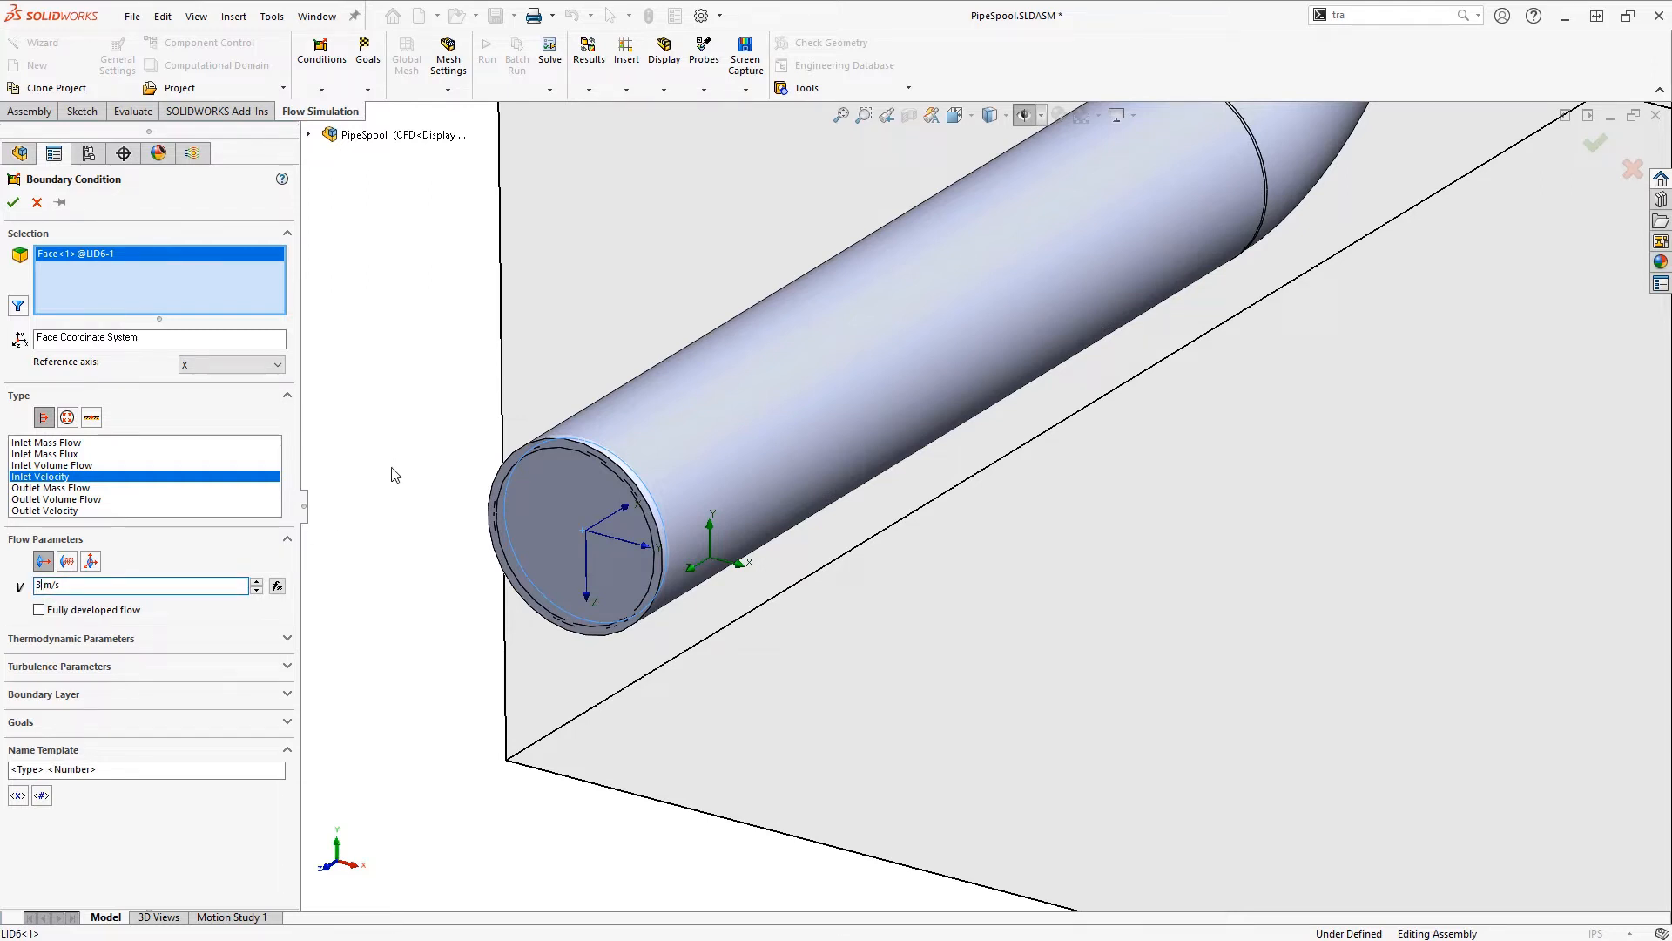
Name it 5 inch Inlet, add Volume Flow Rate and Static Pressure Av goals, and accept it.
left_click(146, 768)
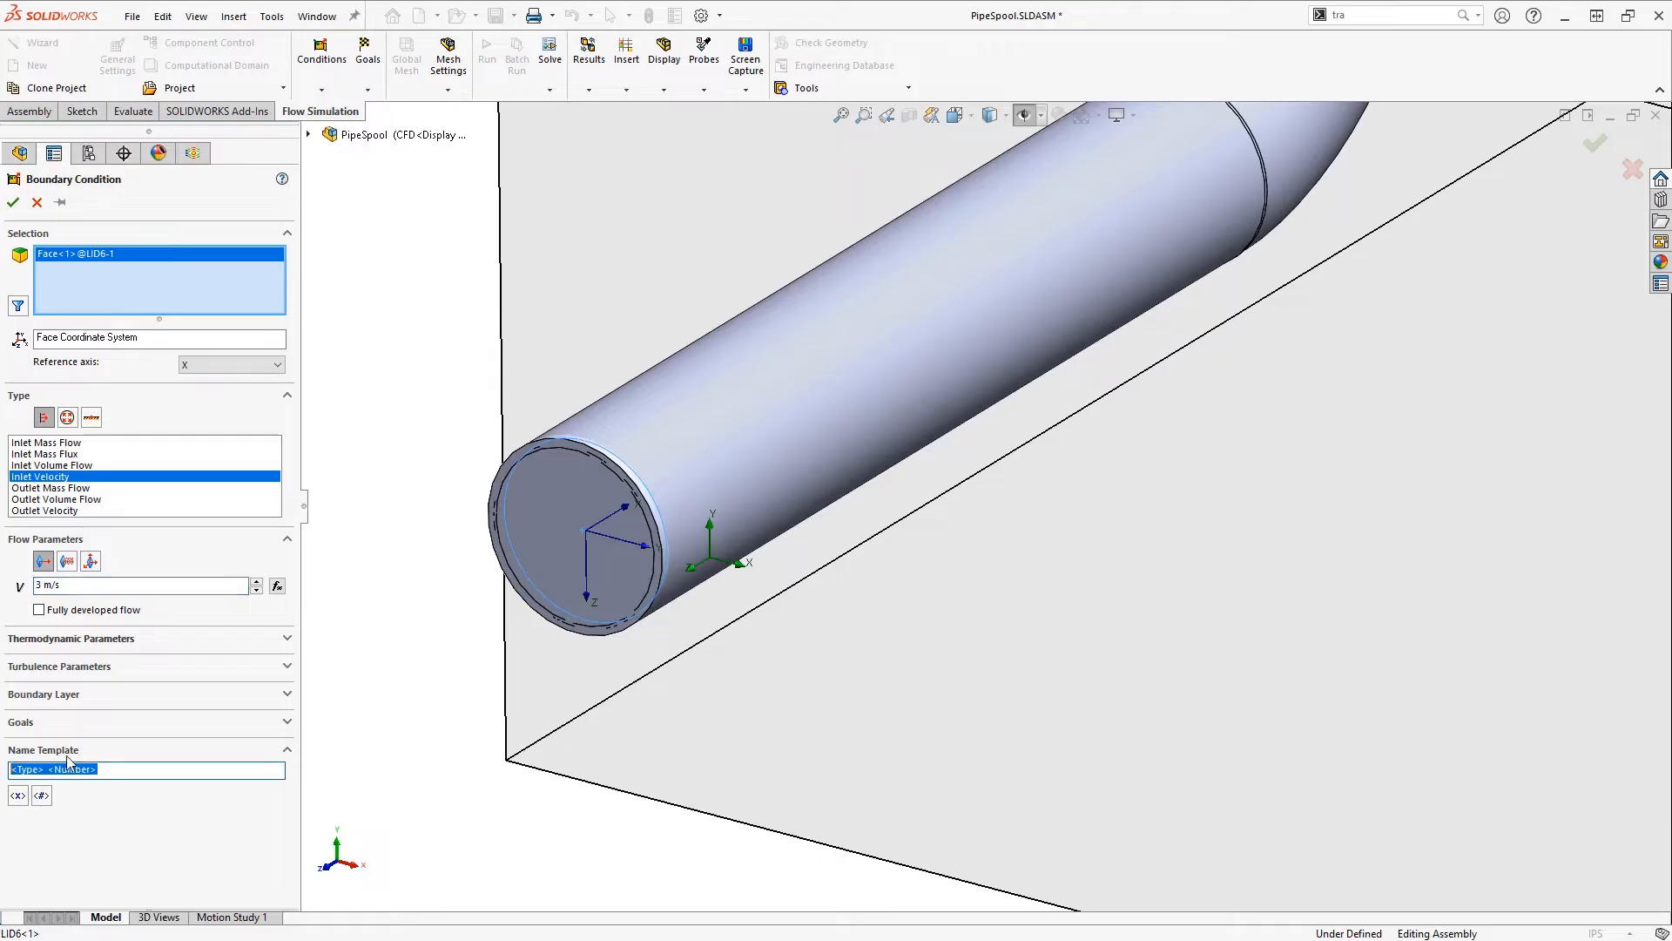
type("5 inch Inlet")
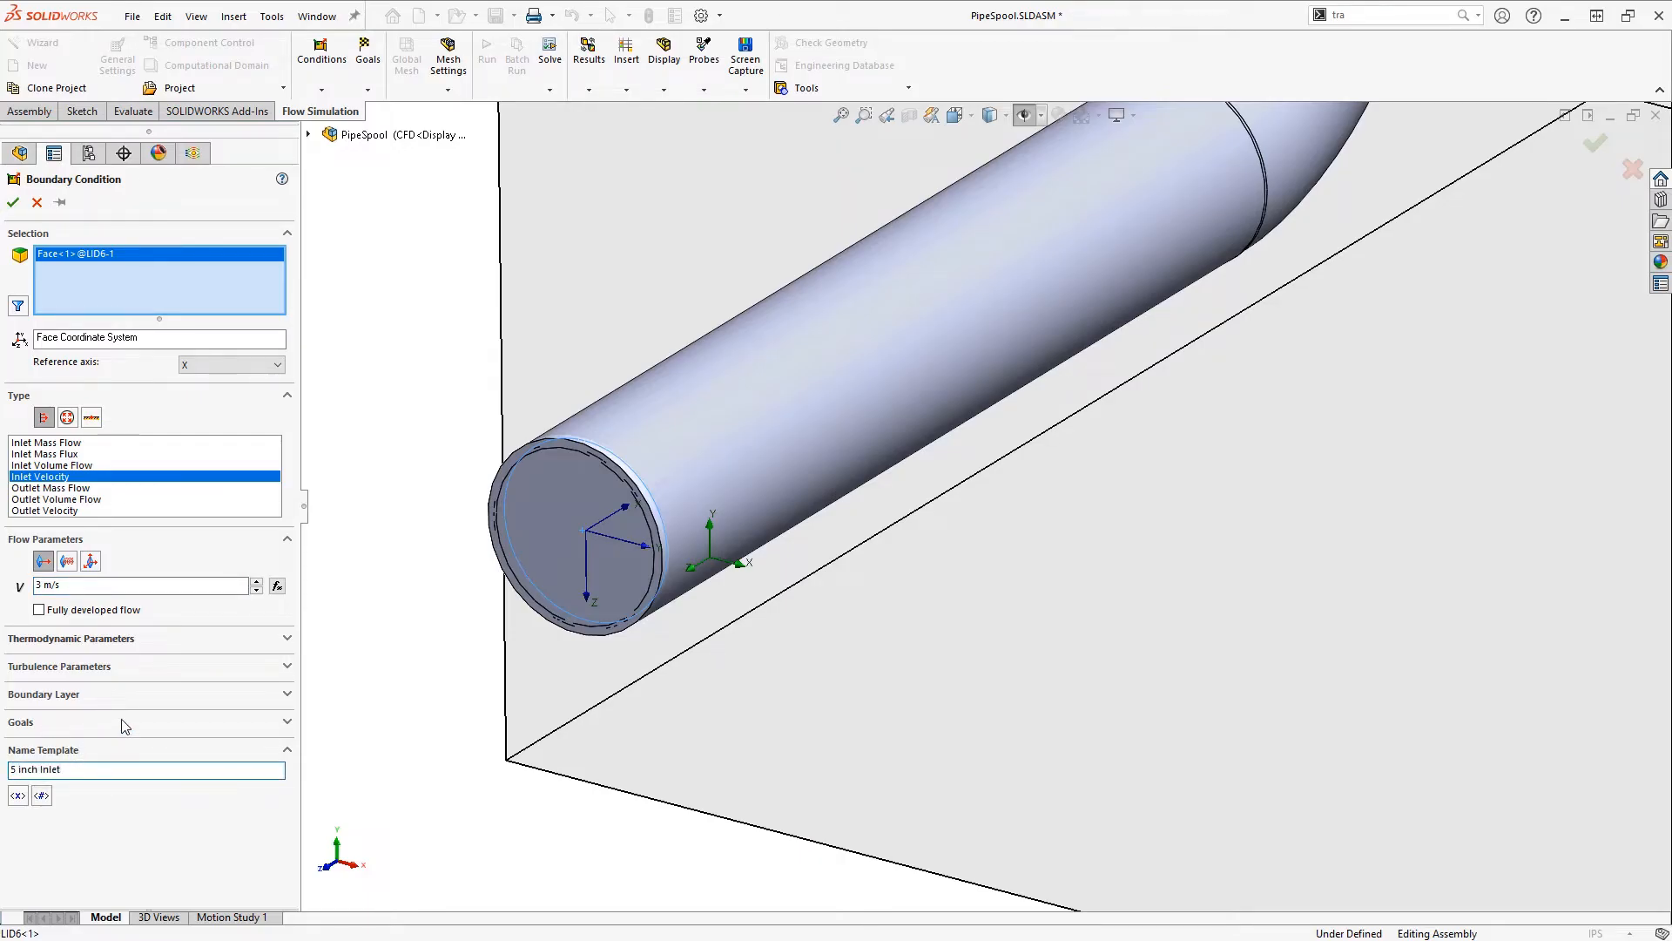
left_click(19, 721)
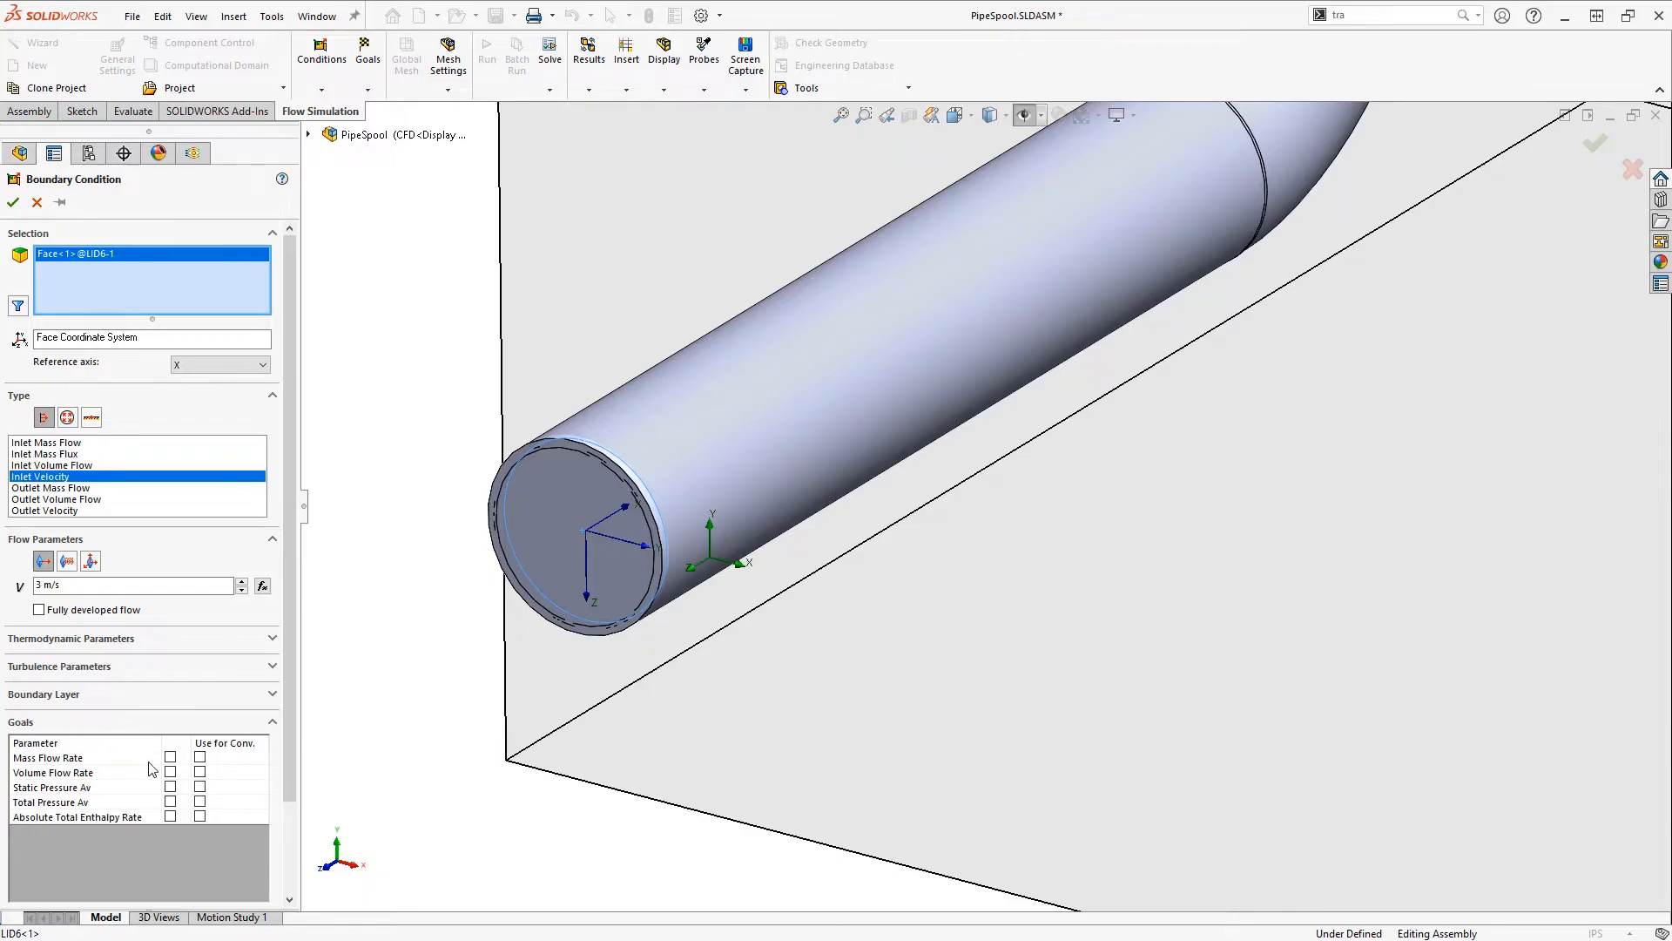
left_click(169, 771)
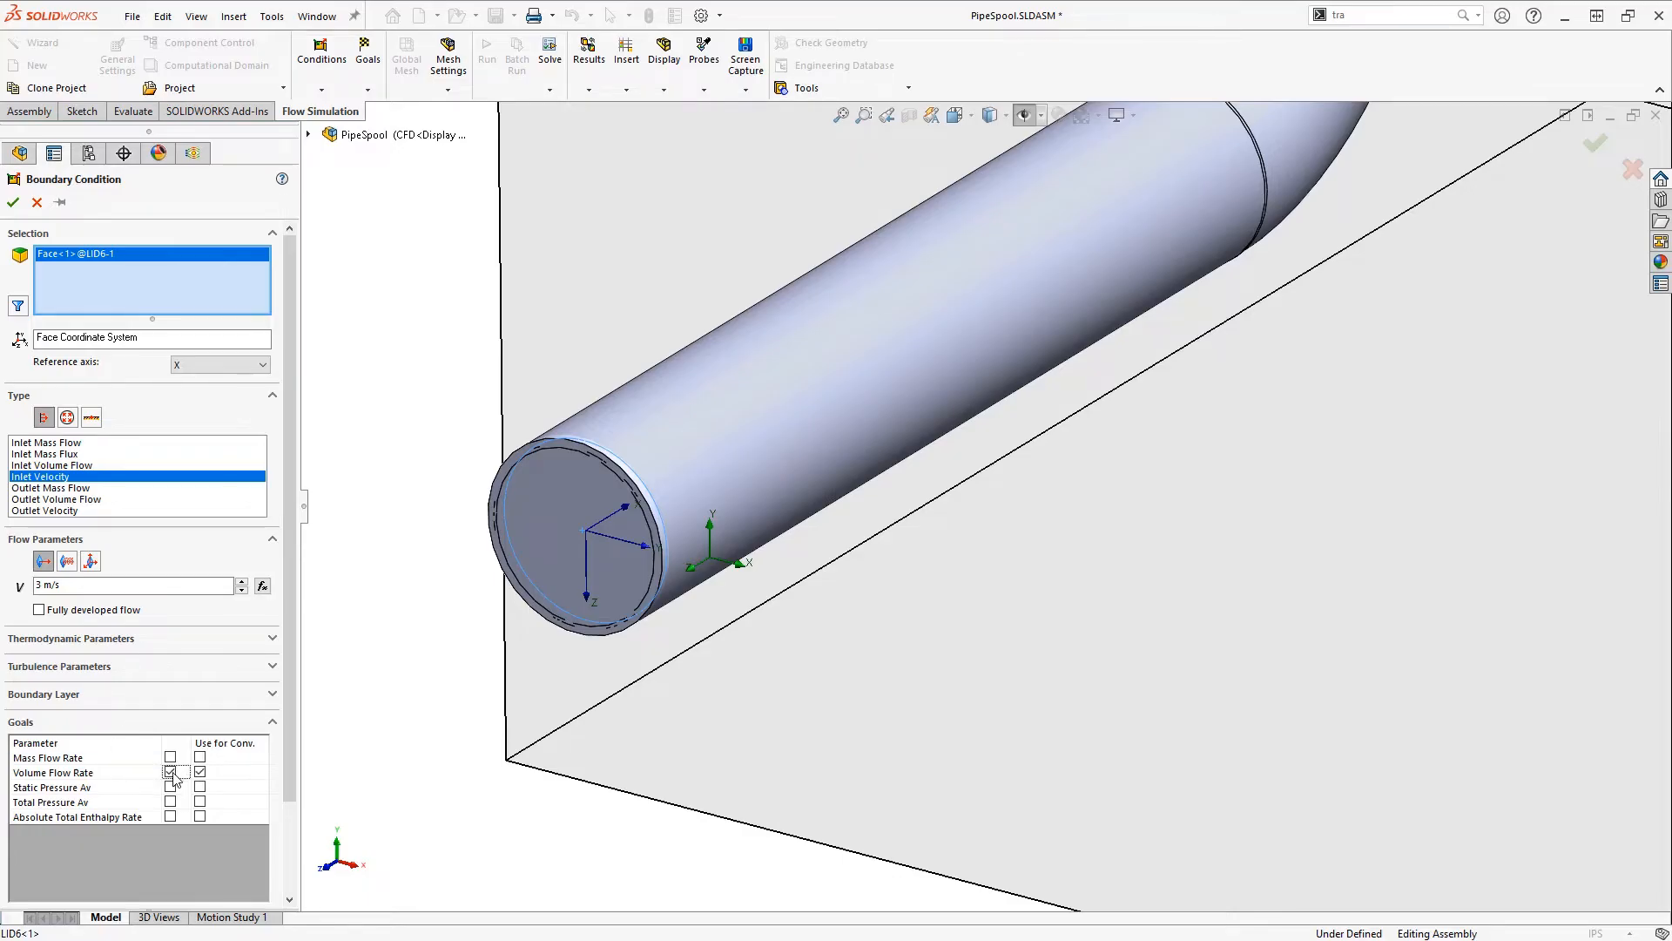
left_click(168, 787)
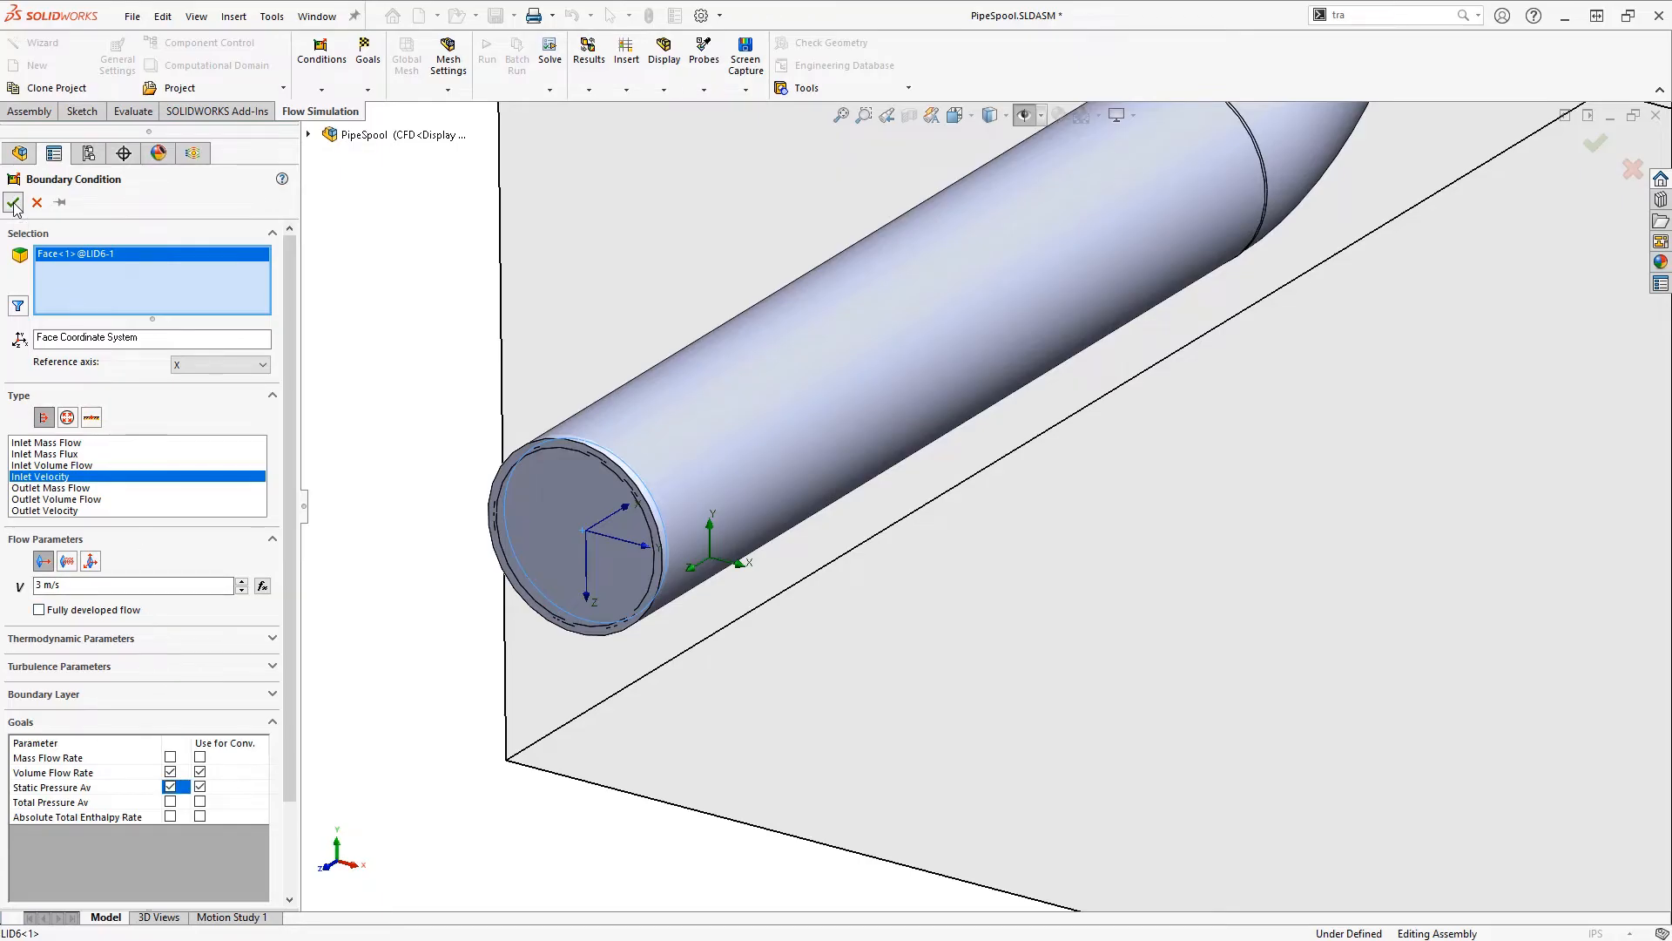
left_click(14, 202)
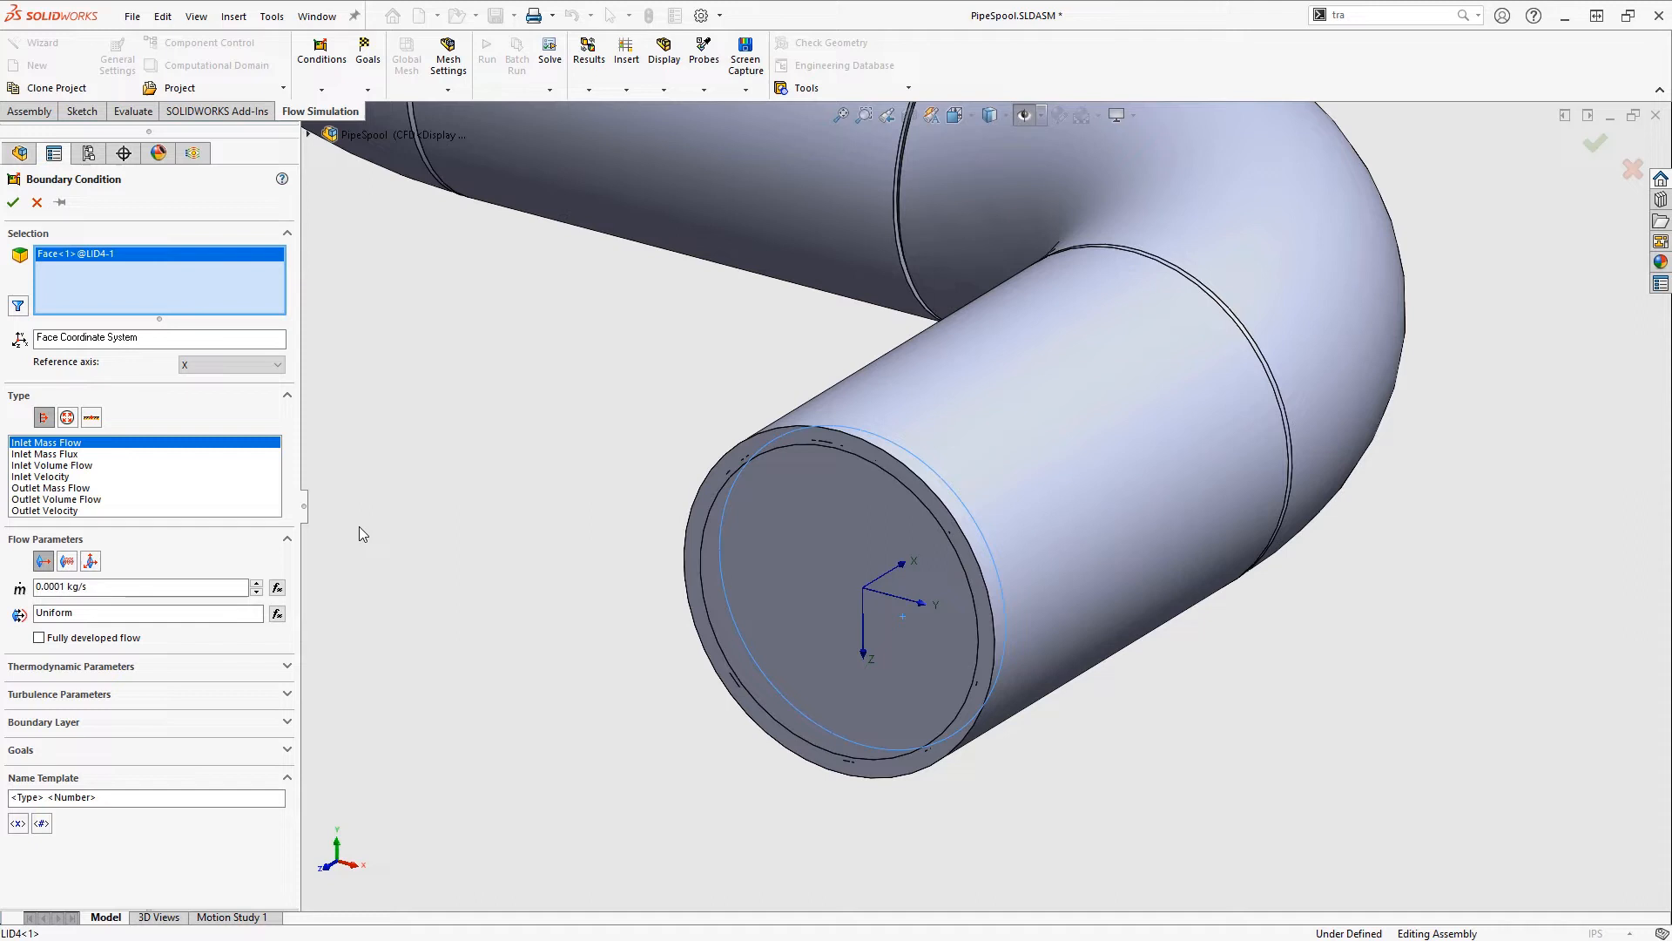
Make the outlet lids Environment Pressure openings named 4 inch and 5 inch Outlet with Volume Flow Rate and Velocity Av goals.
left_click(68, 416)
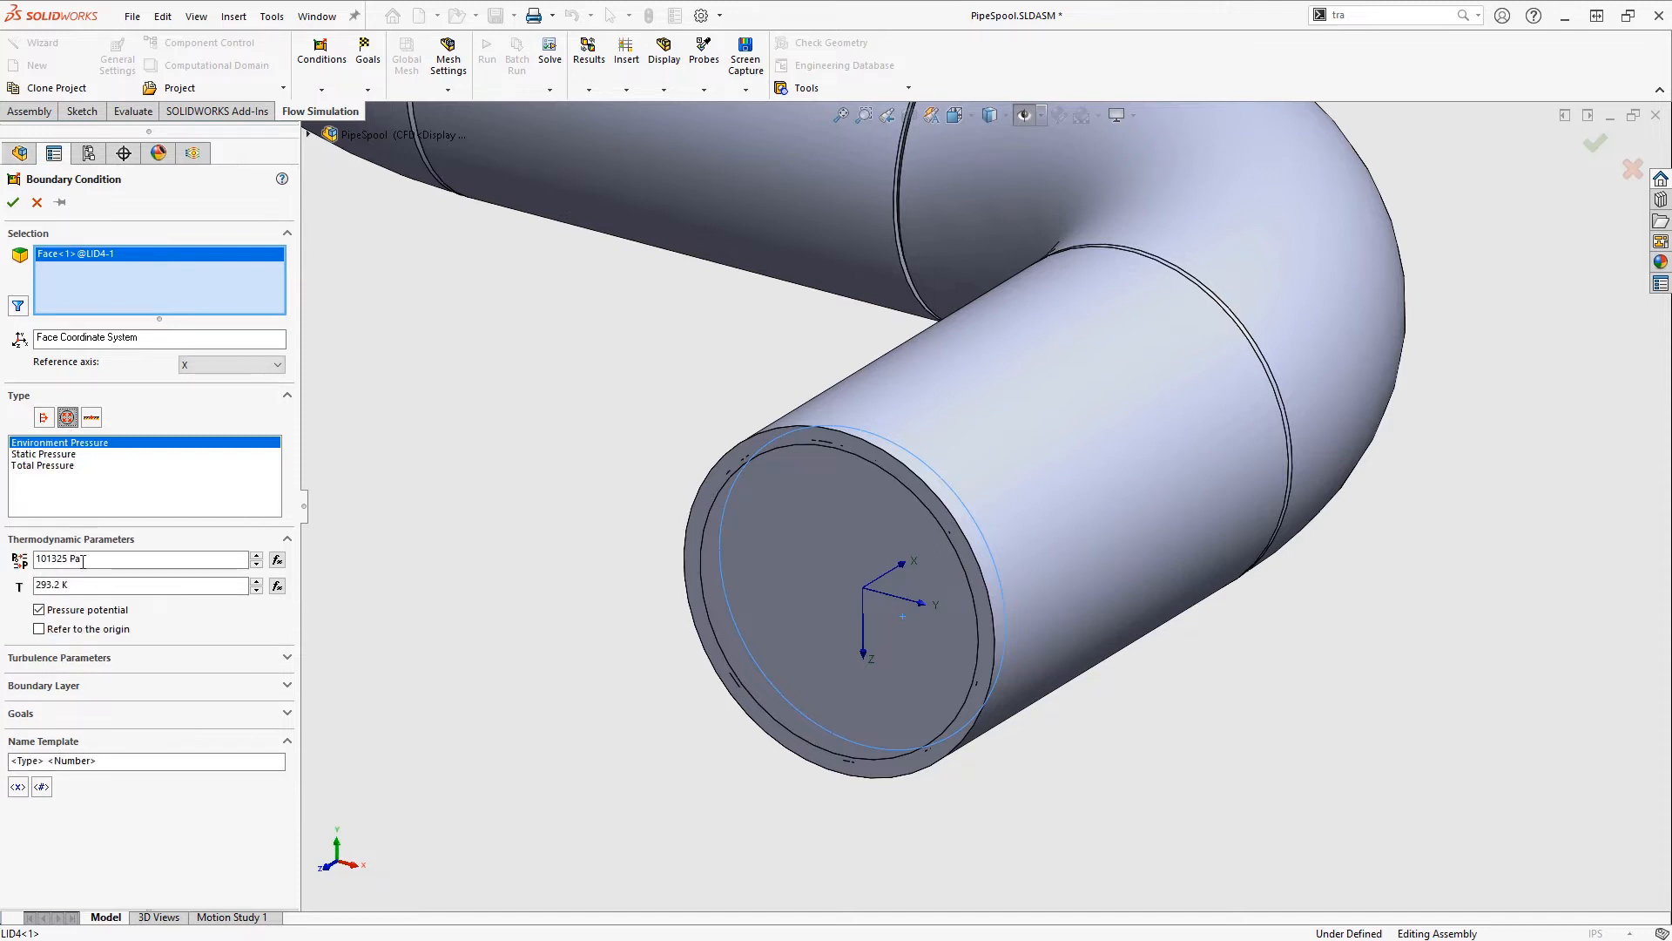
type("4 inch Out")
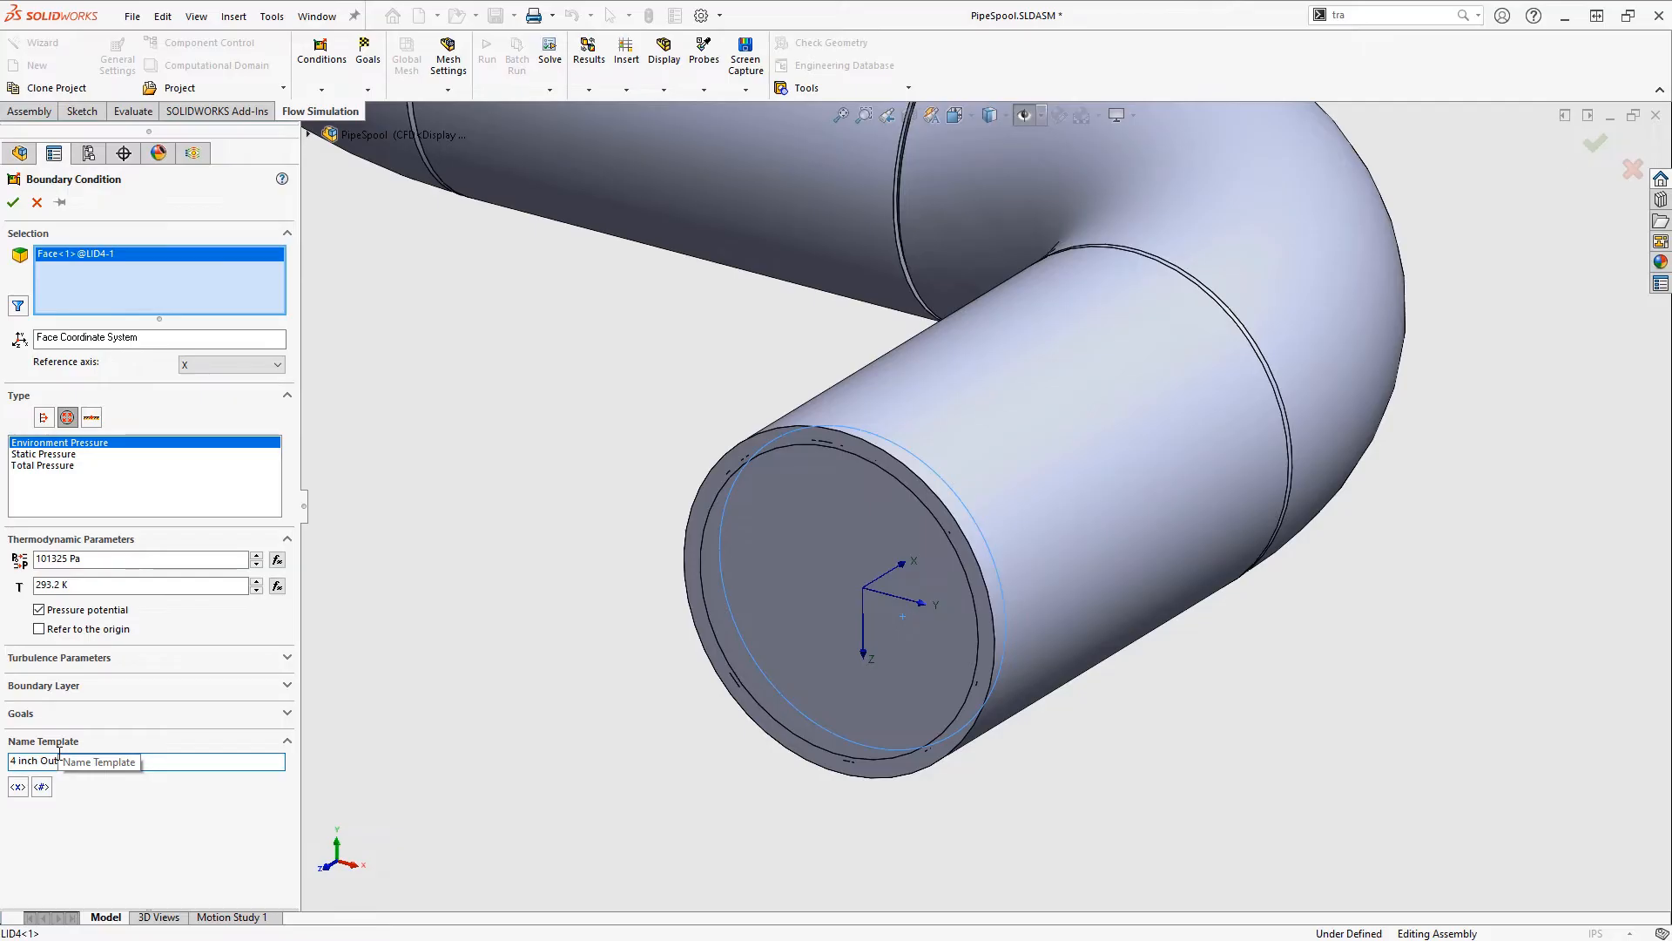
left_click(19, 712)
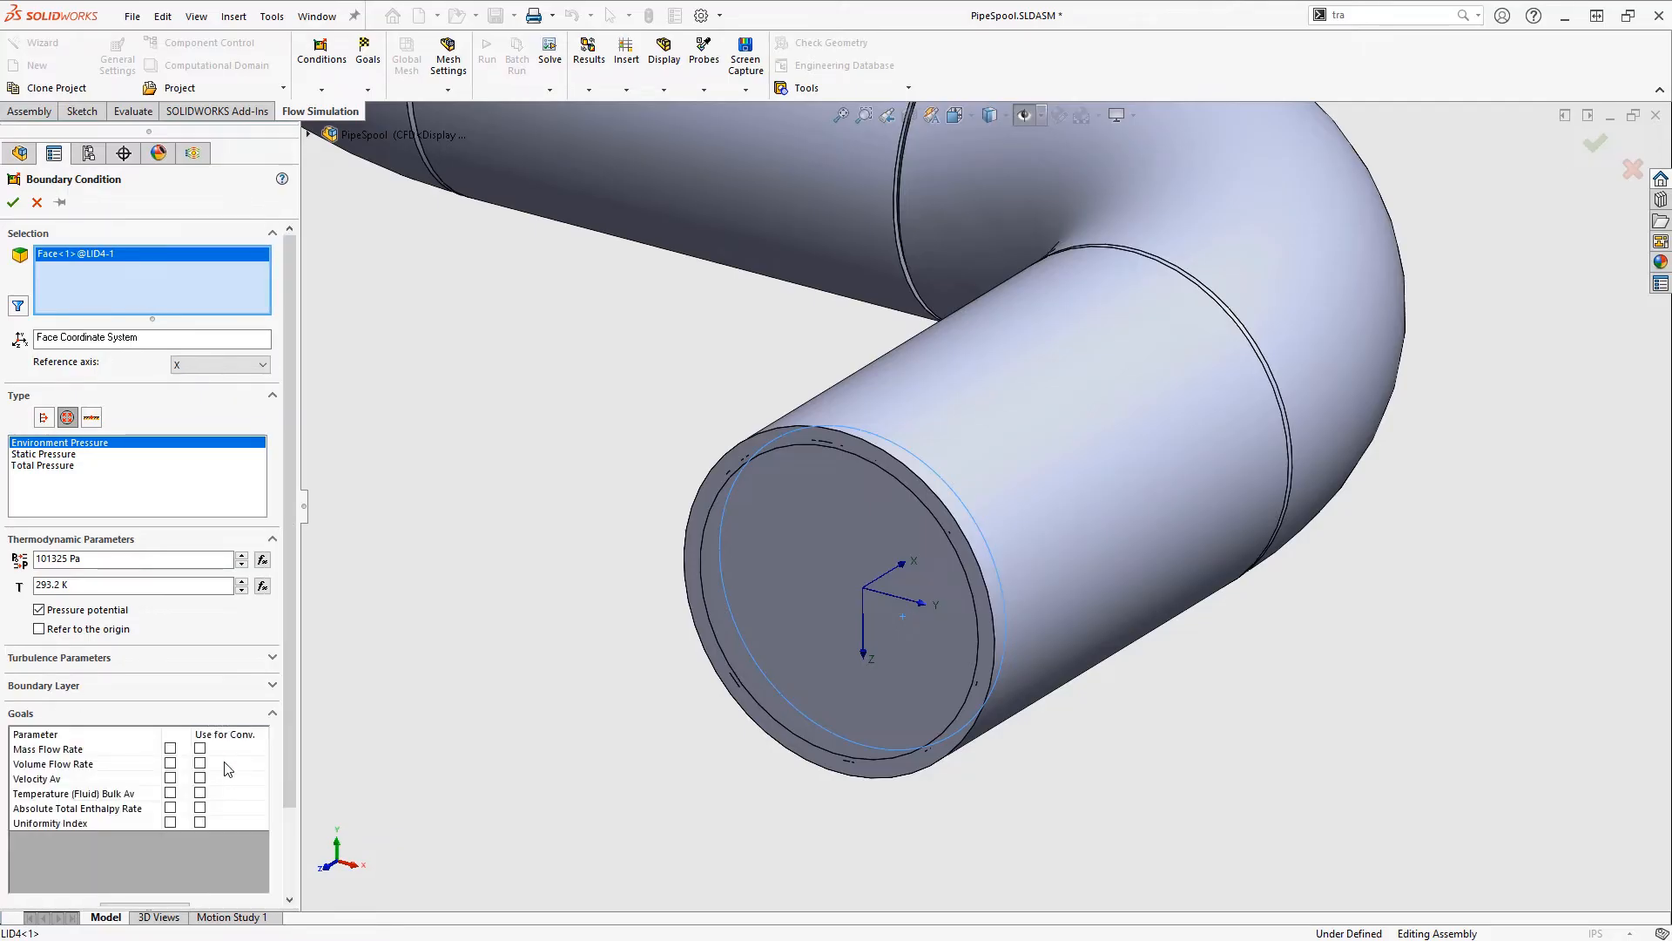
left_click(170, 763)
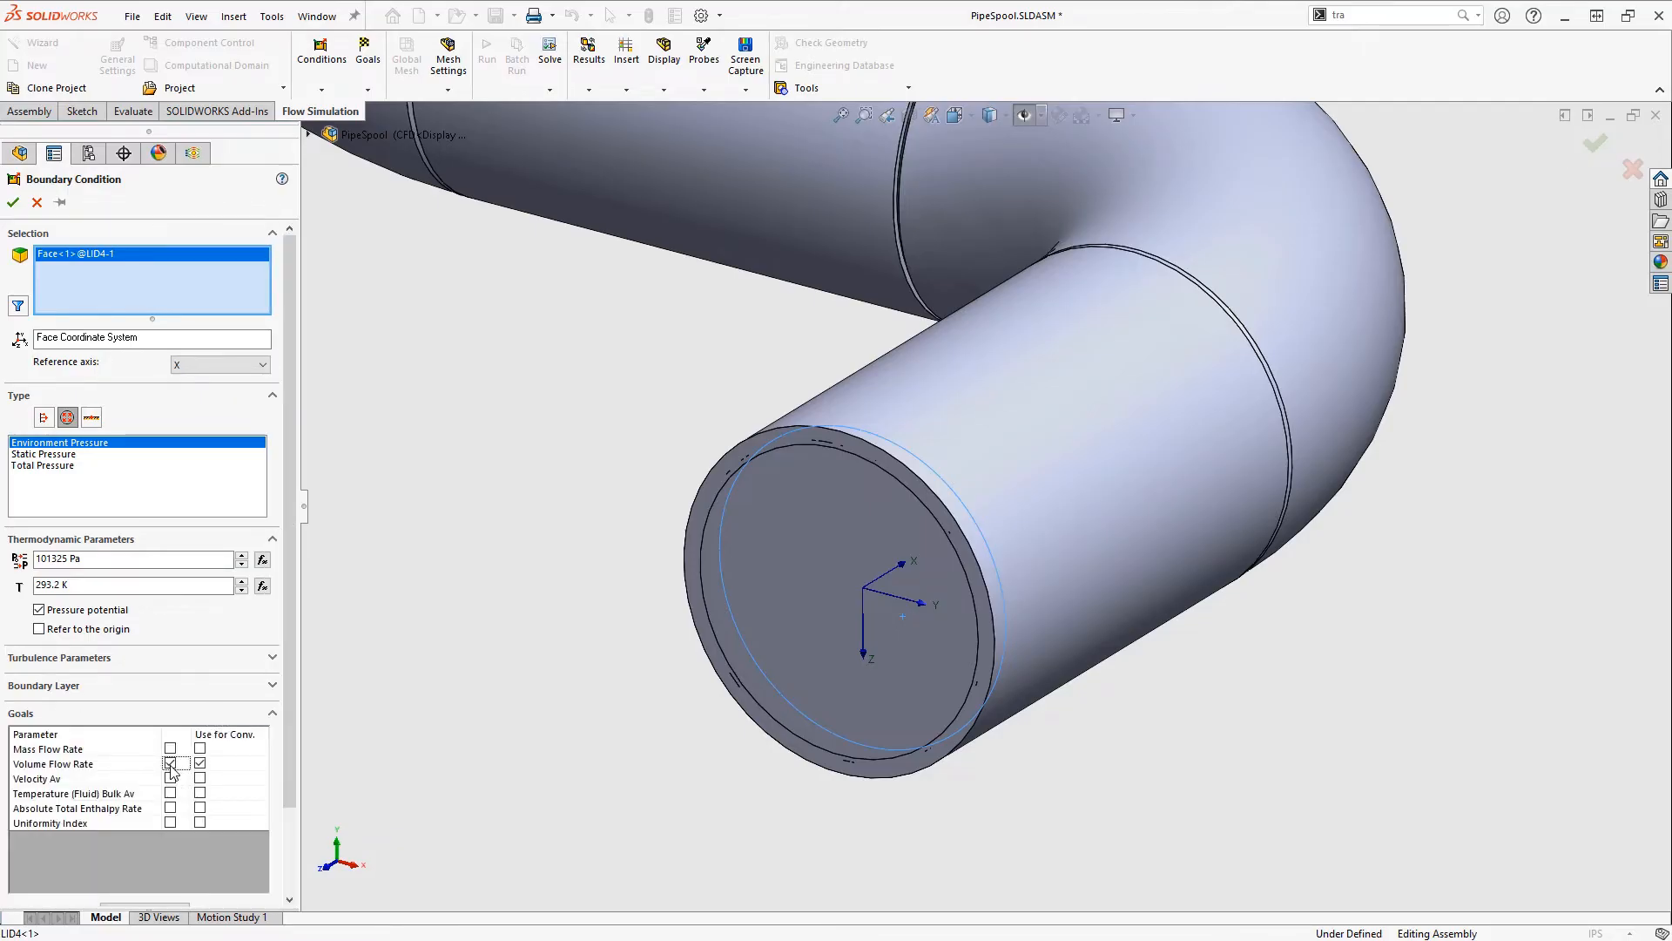
left_click(169, 778)
type("5 inch Outlet")
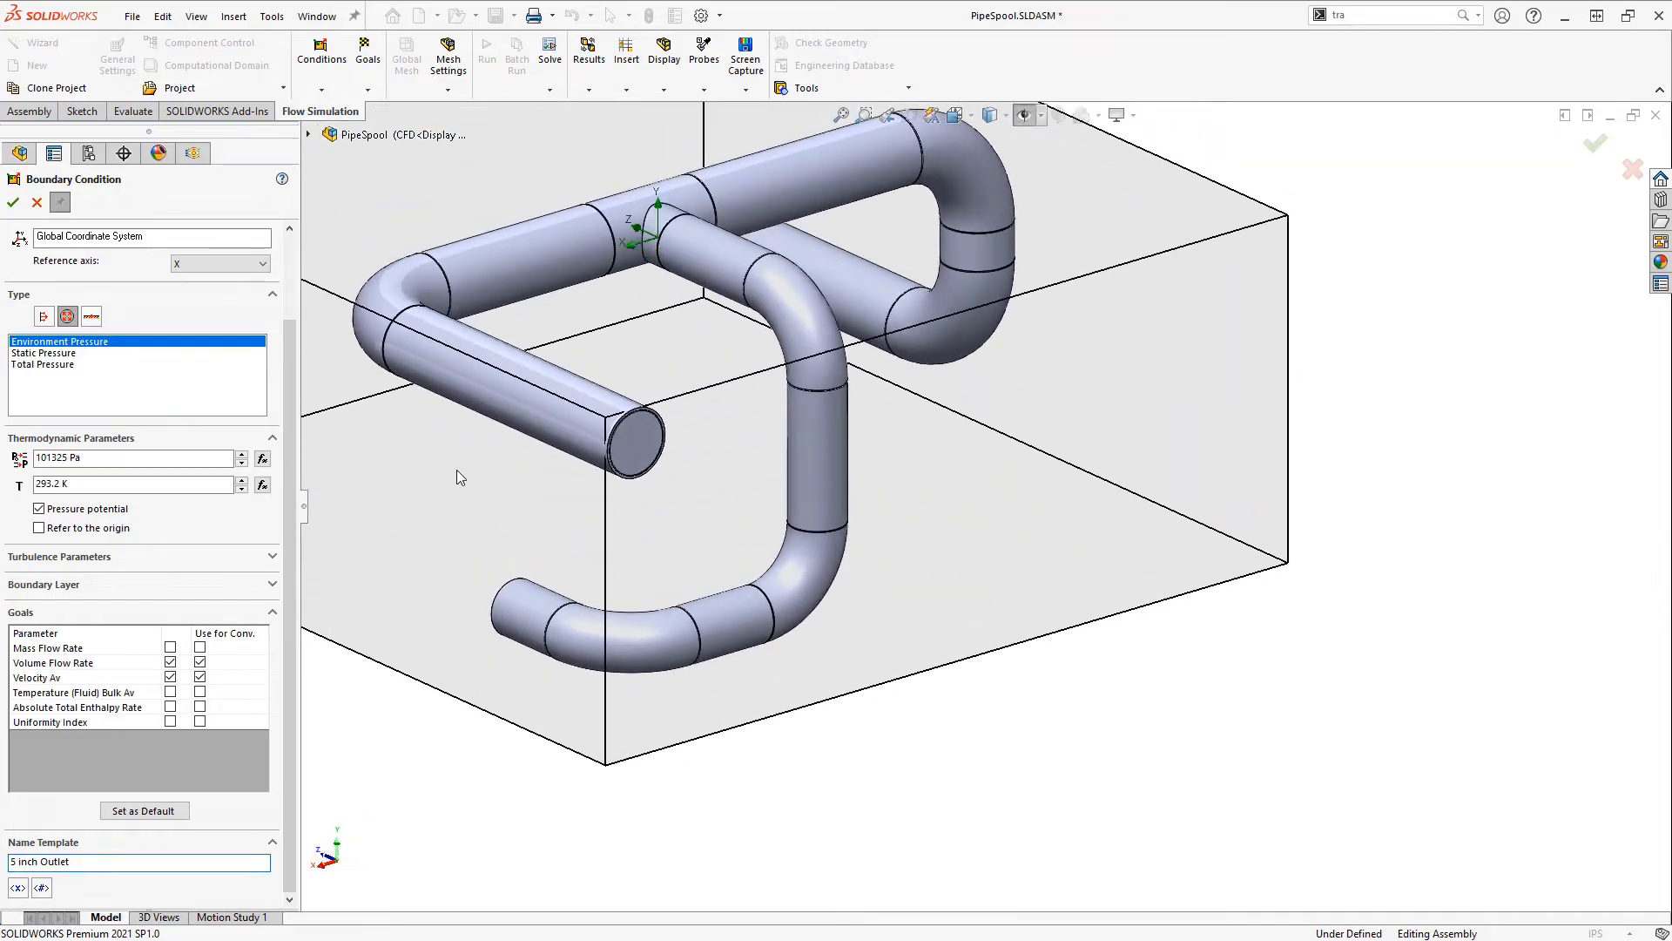
left_click(639, 437)
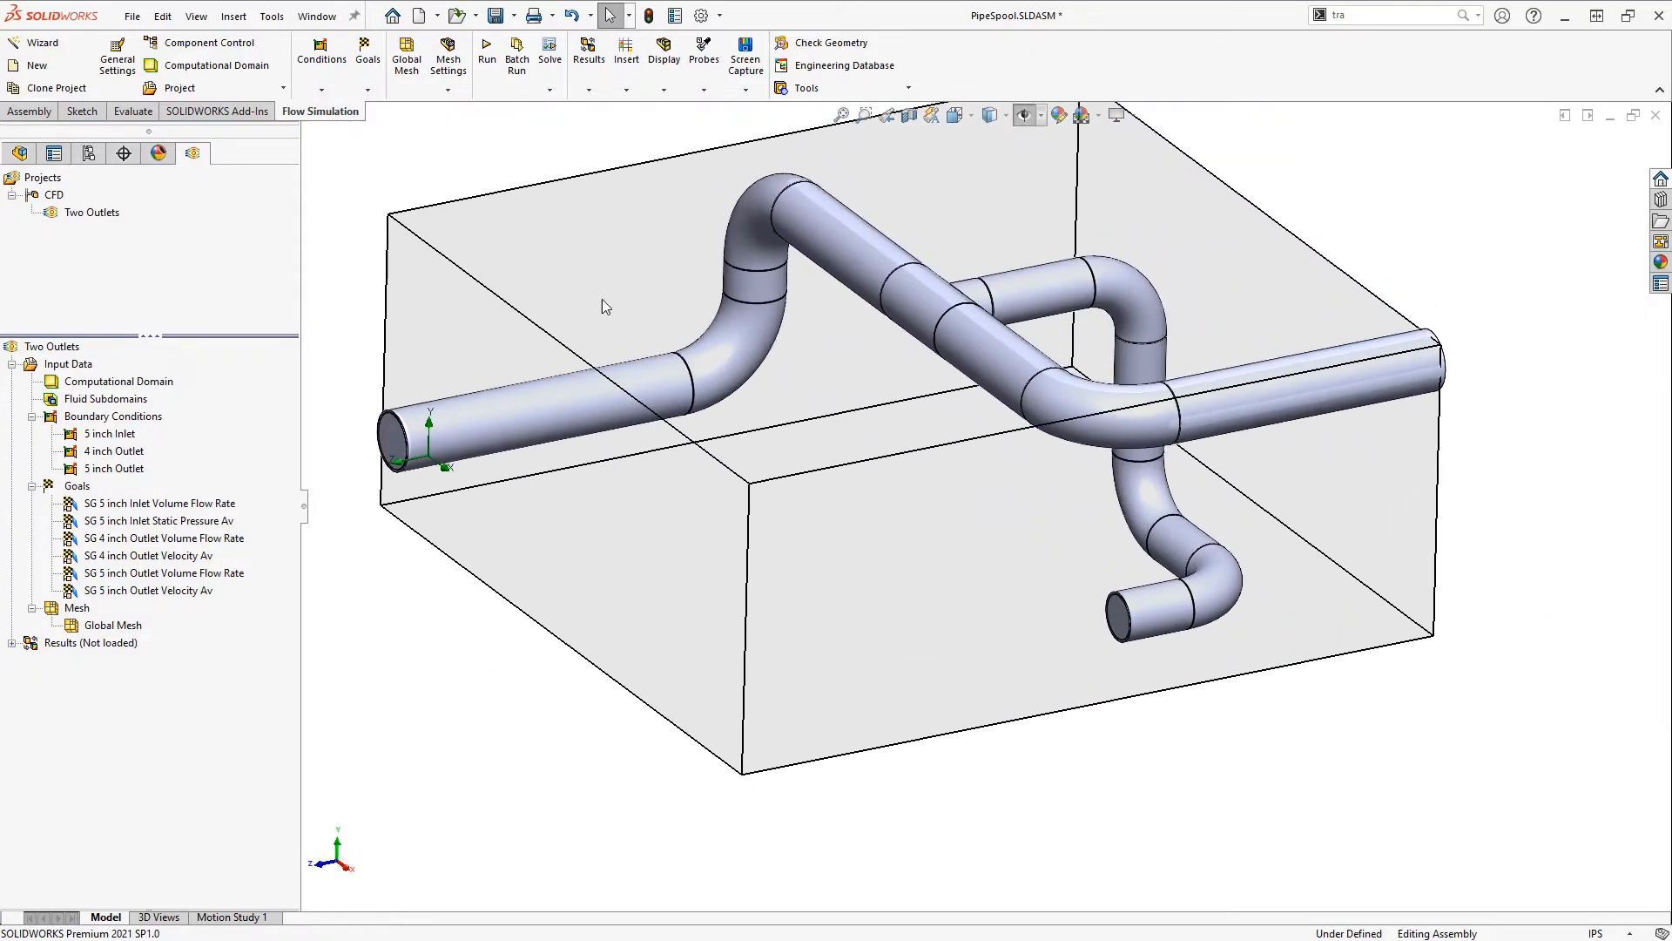
Run the Two Outlets calculation and insert a goal plot of all goals in the Solver.
left_click(486, 54)
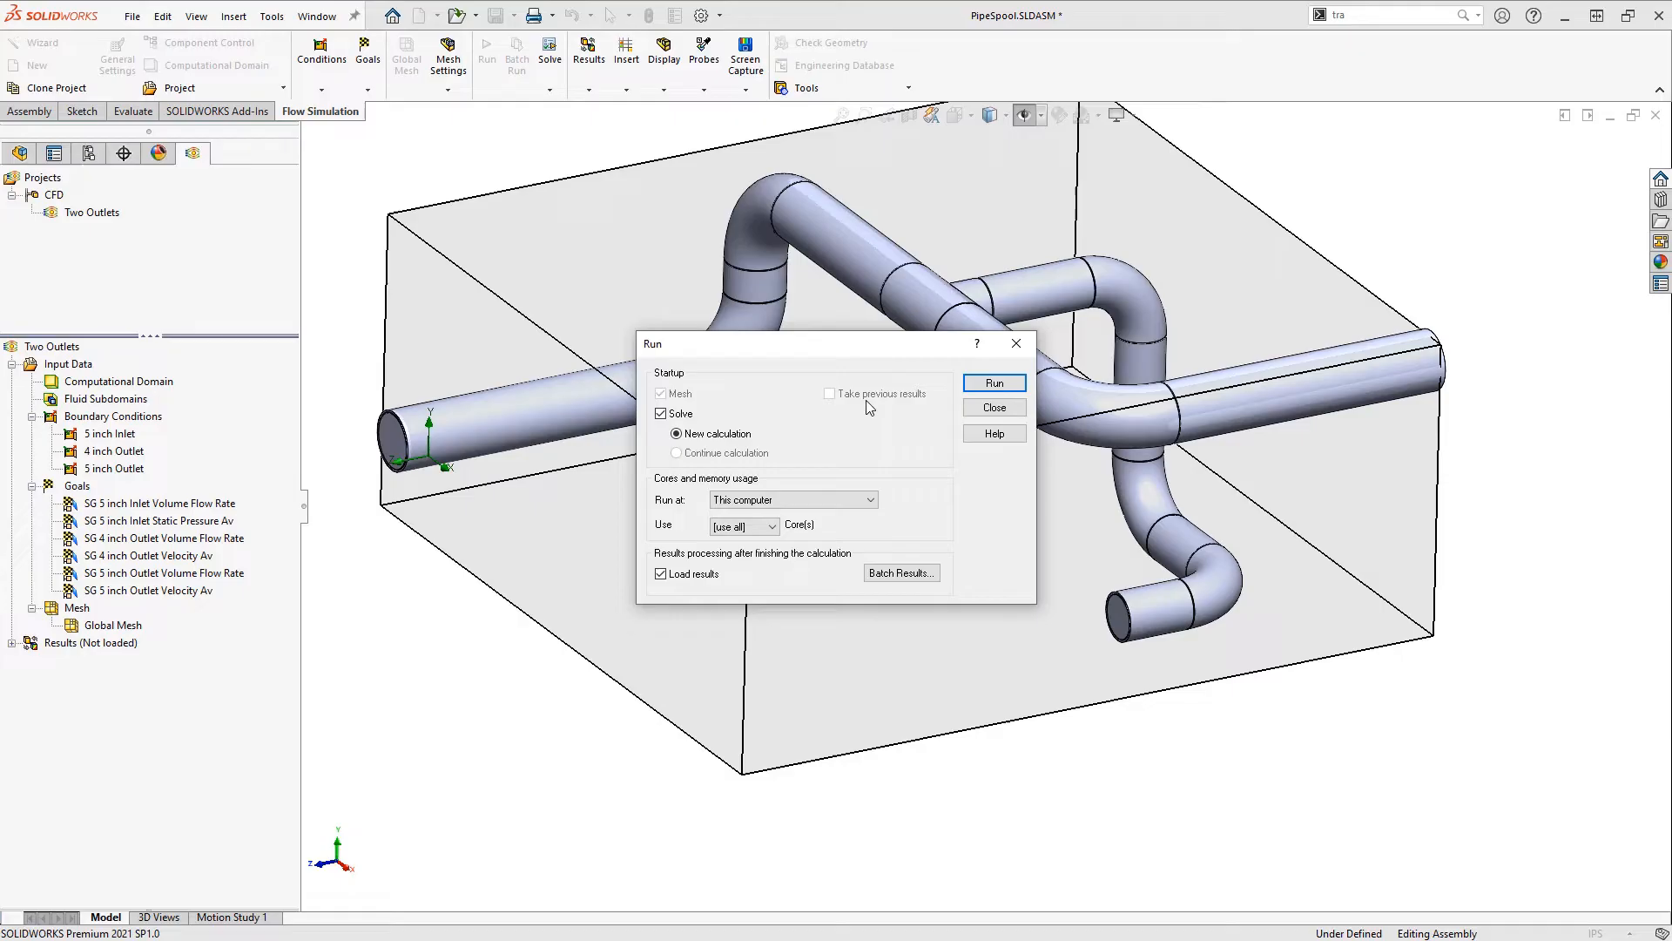
left_click(991, 407)
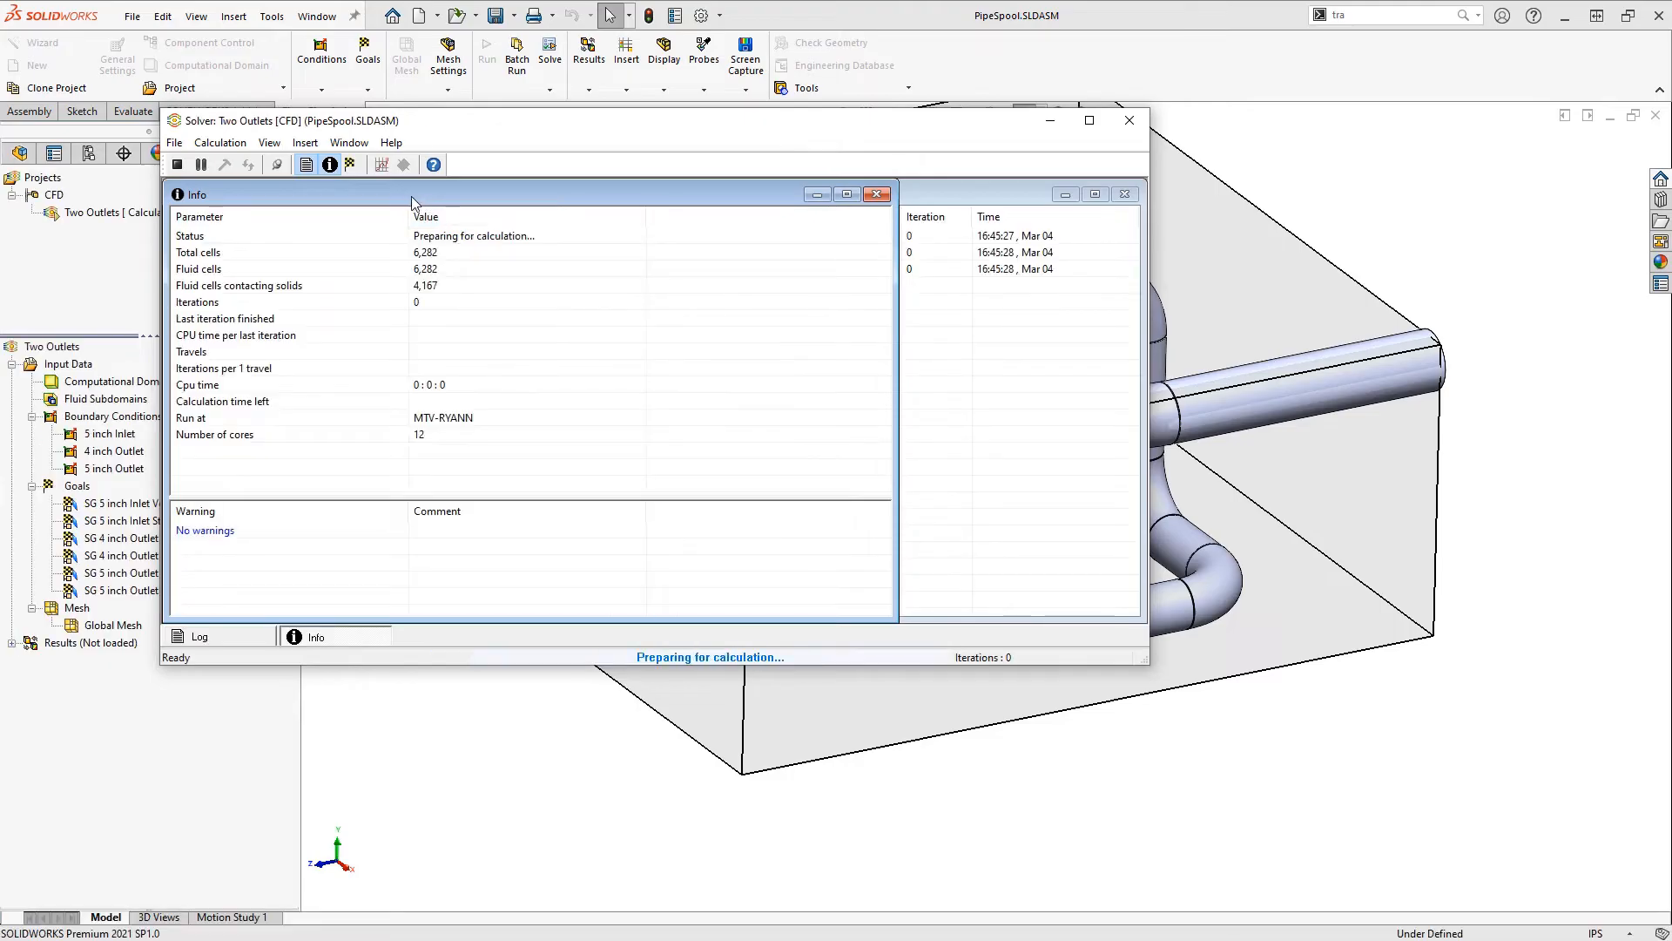
left_click(381, 164)
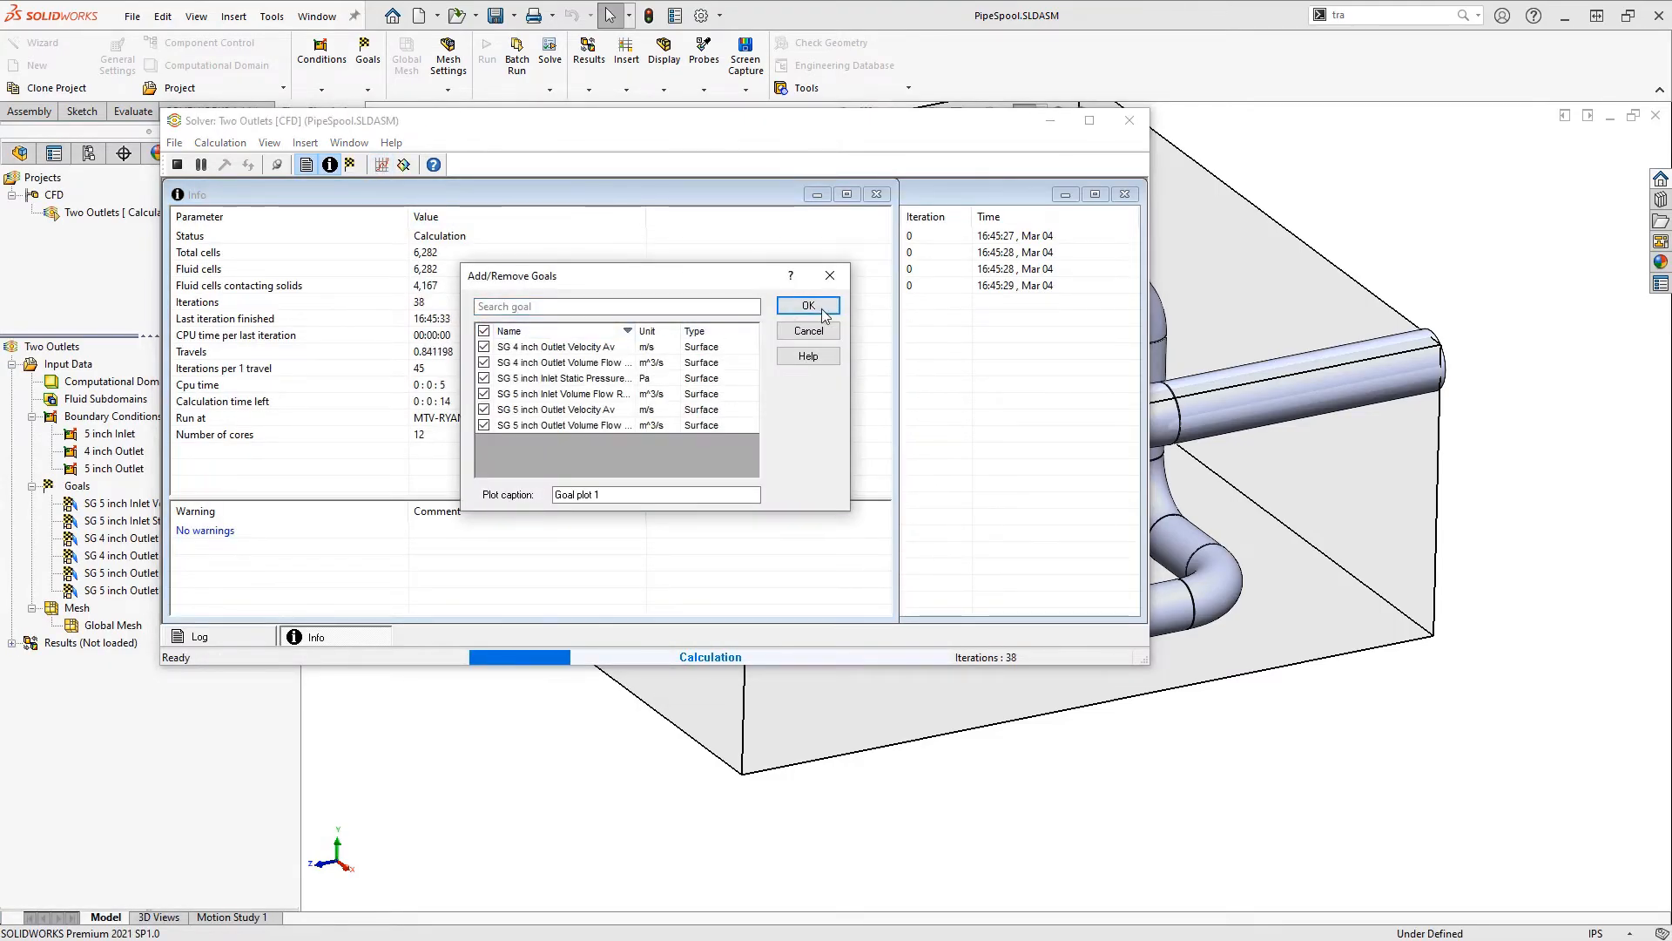
left_click(807, 305)
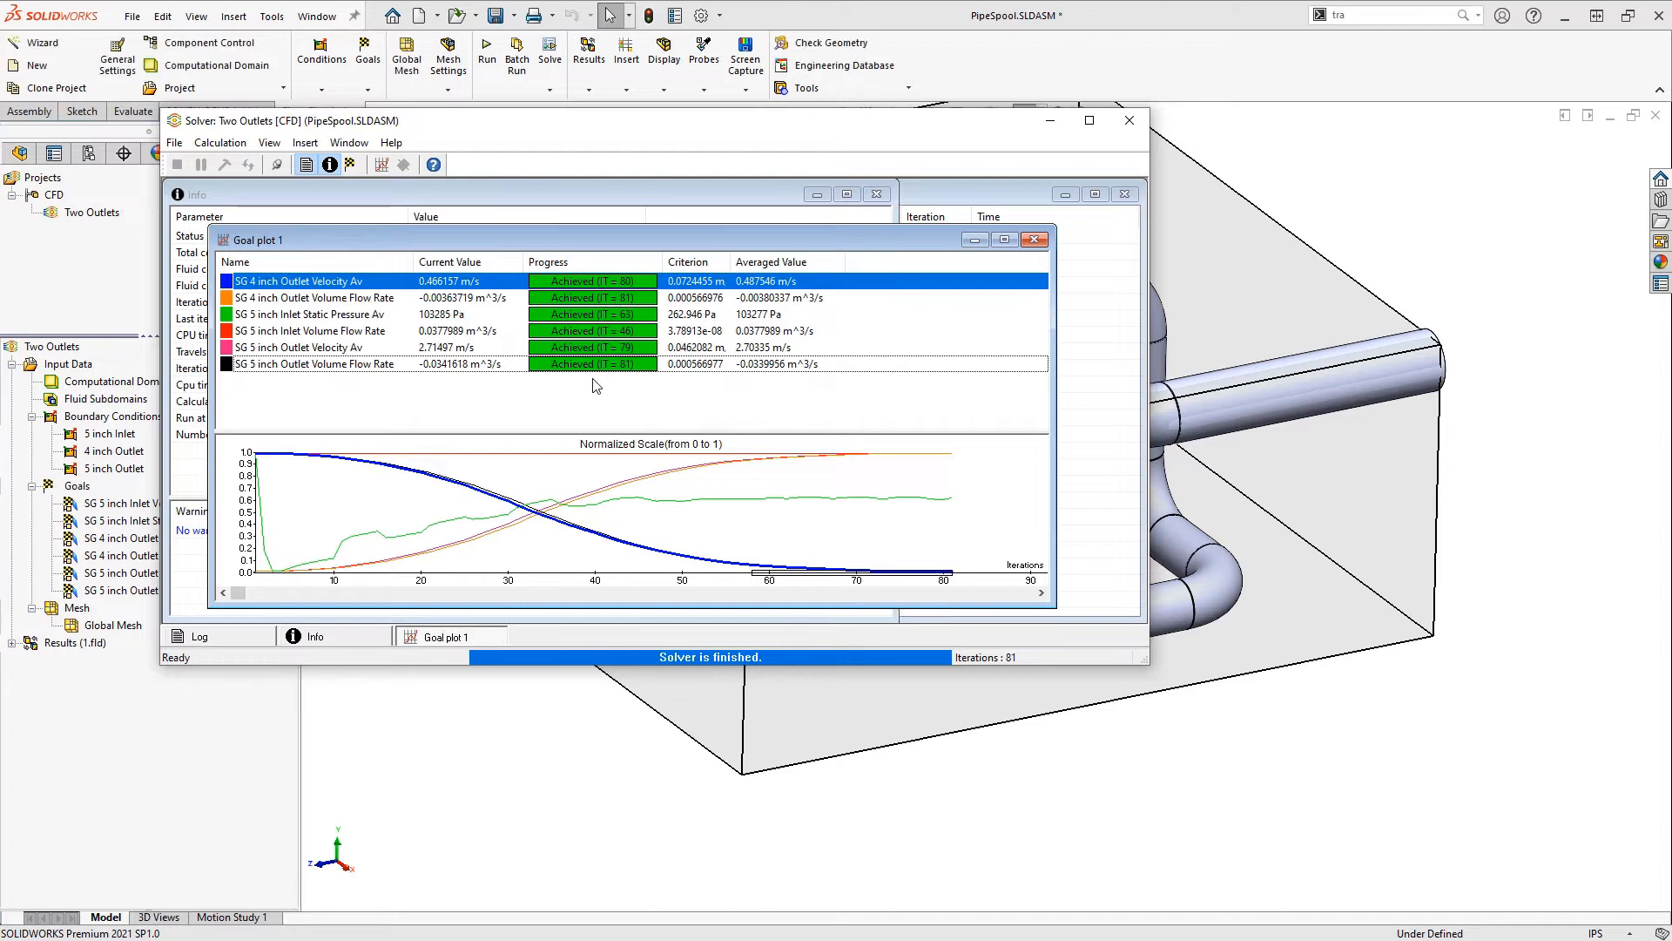
mouse_move(617, 385)
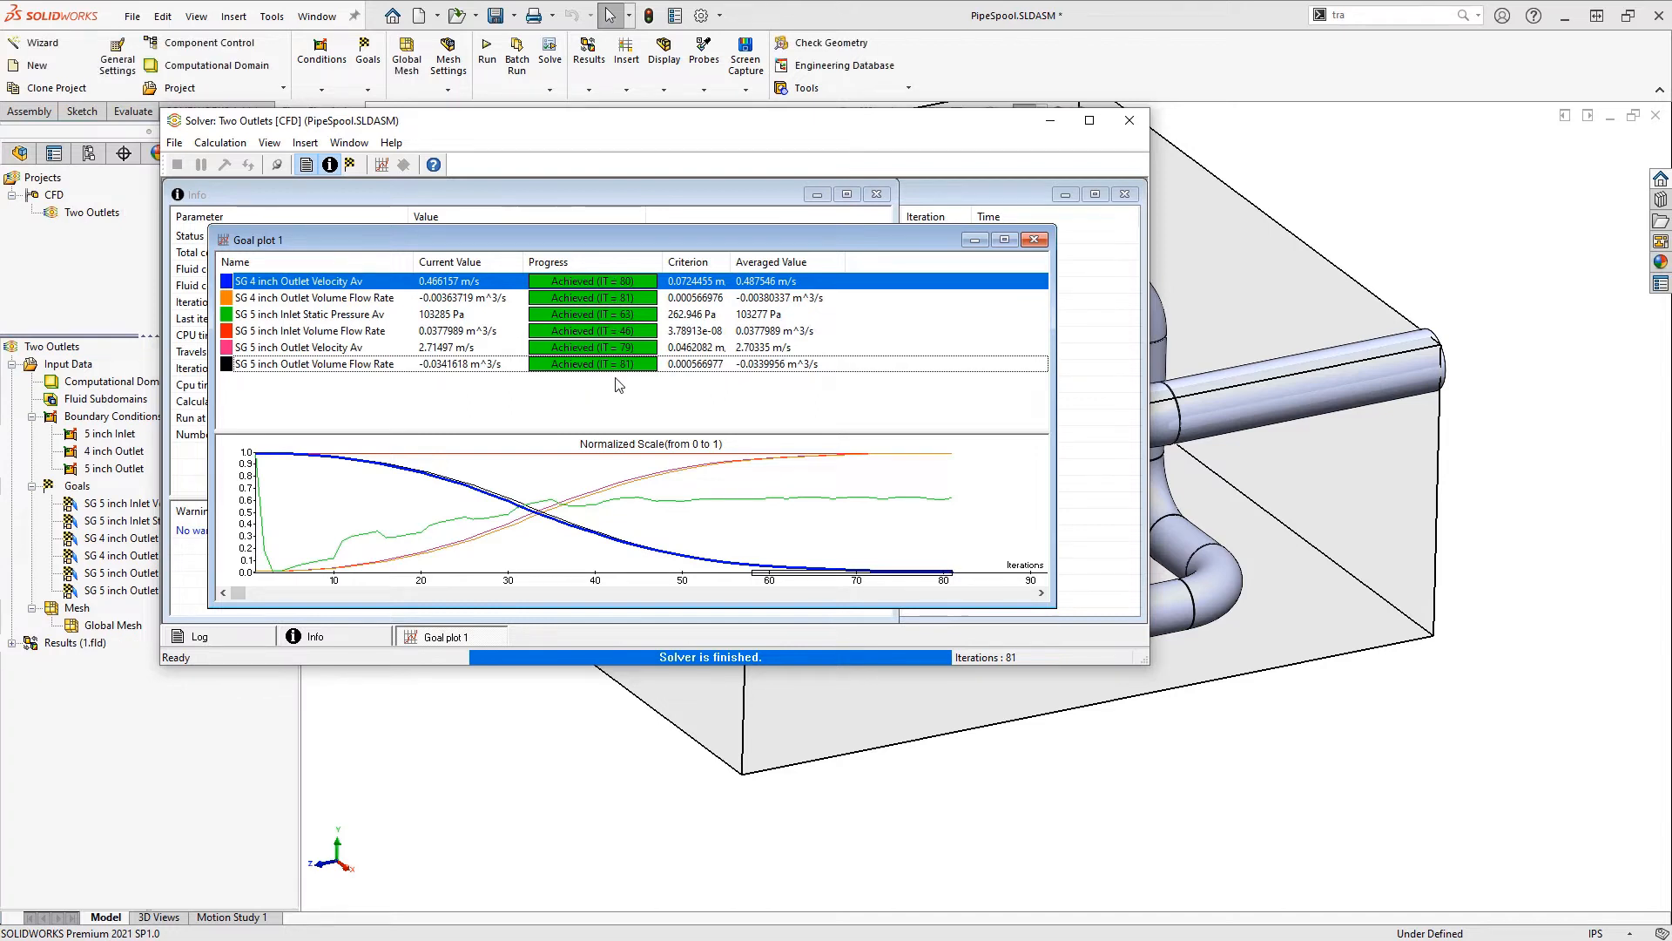
mouse_move(1127, 153)
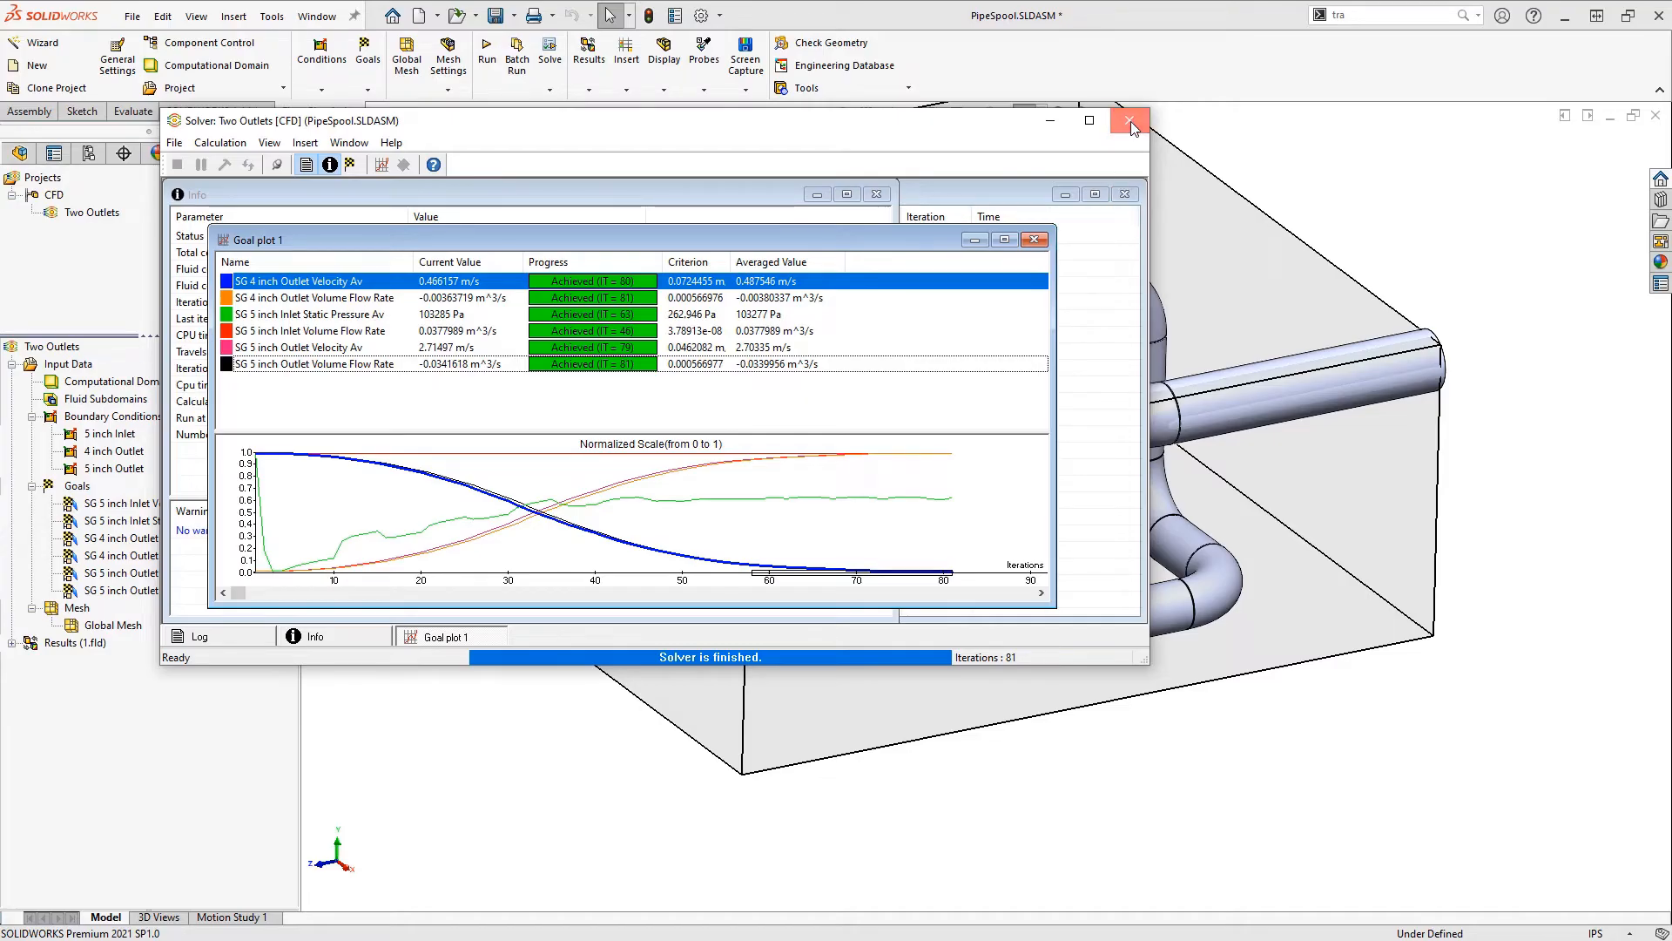
Close the Solver, set model transparency to 0.50 and expand the Results node.
left_click(1129, 121)
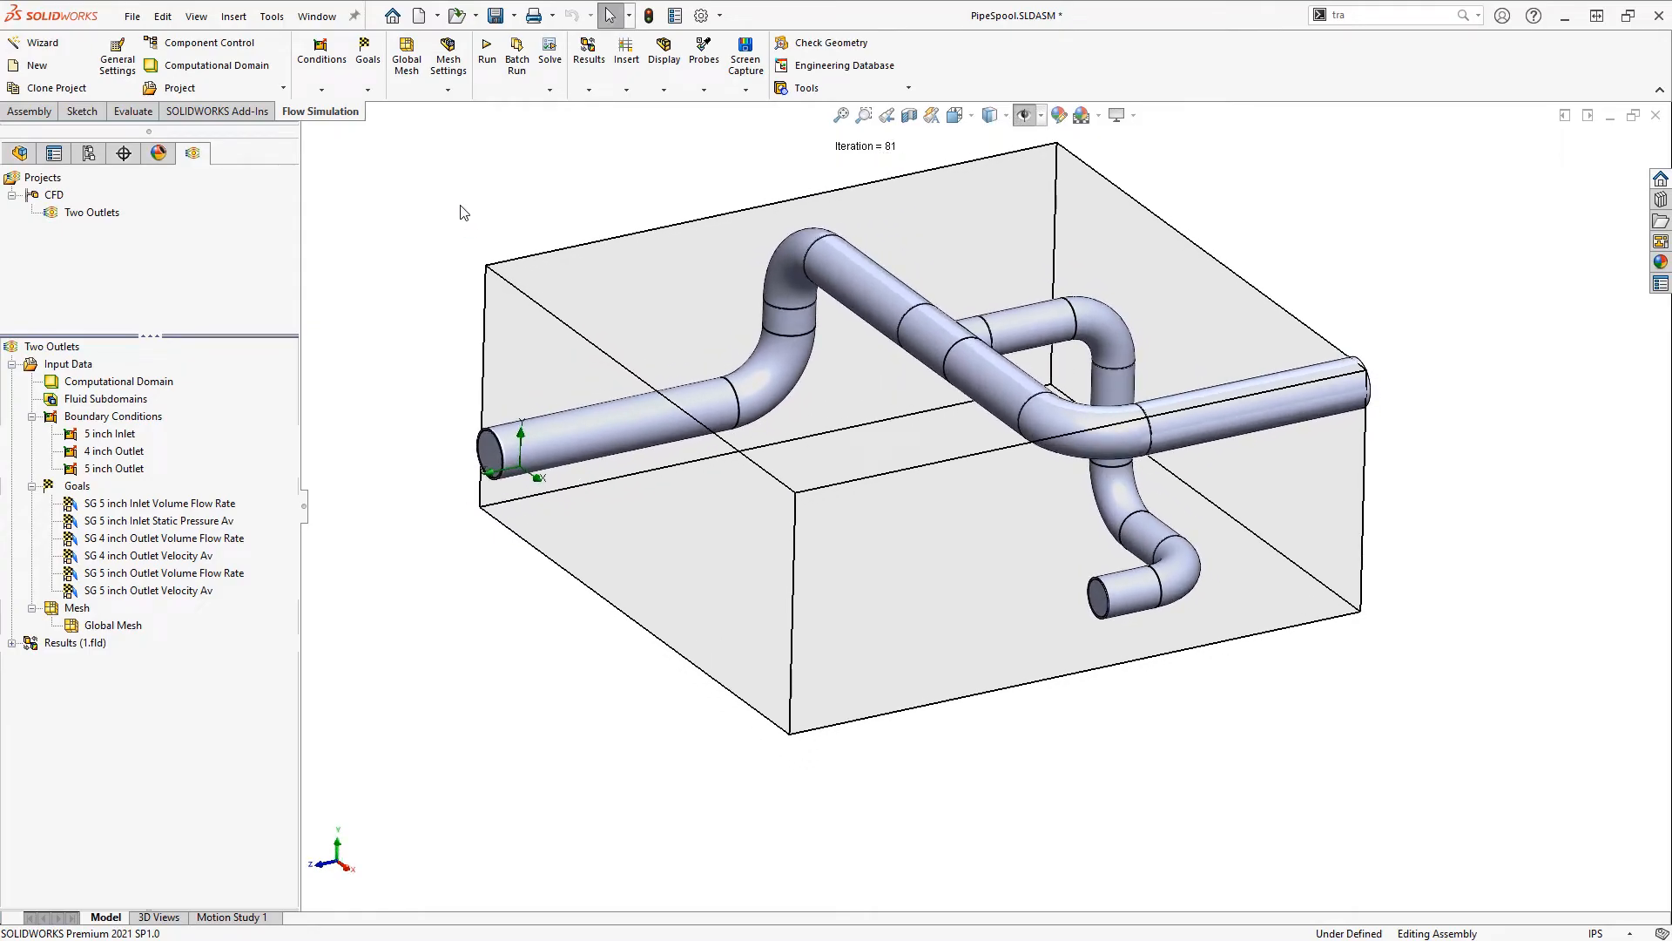
left_click(662, 54)
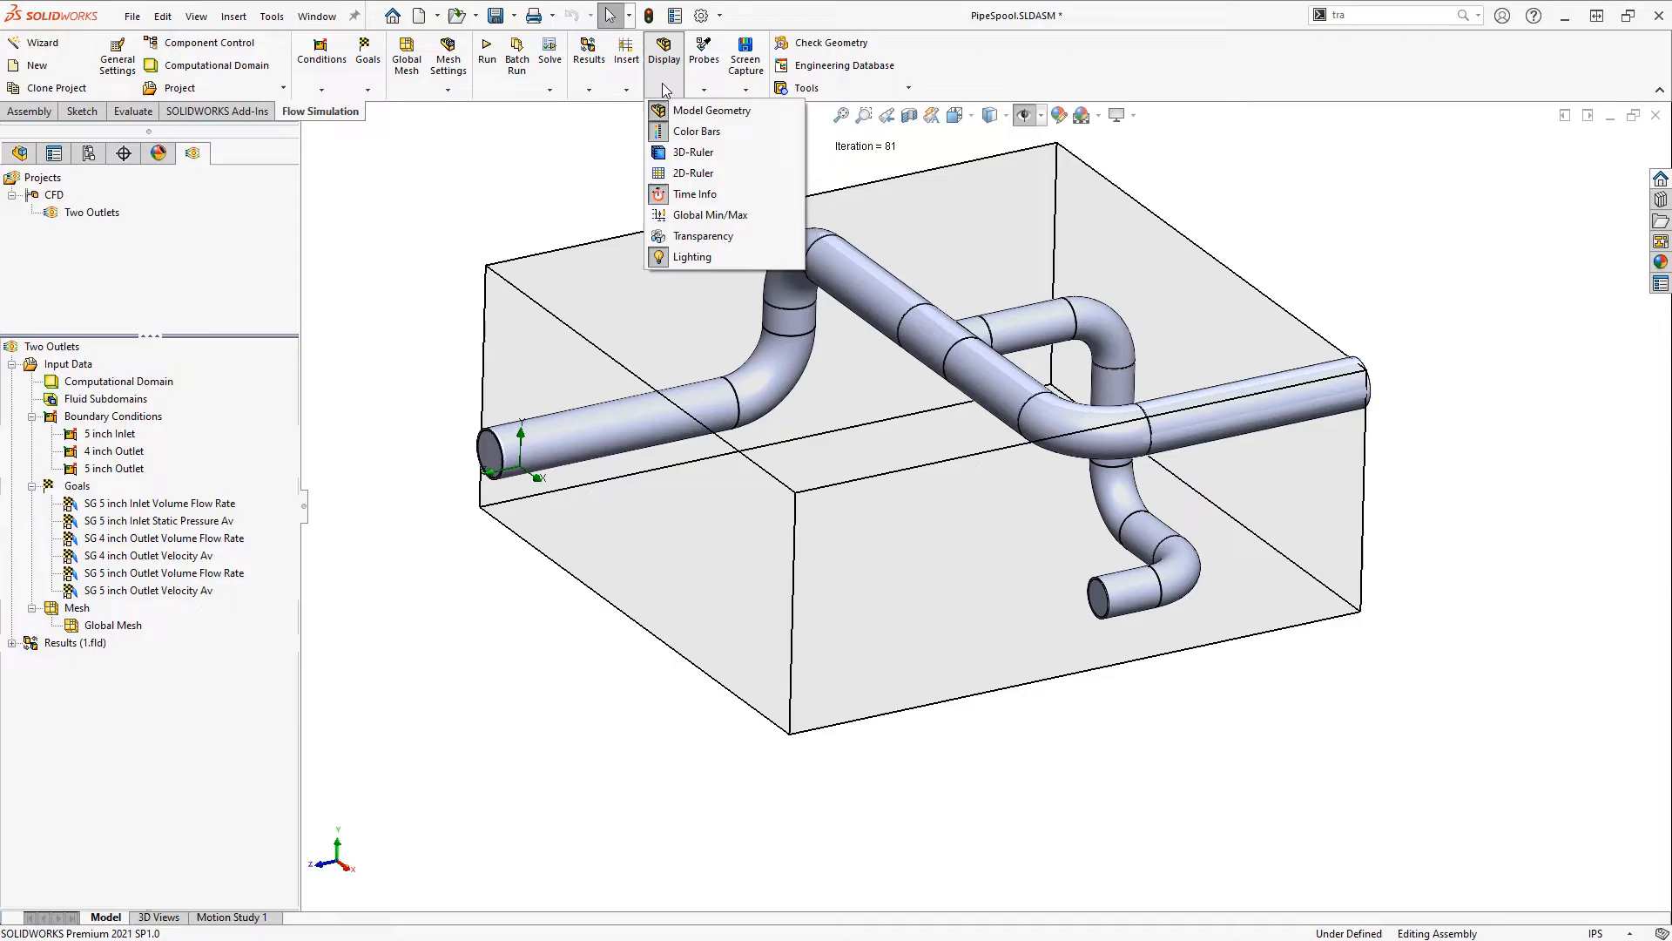
mouse_move(702, 235)
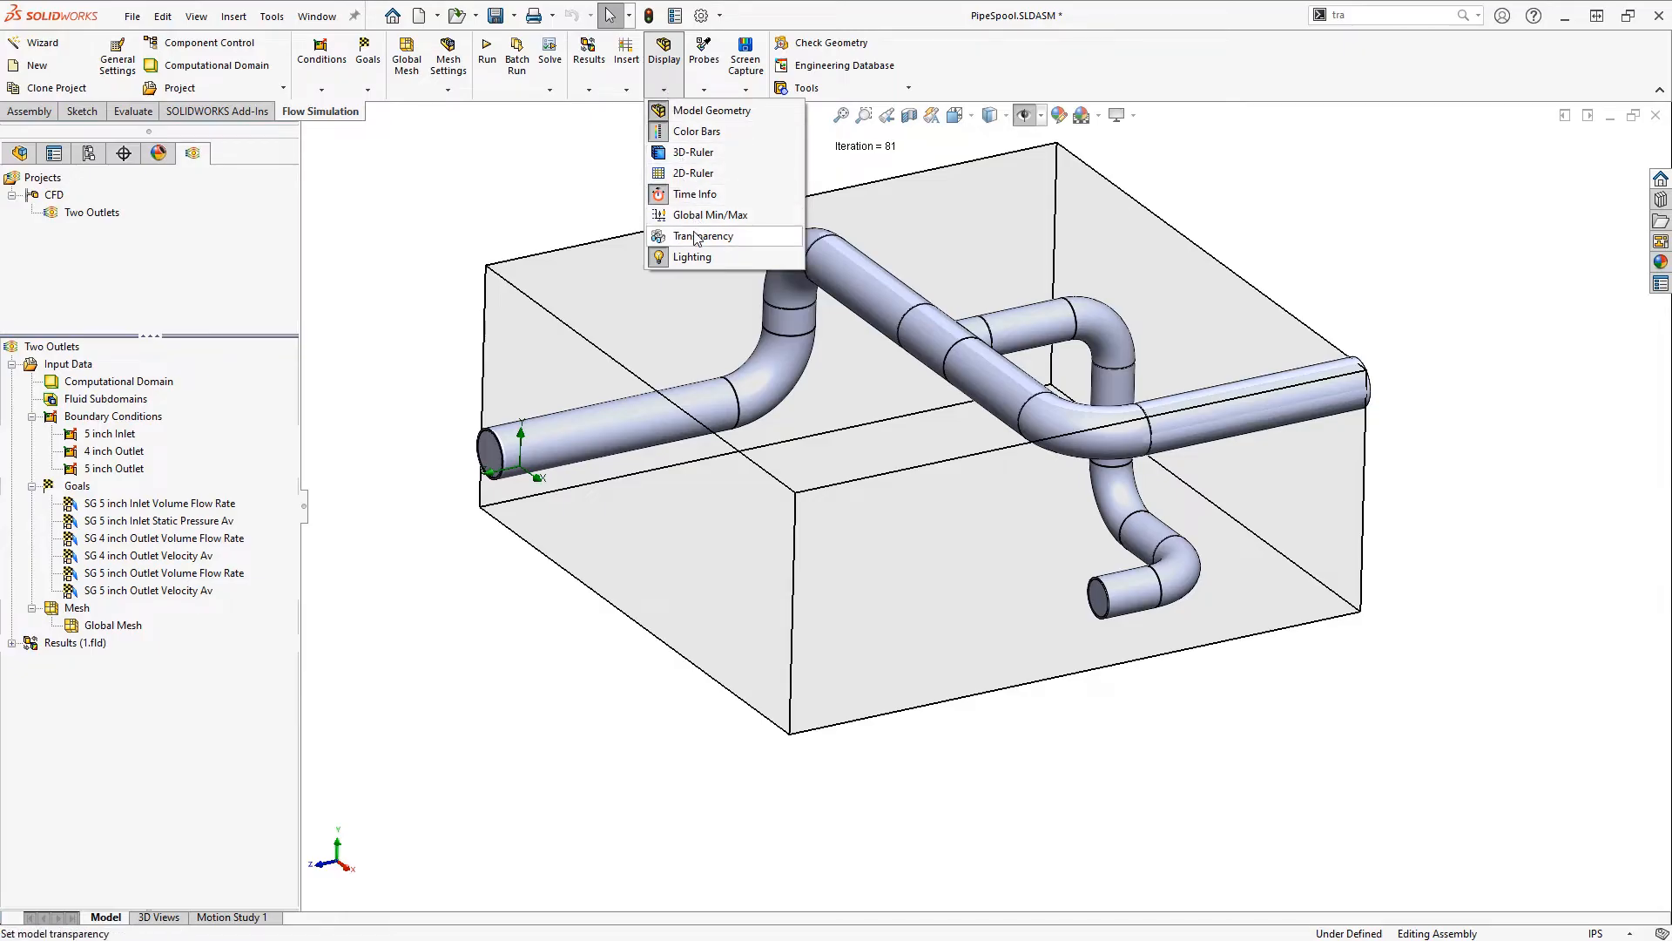
left_click(702, 235)
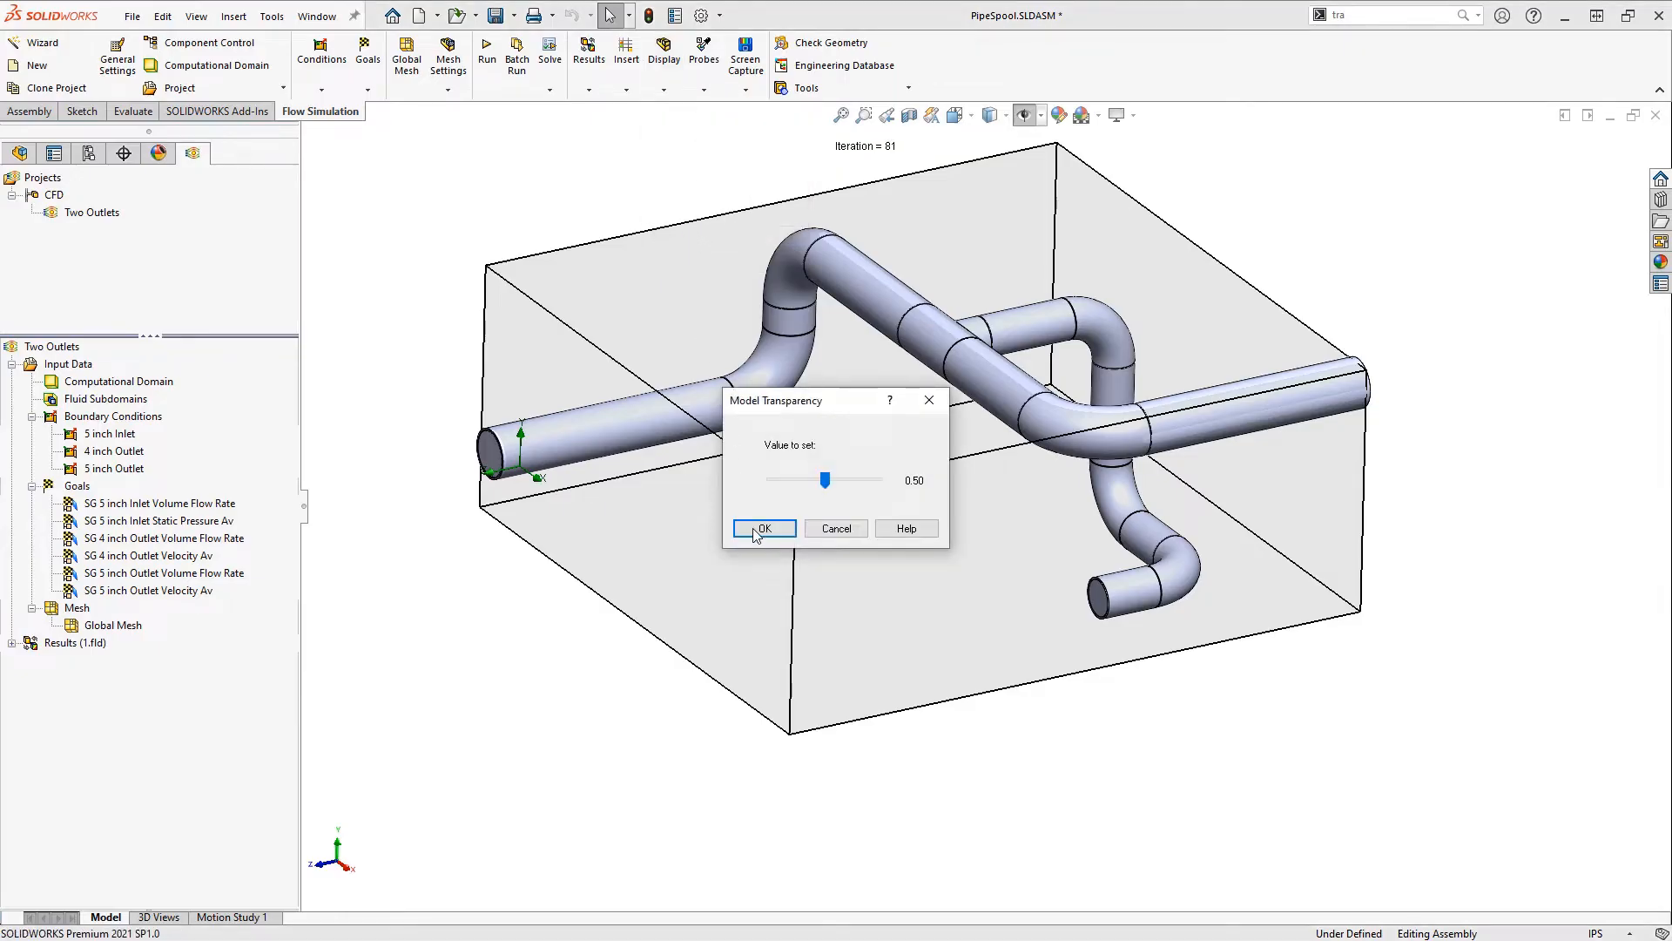
left_click(763, 527)
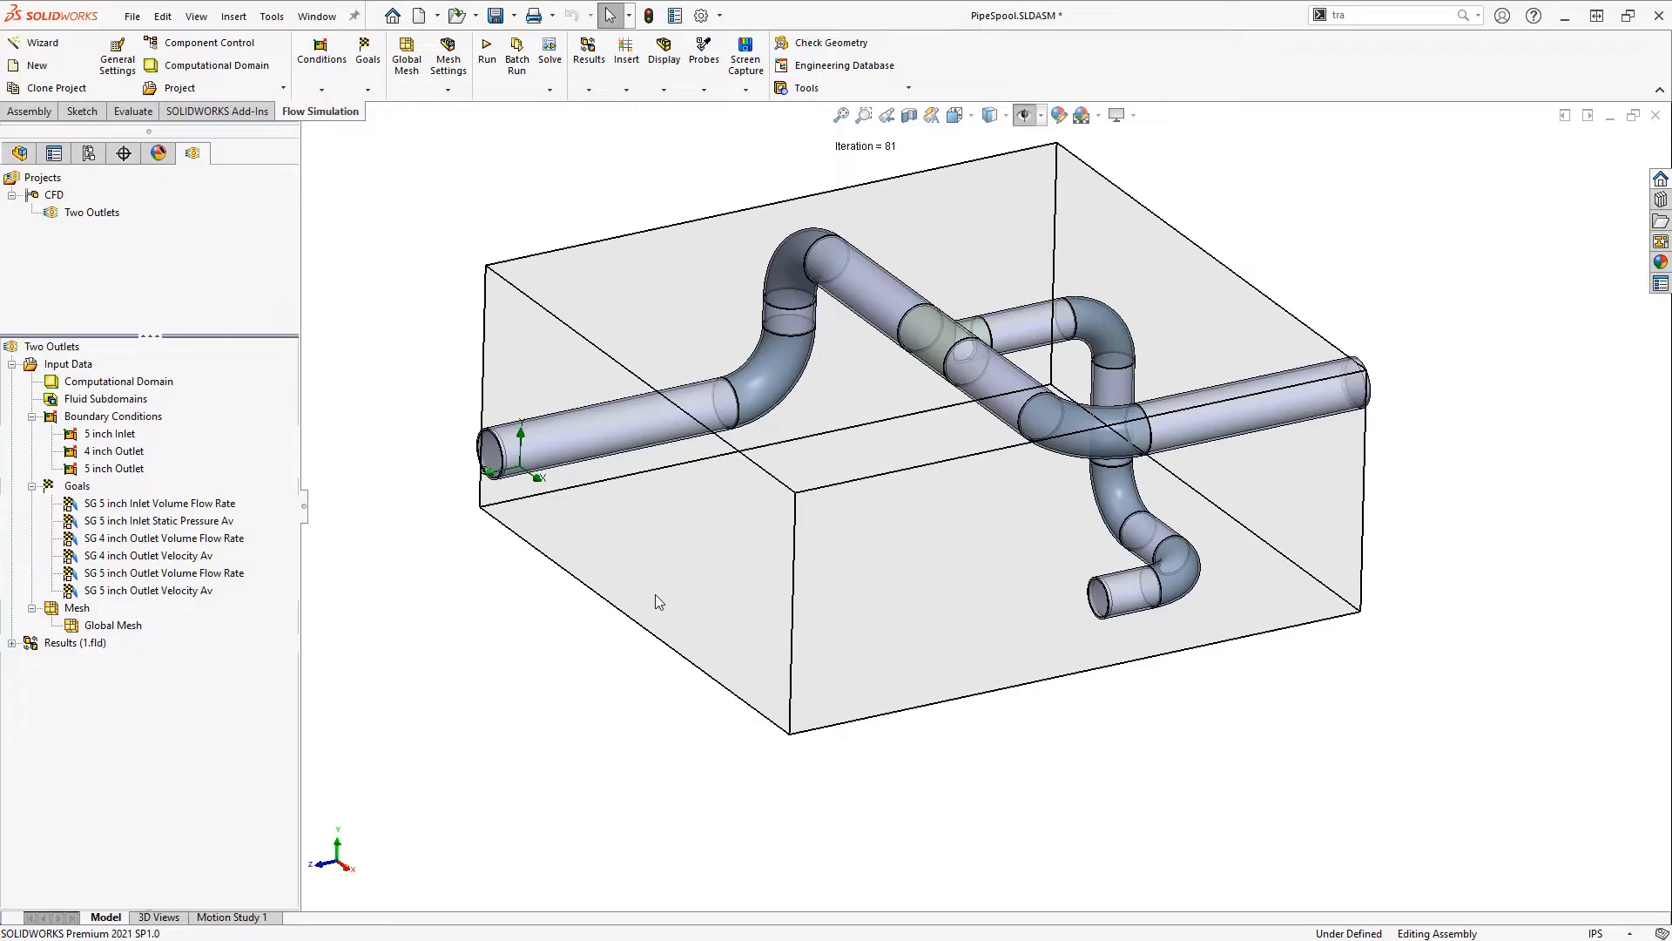
left_click(13, 642)
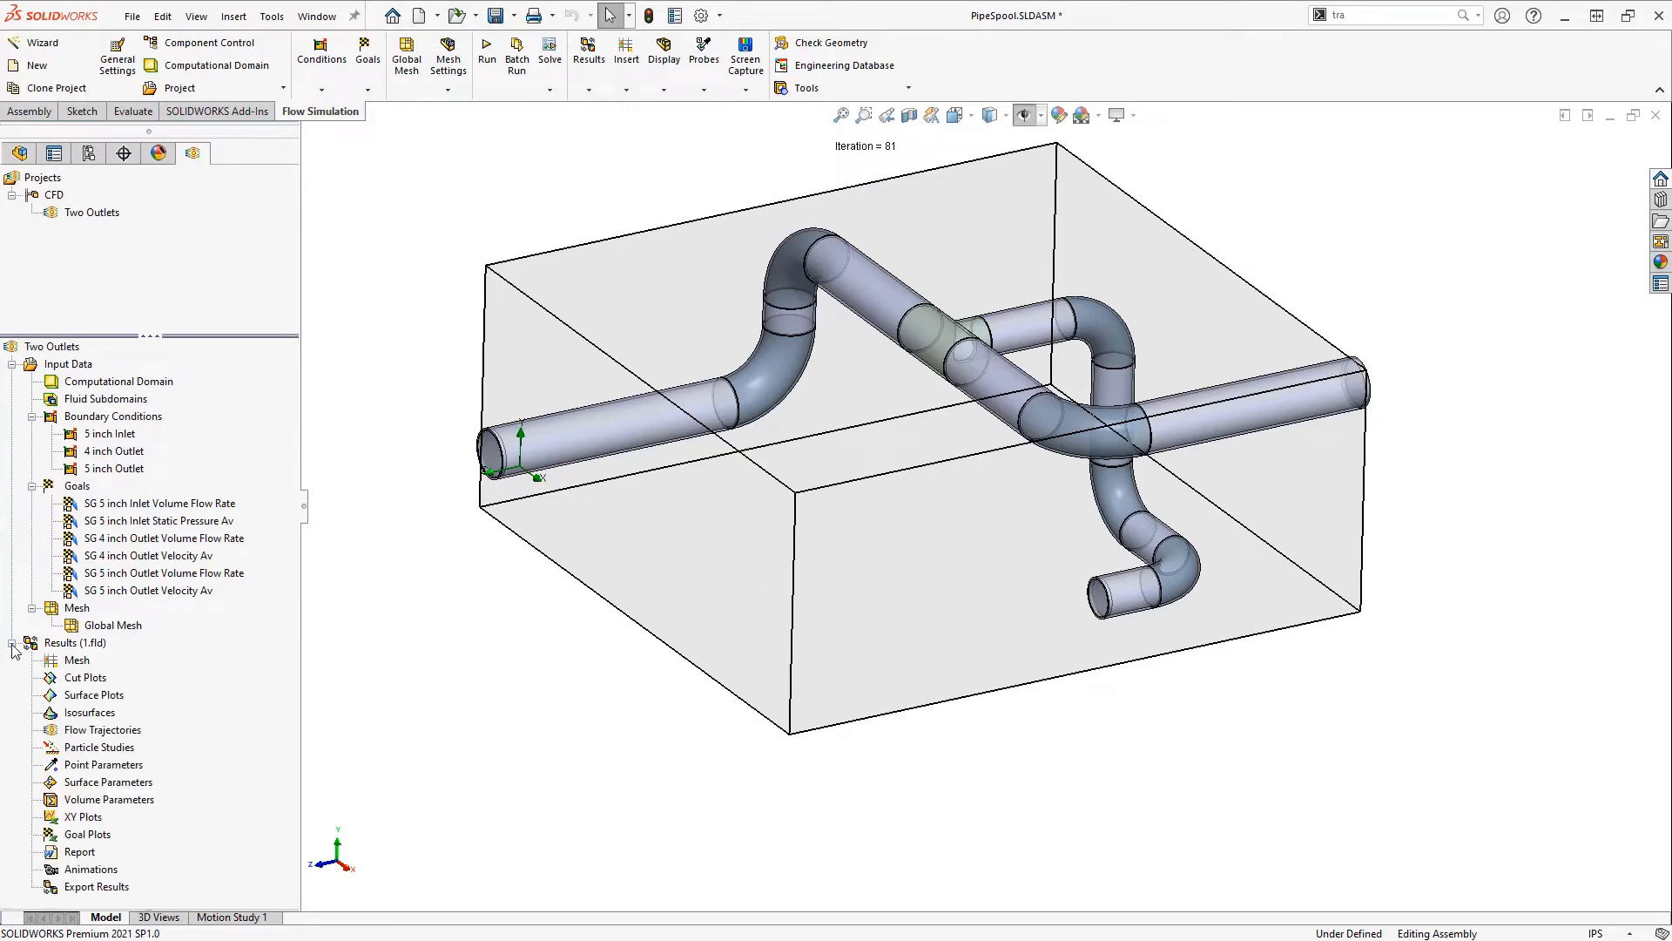
Insert Flow Trajectories 1 with 50 velocity-coloured streamlines starting from the inlet lid face.
right_click(102, 730)
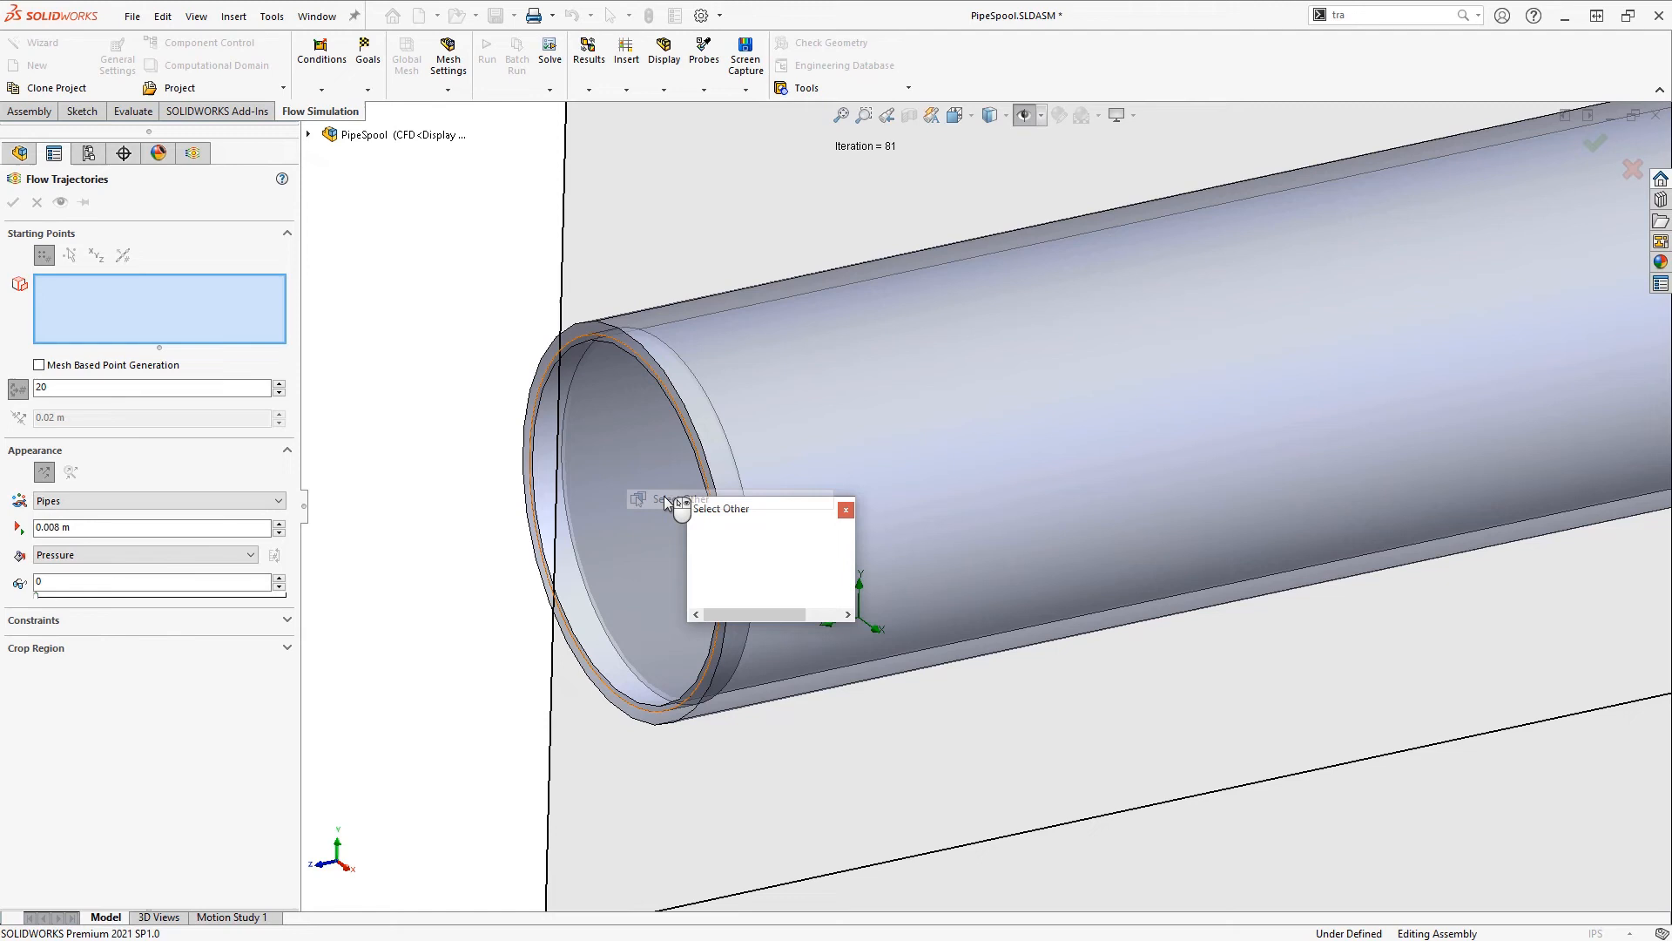
left_click(657, 501)
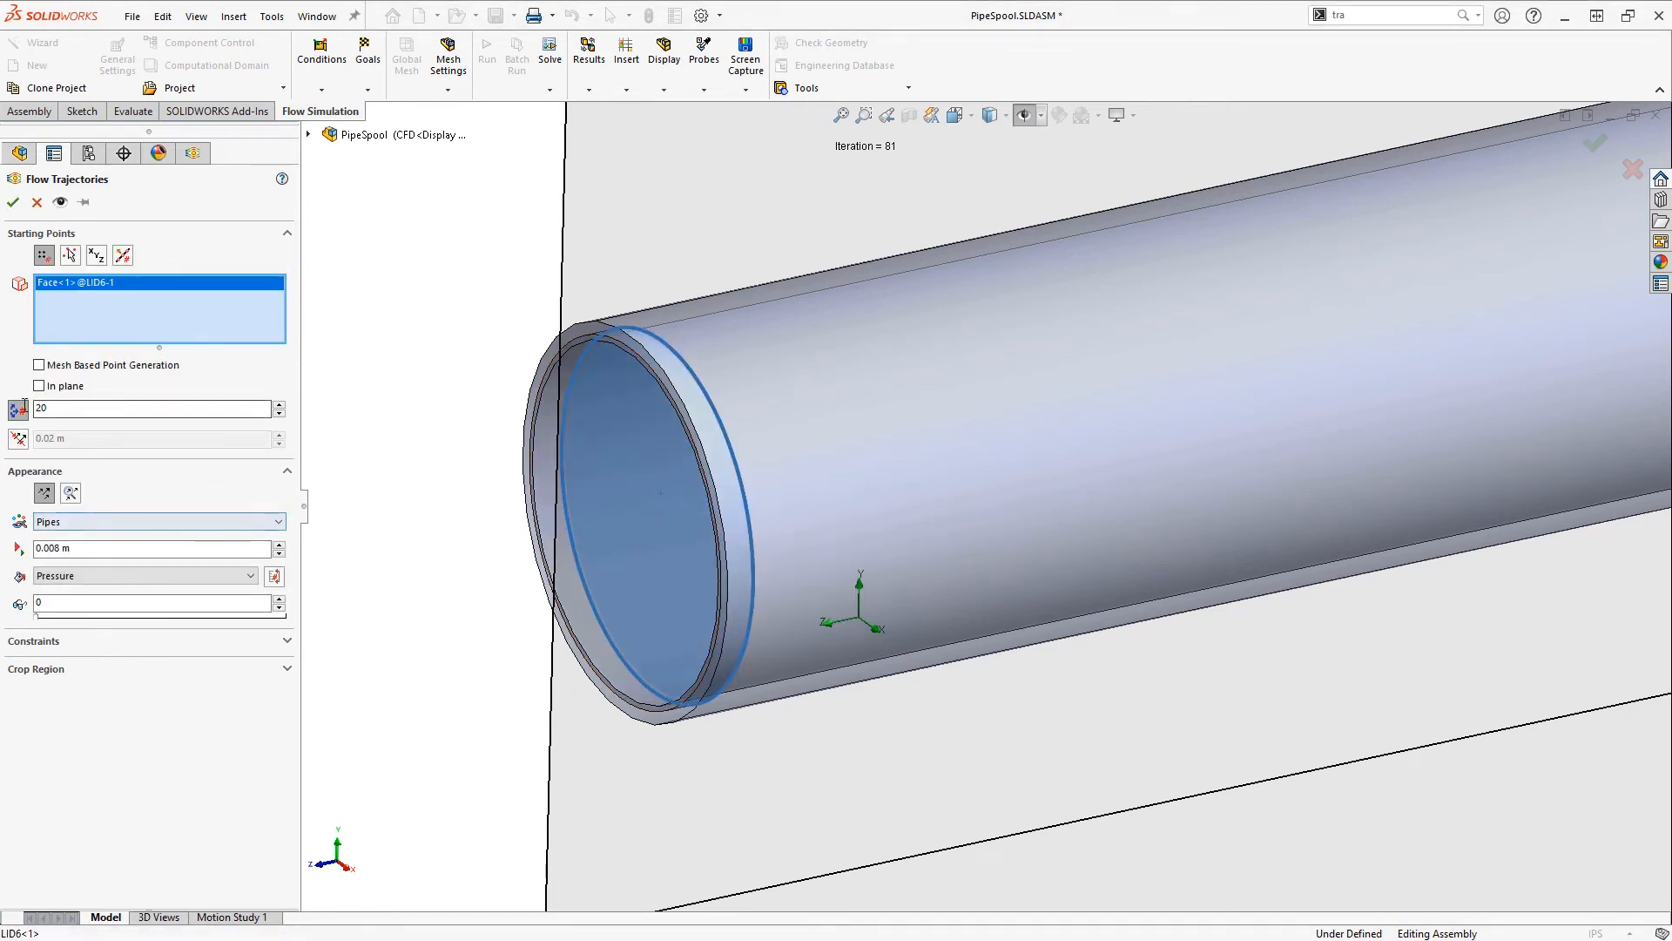
type("50")
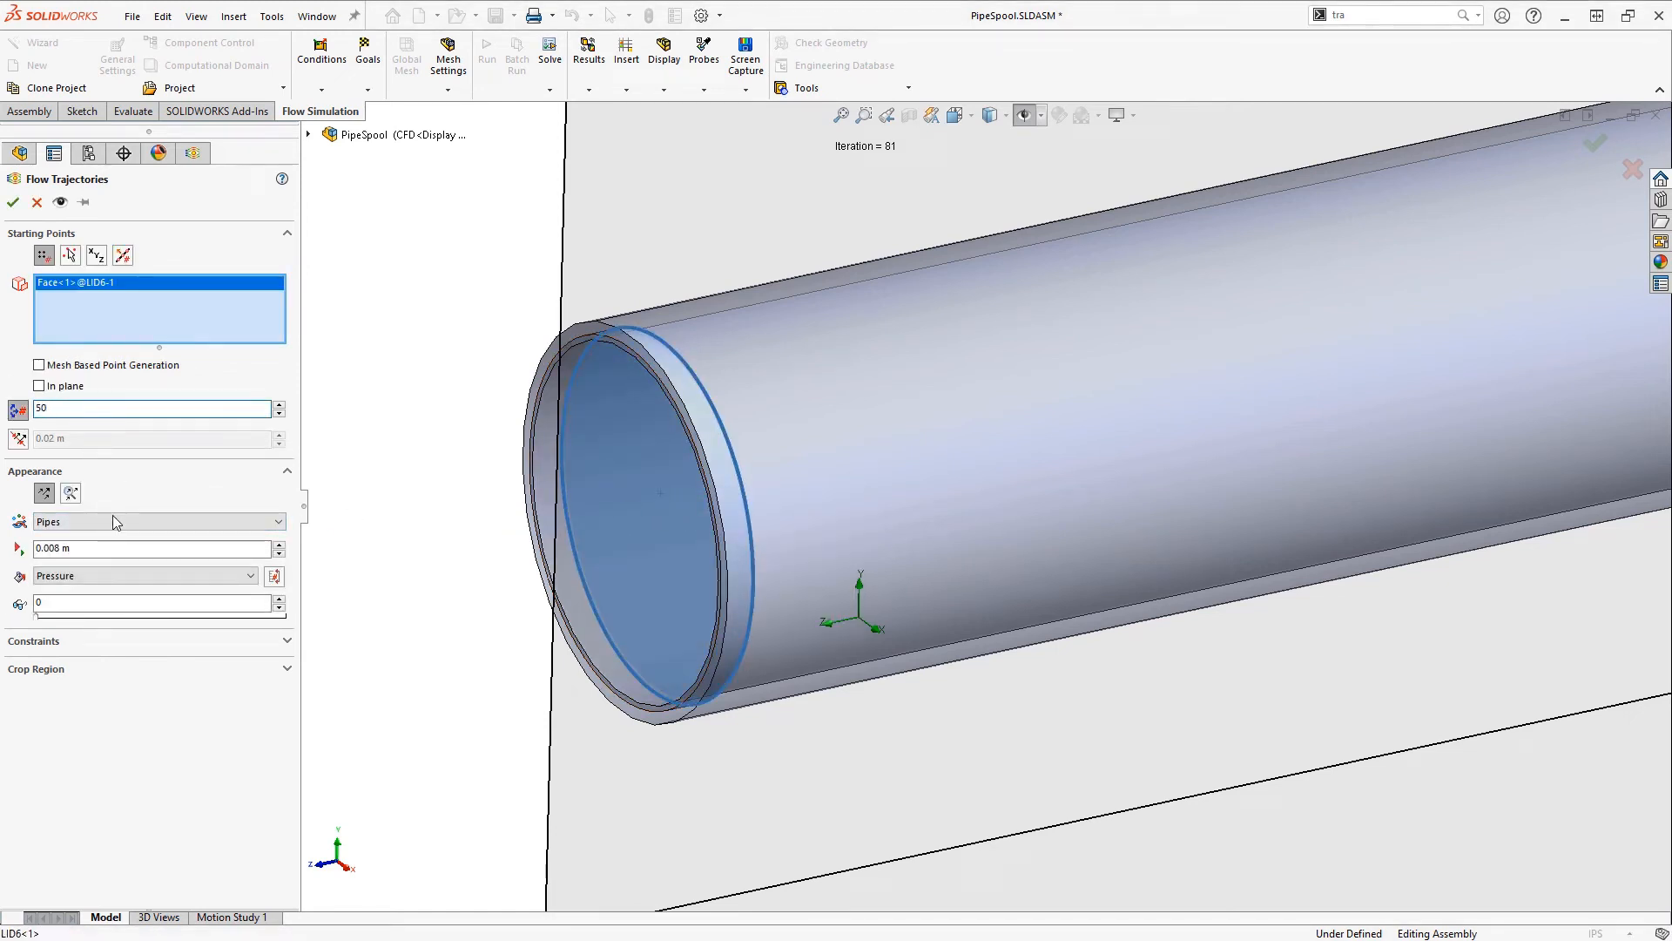
left_click(145, 577)
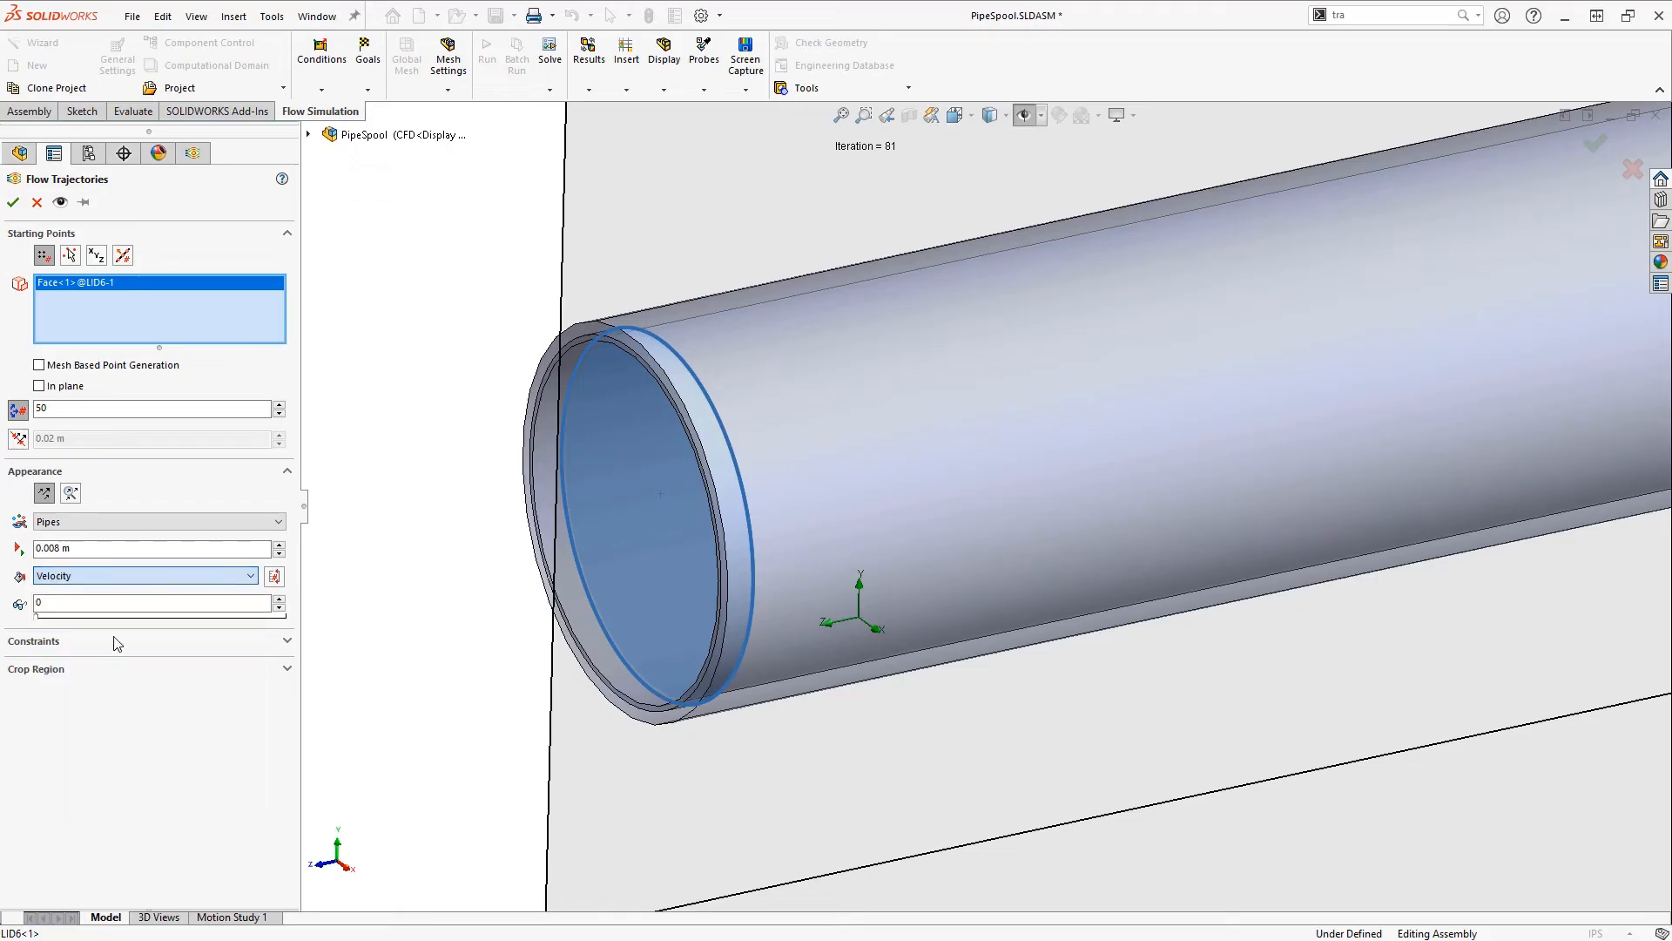
left_click(12, 202)
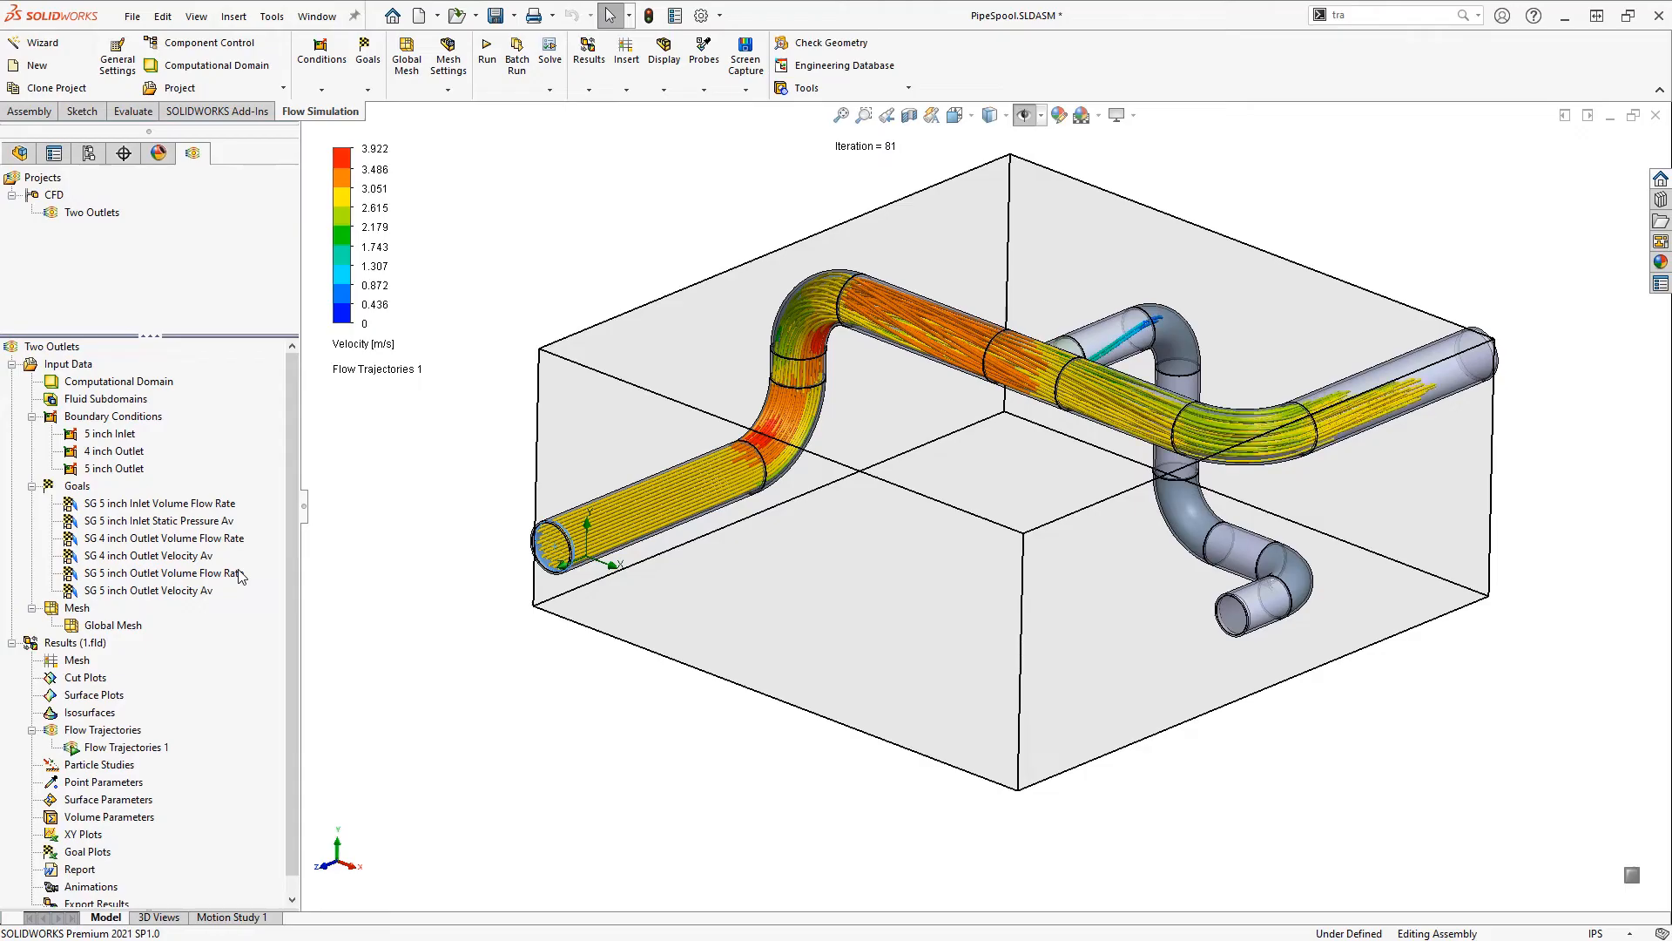
right_click(125, 748)
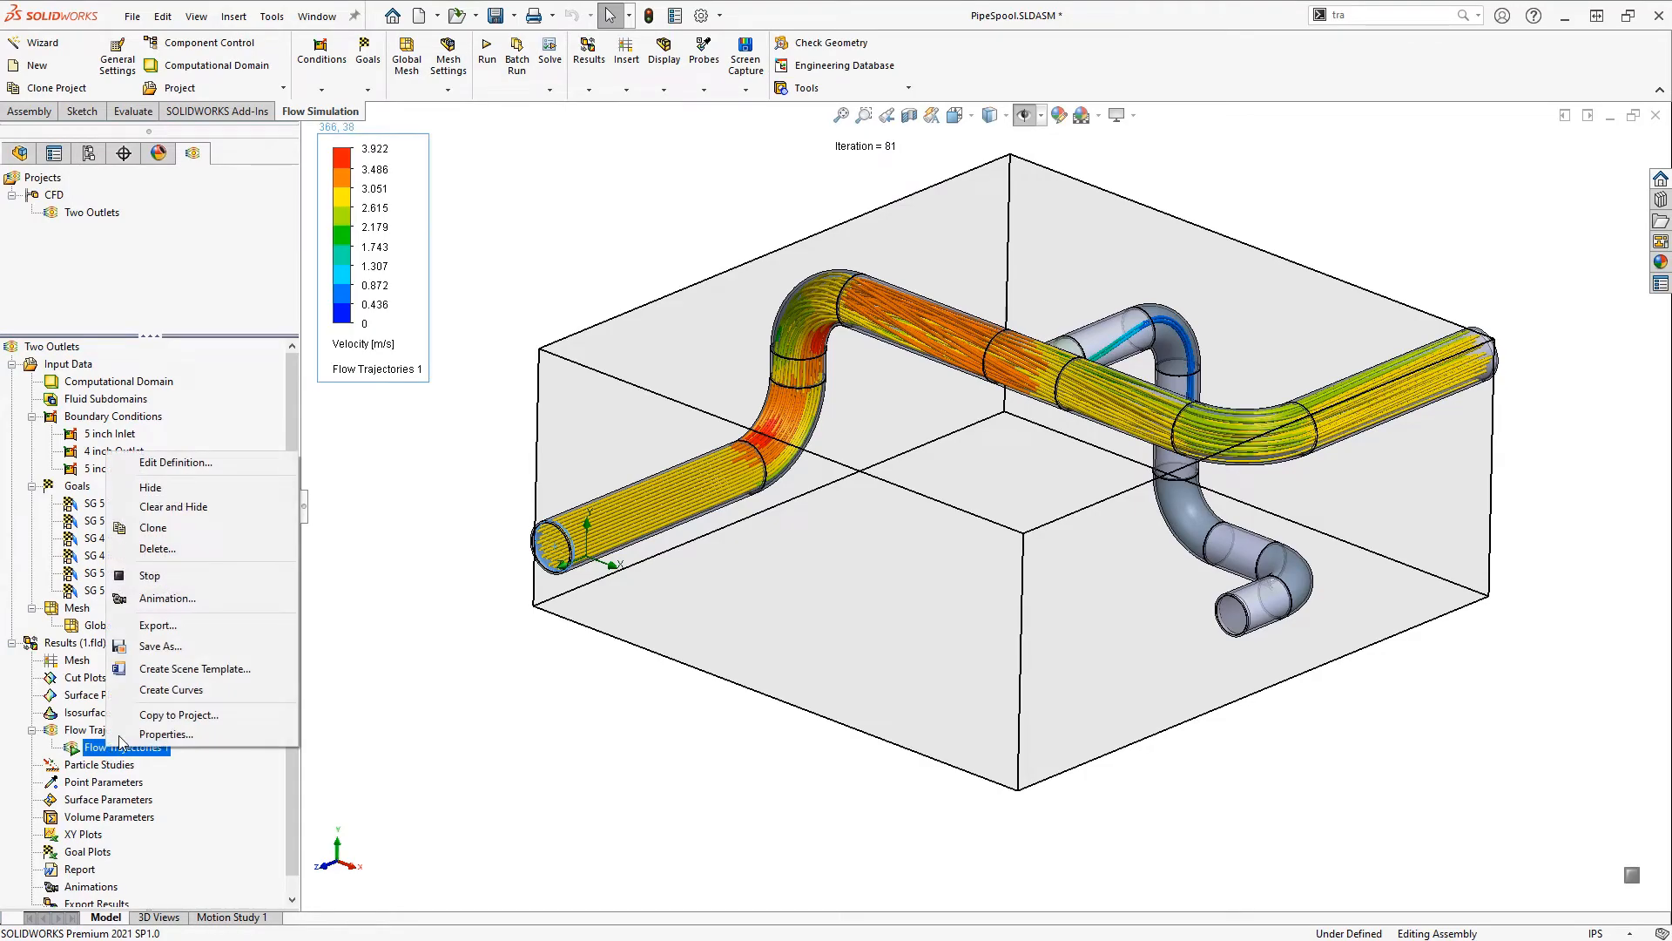
Insert Surface Plot 1 with Pressure contours on the pipe walls and hide Flow Trajectories 1.
left_click(94, 695)
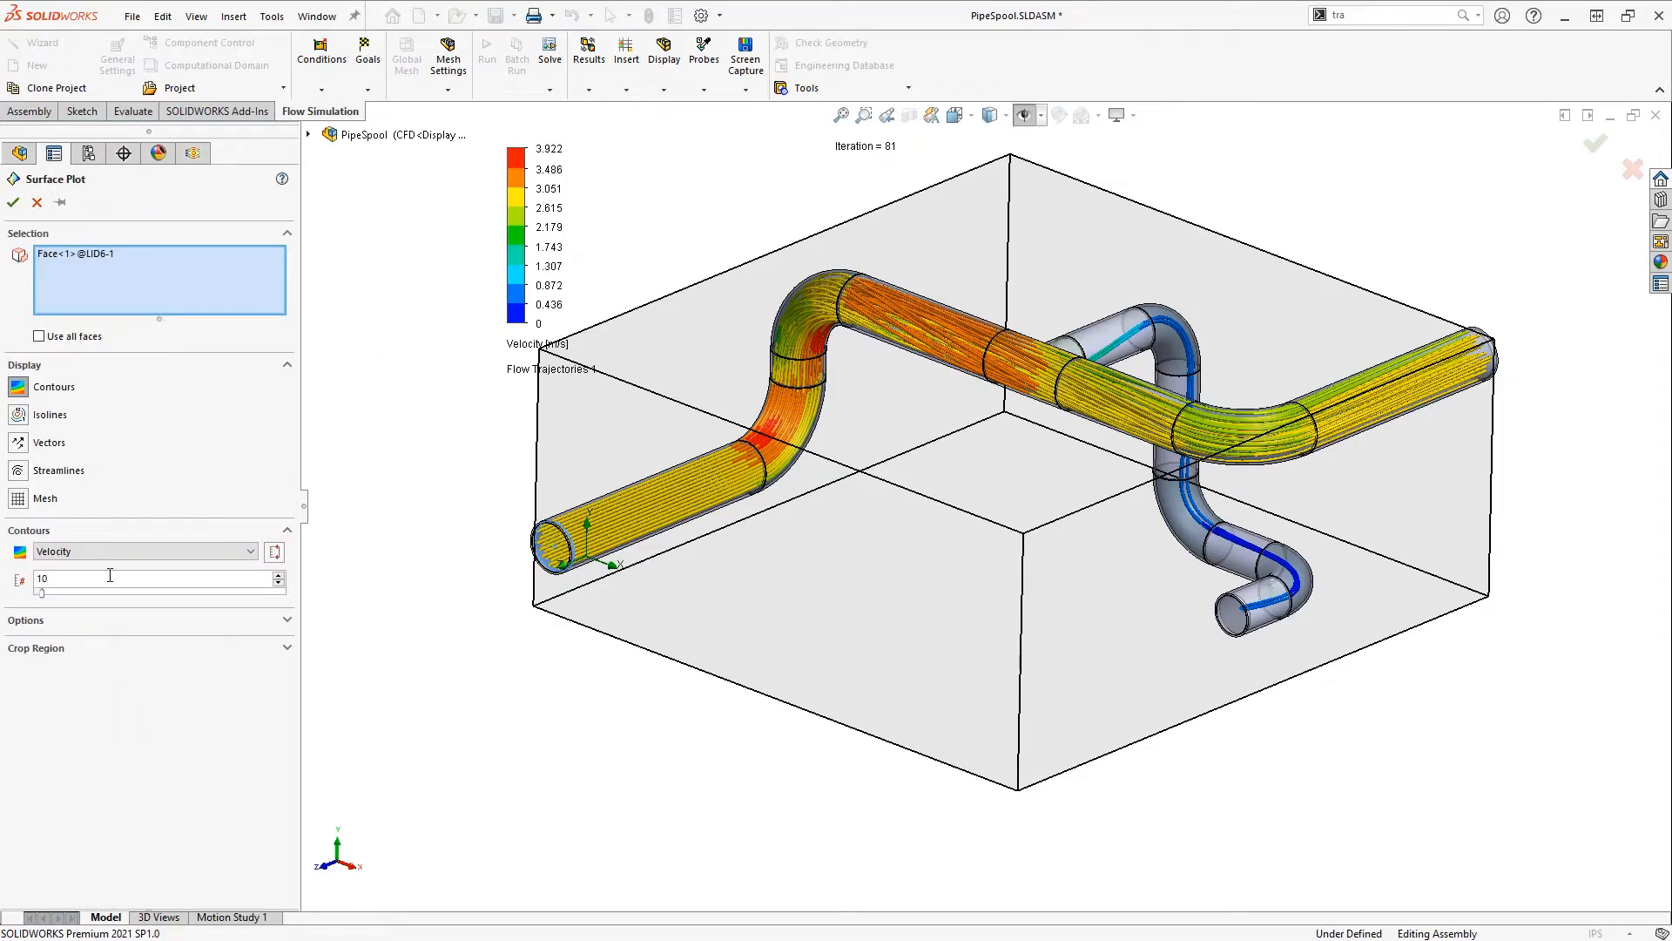
left_click(139, 550)
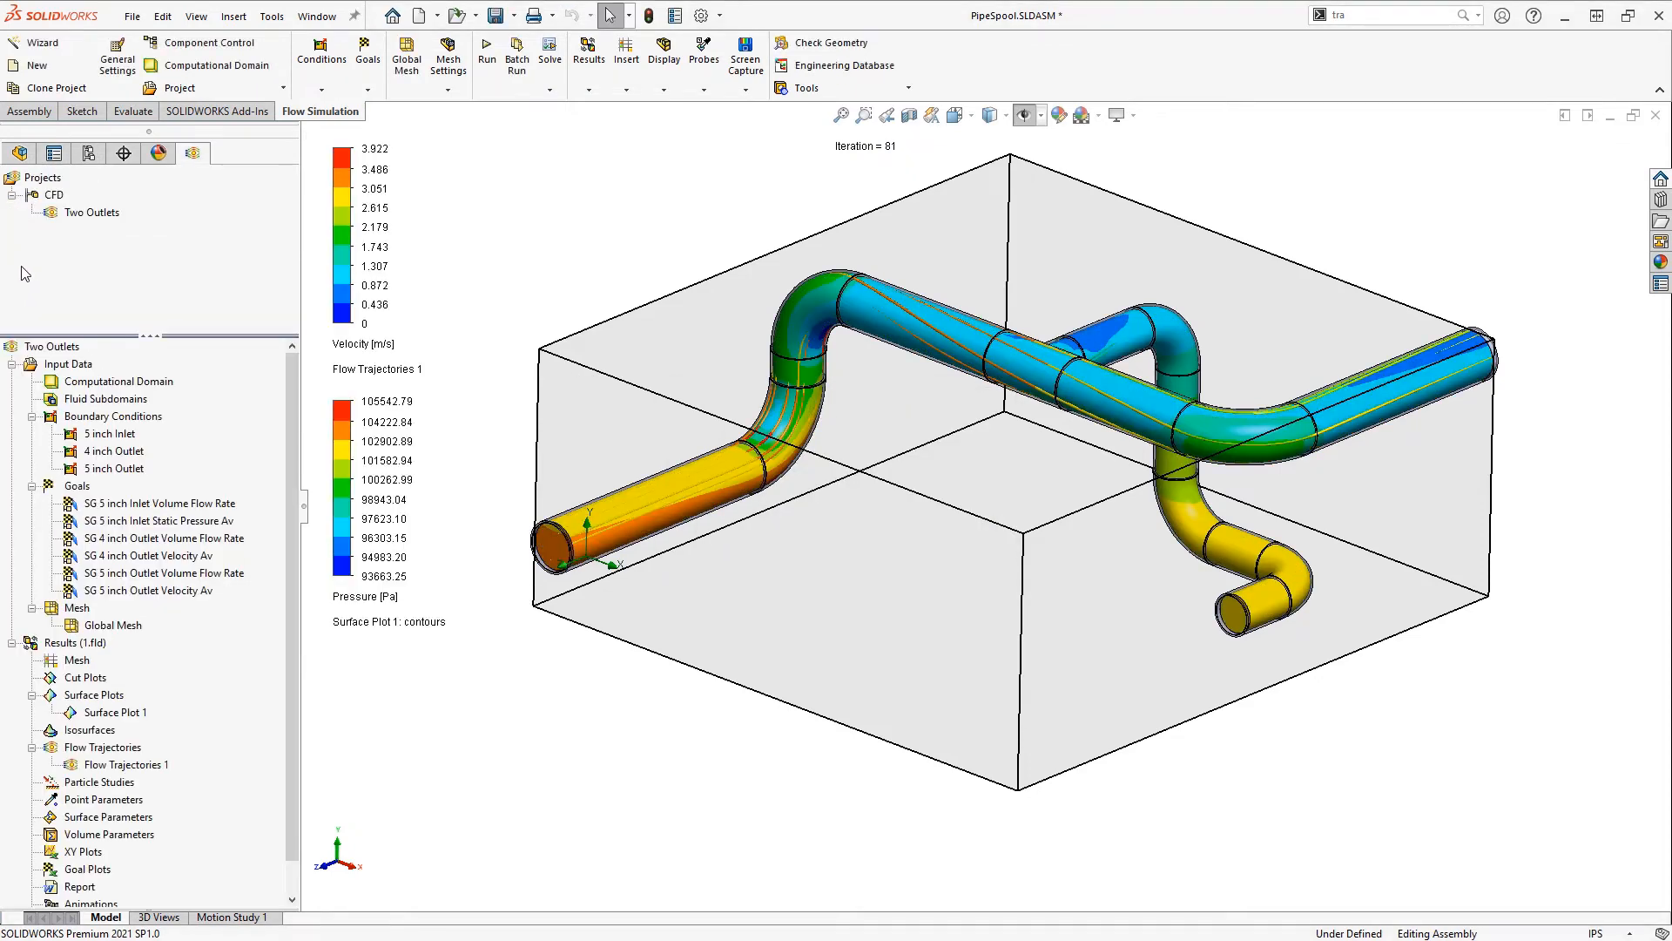
right_click(125, 764)
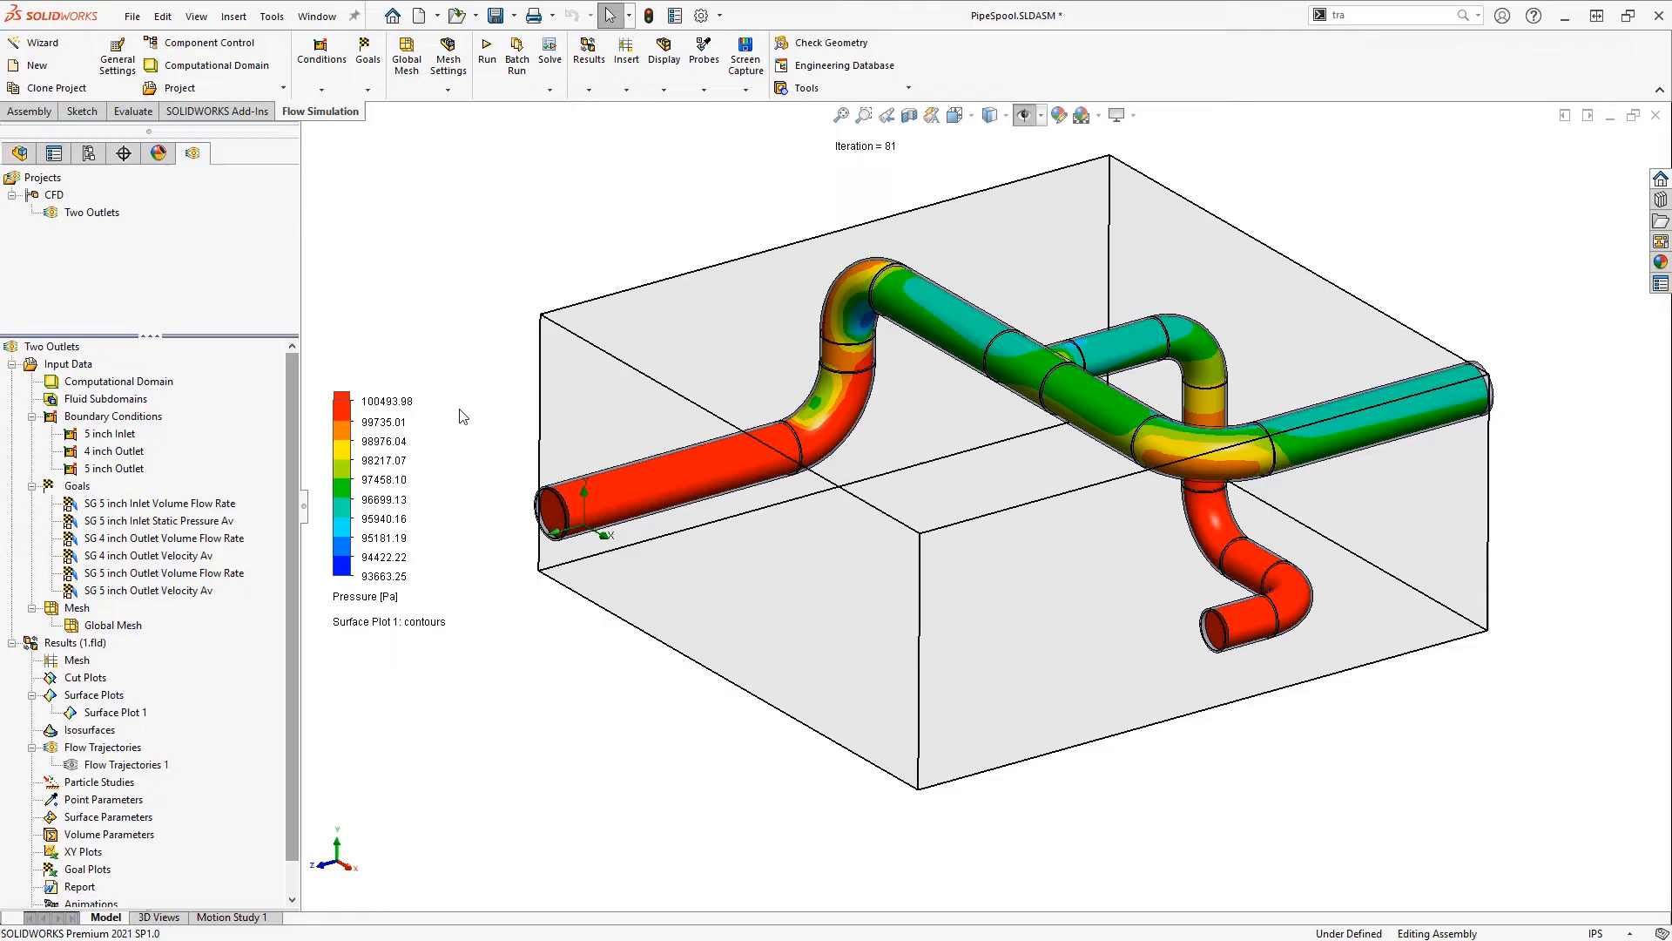
Set the pressure legend's top value to the global maximum 105249.48 Pa.
left_click(383, 401)
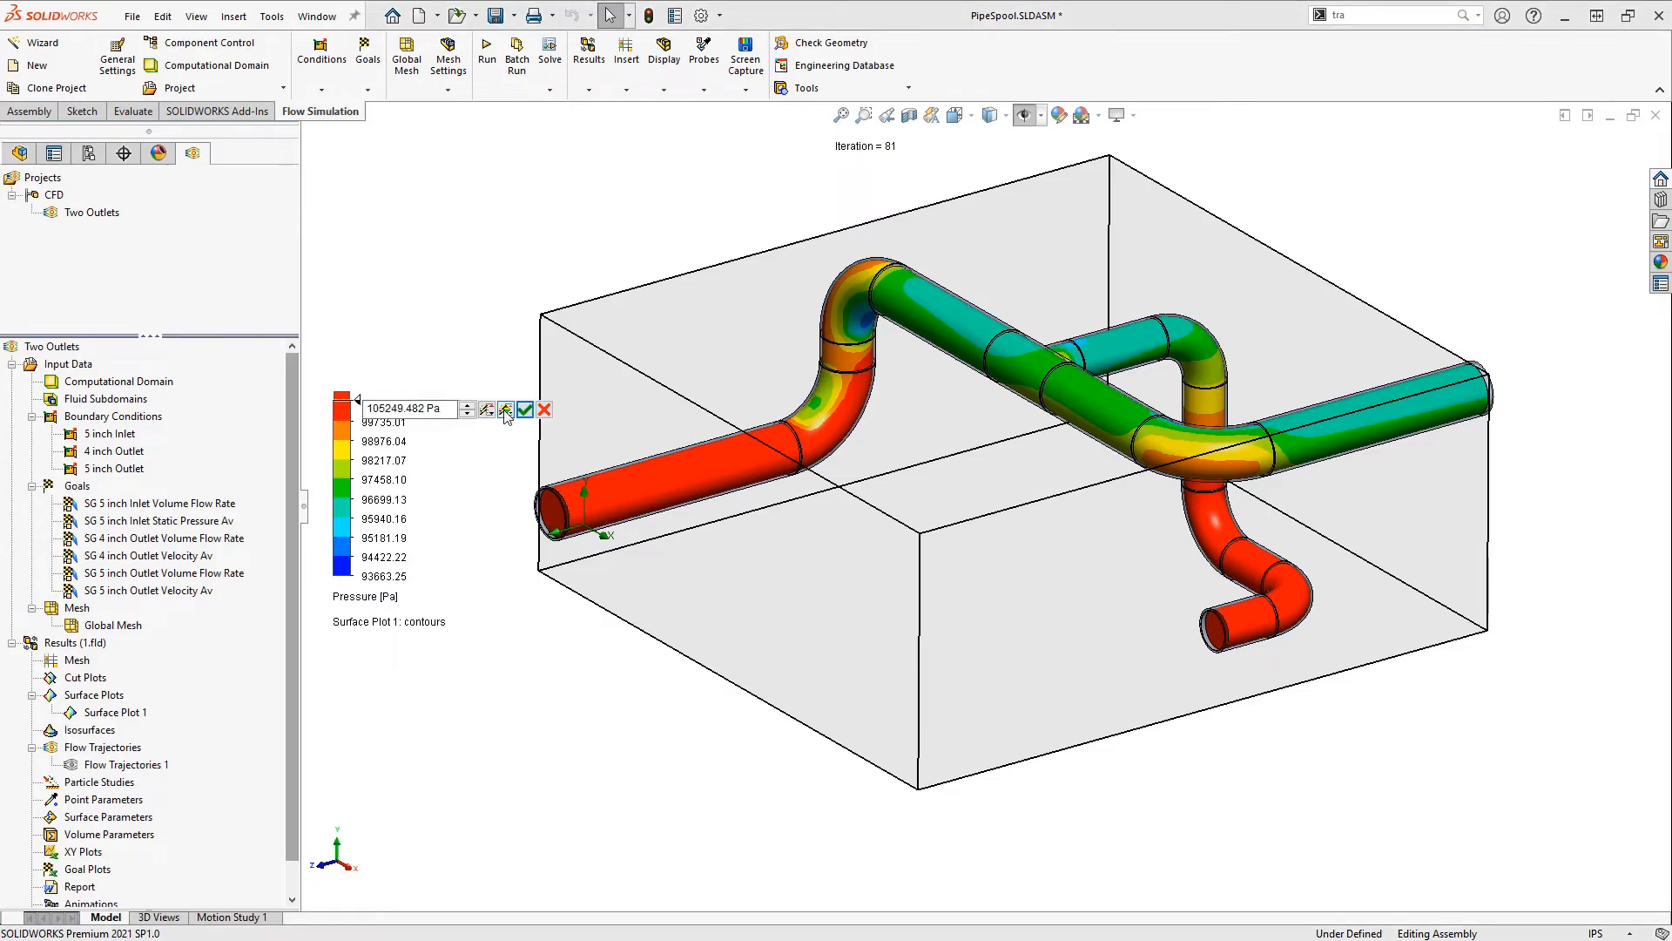
left_click(524, 407)
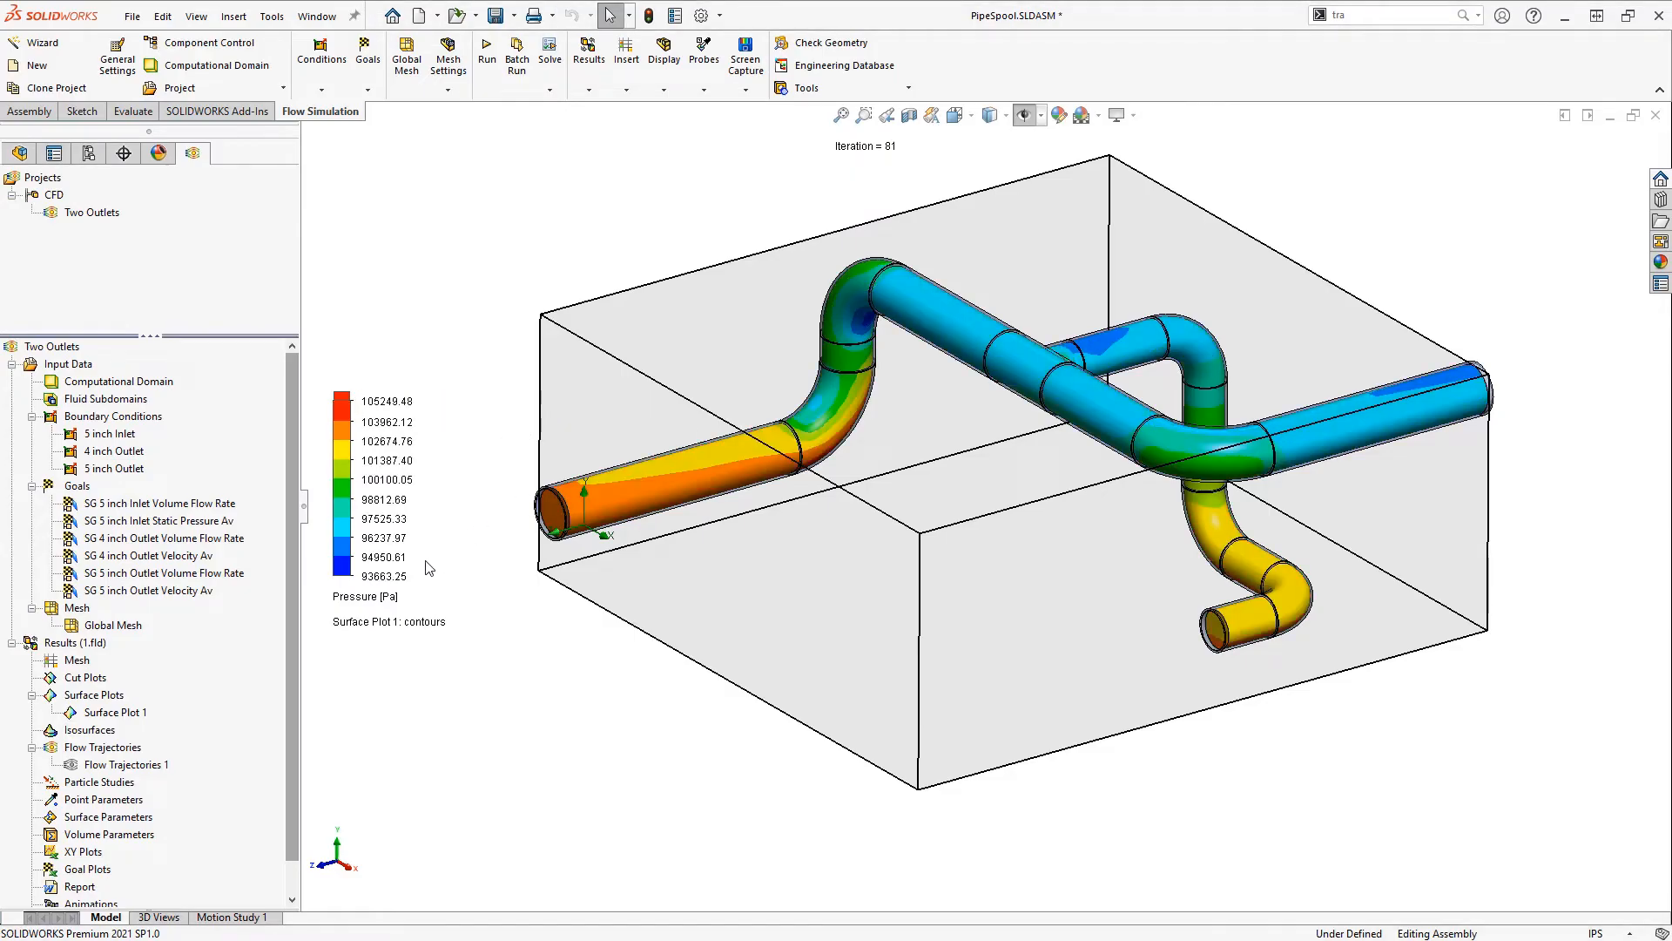
left_click(425, 601)
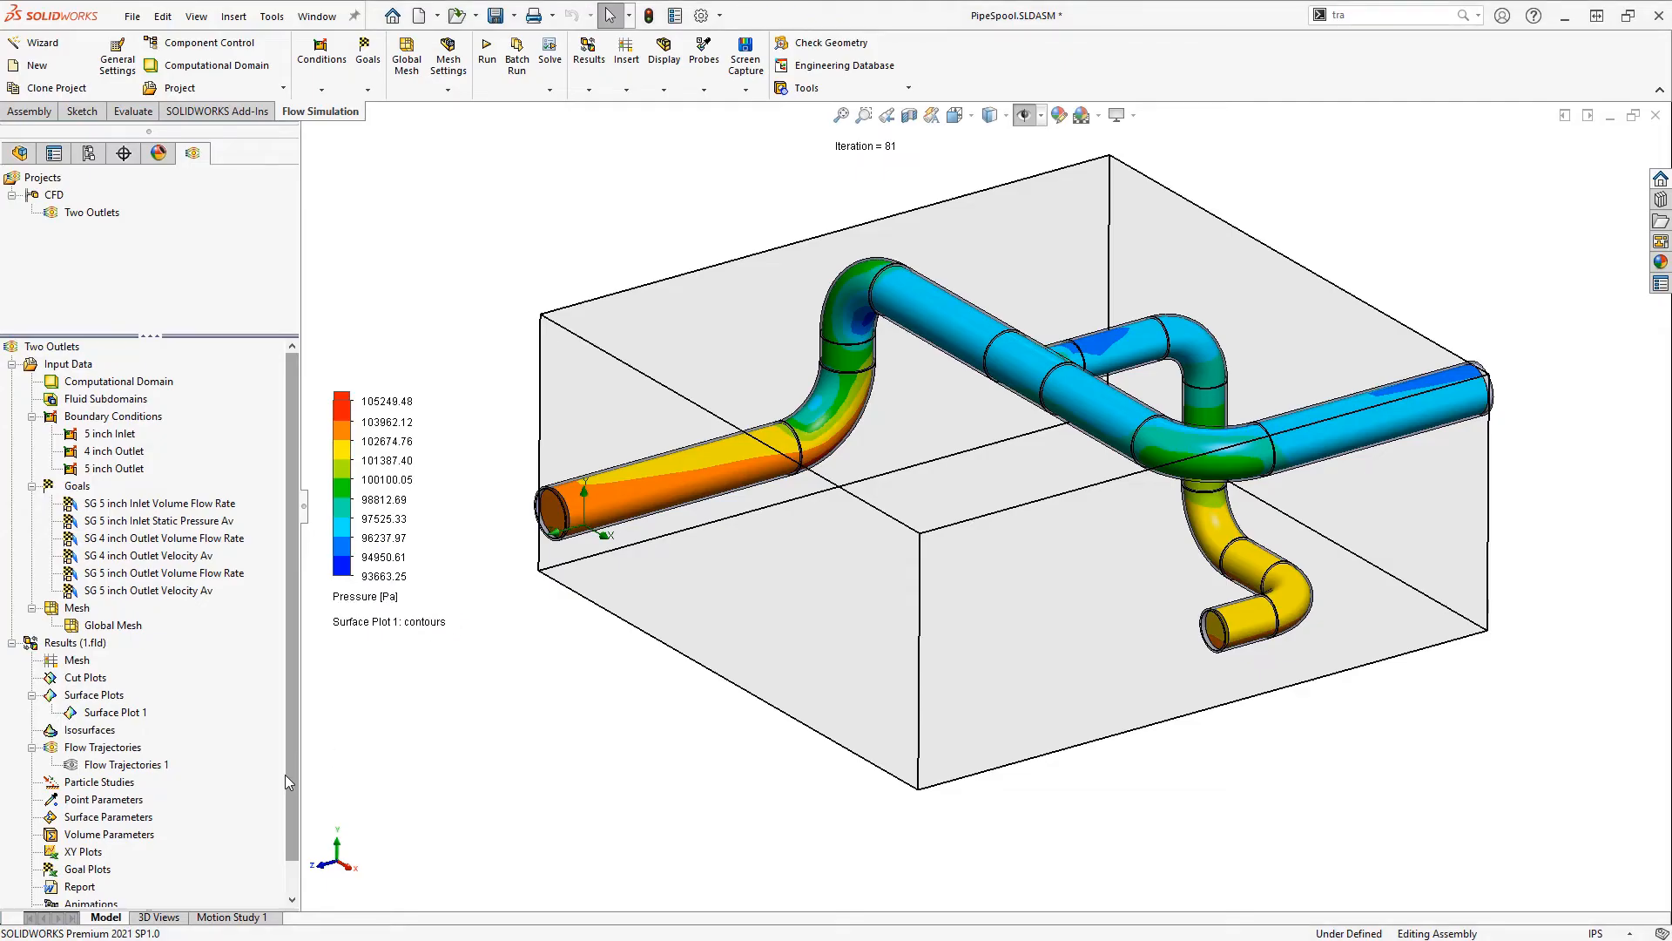
Insert Goal Plot 1 with All goals ticked and shown as a summary table.
right_click(86, 887)
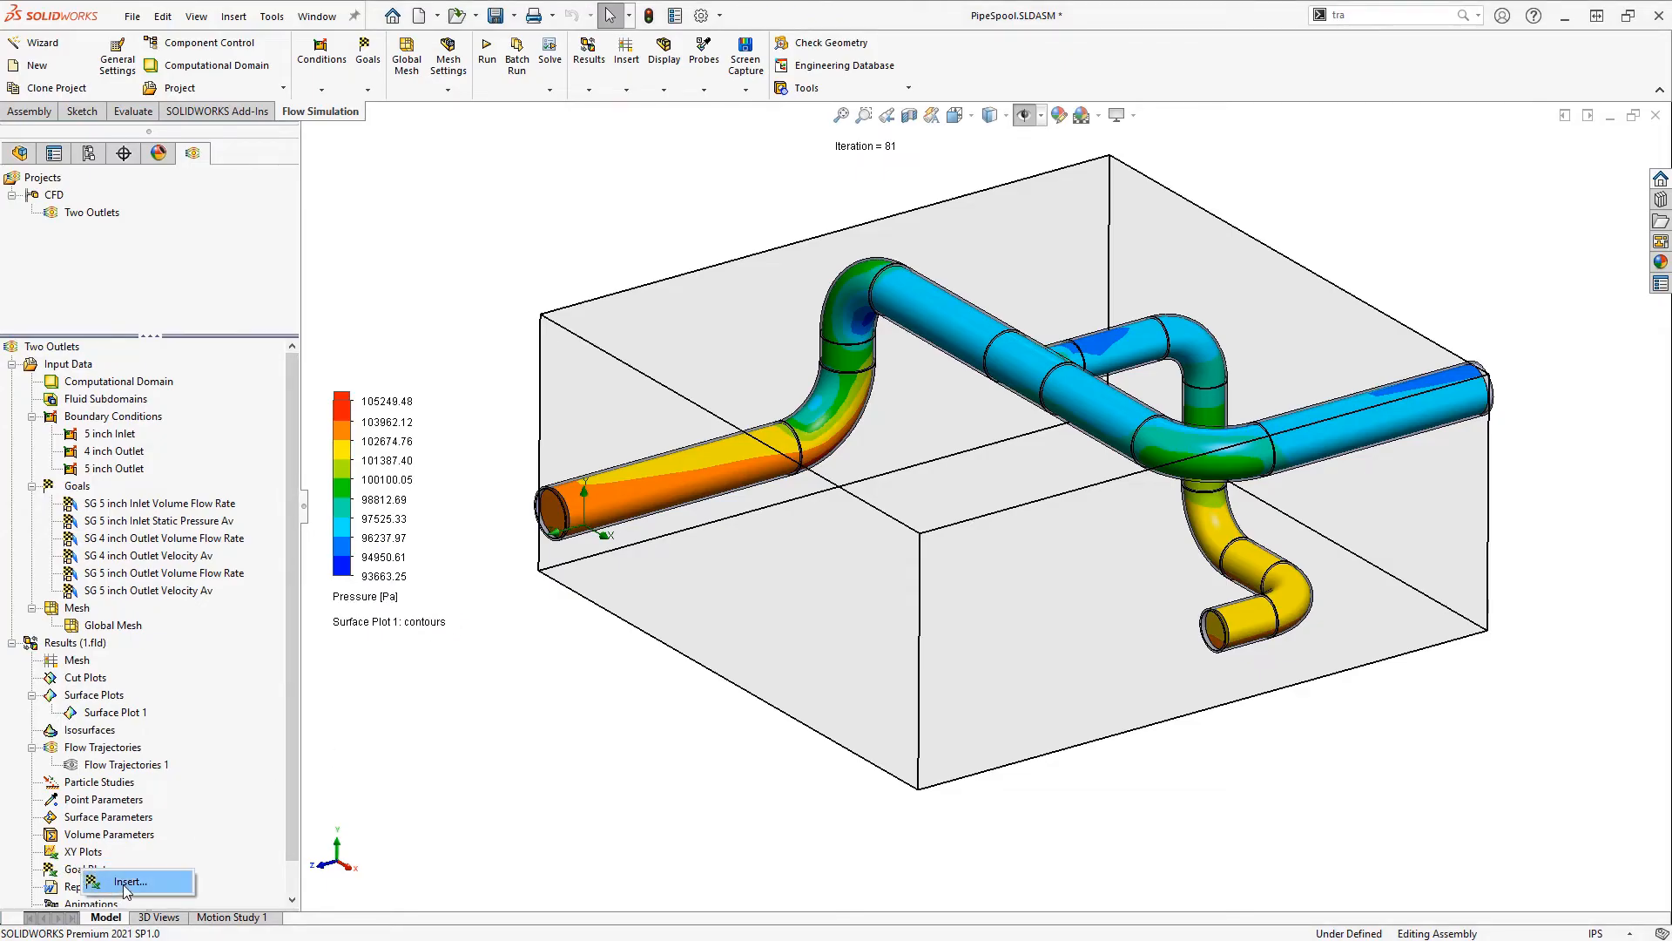
left_click(130, 881)
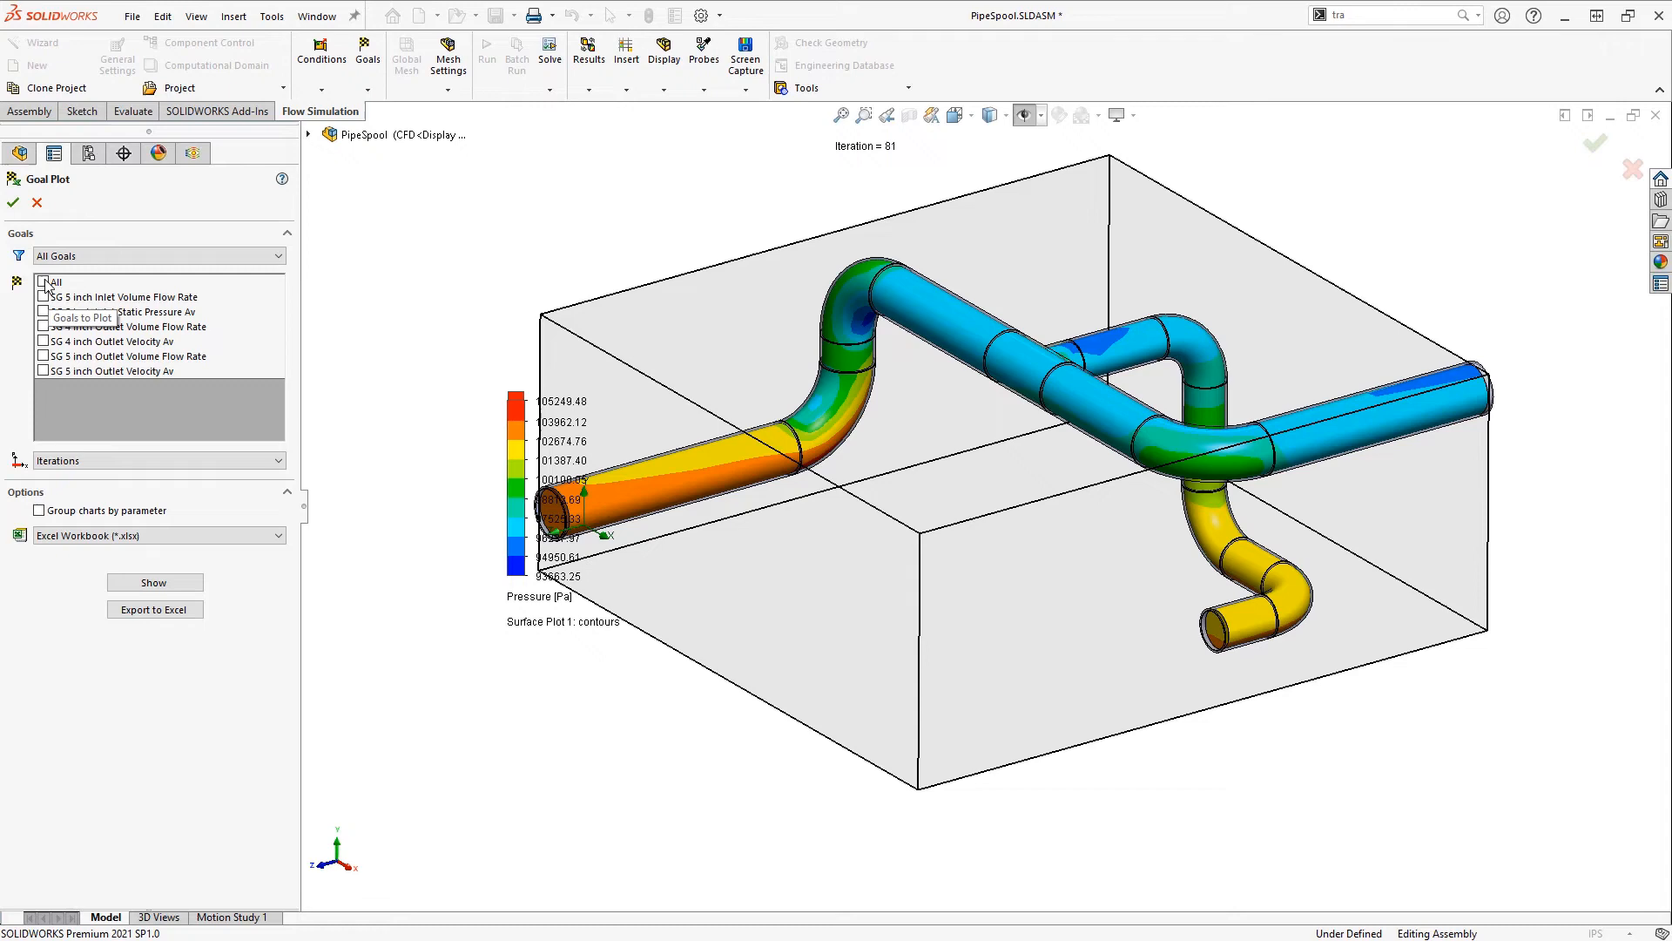
left_click(45, 280)
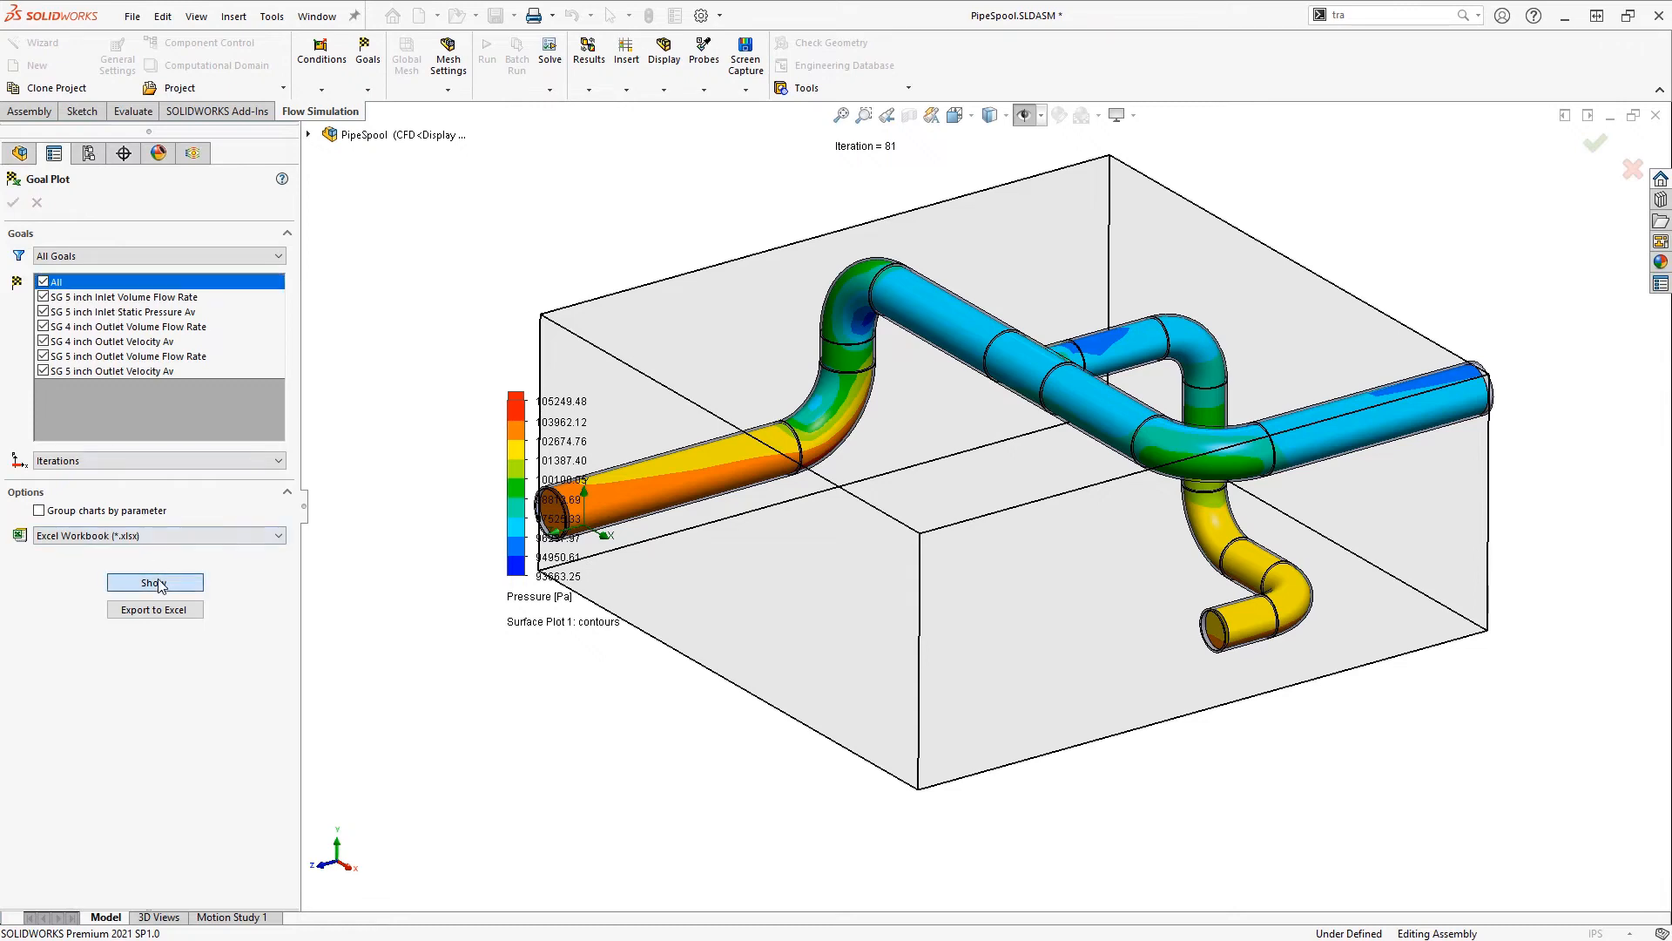
left_click(153, 582)
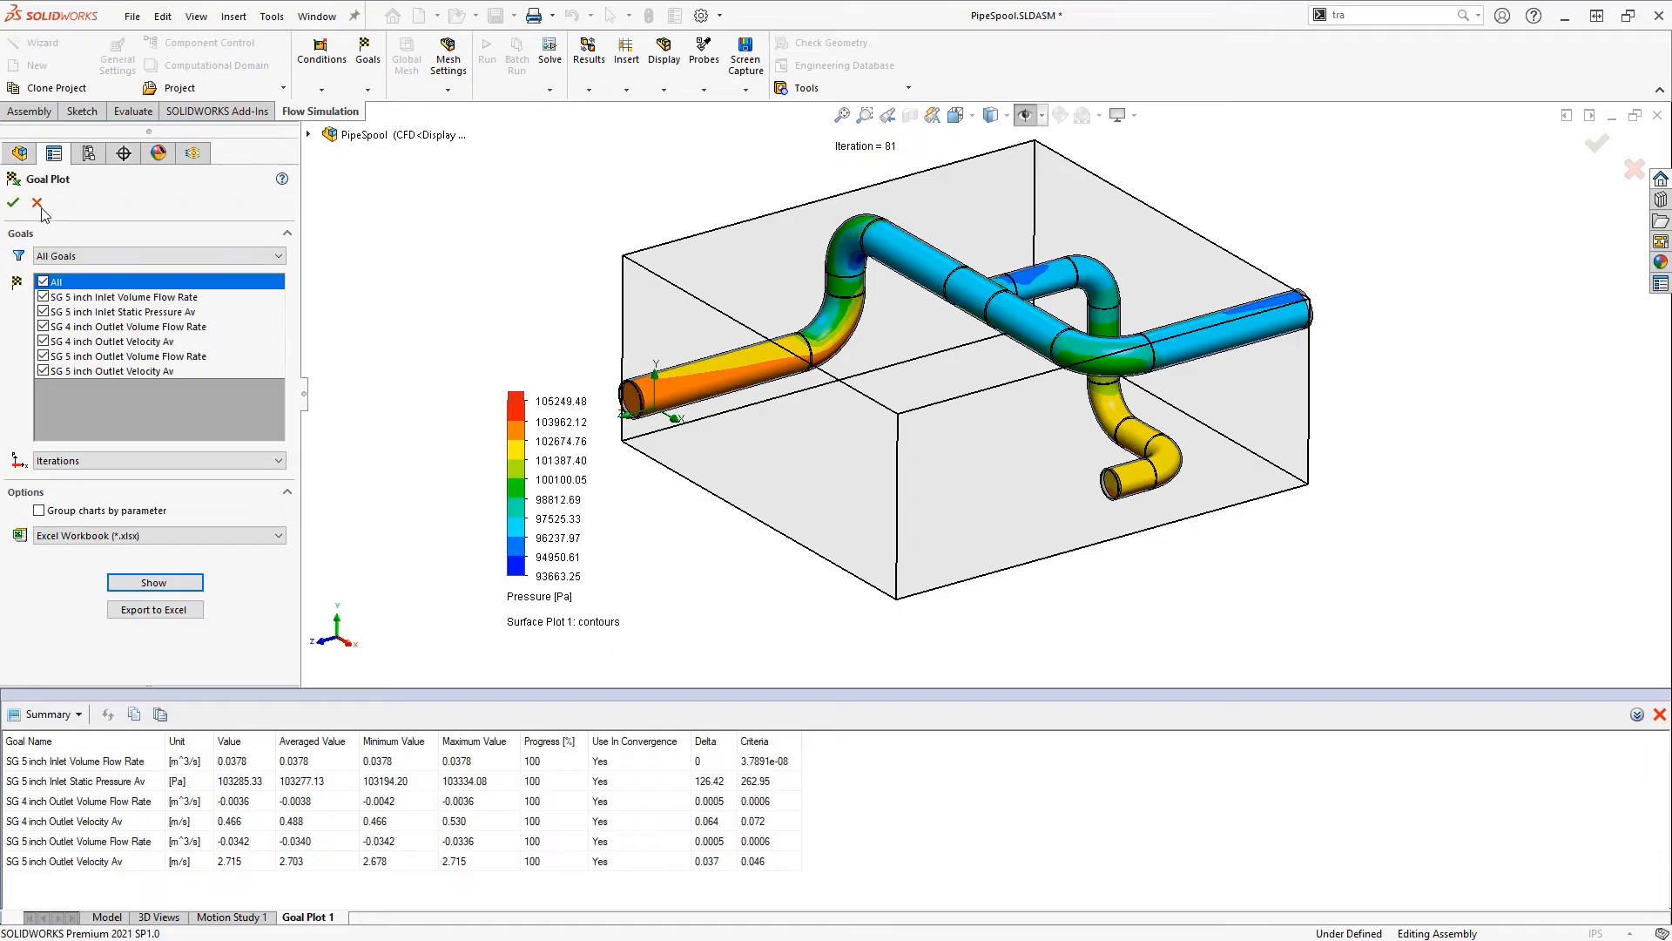
left_click(36, 202)
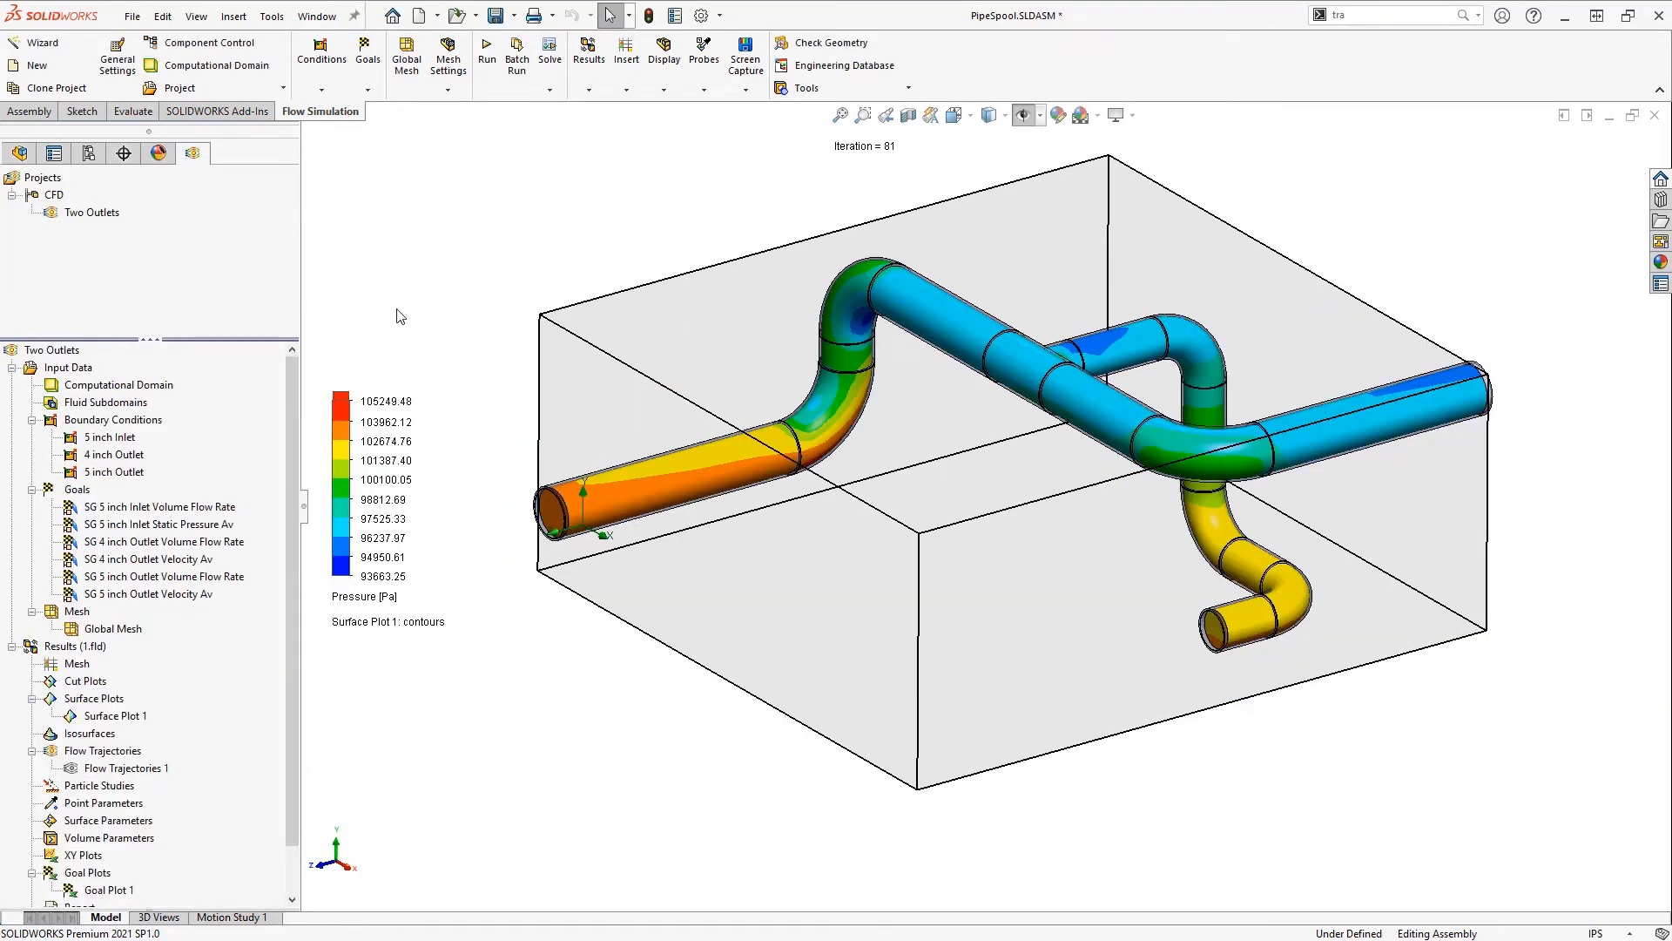
Clone Two Outlets into a project named 'One Outlet' without copying results.
right_click(92, 213)
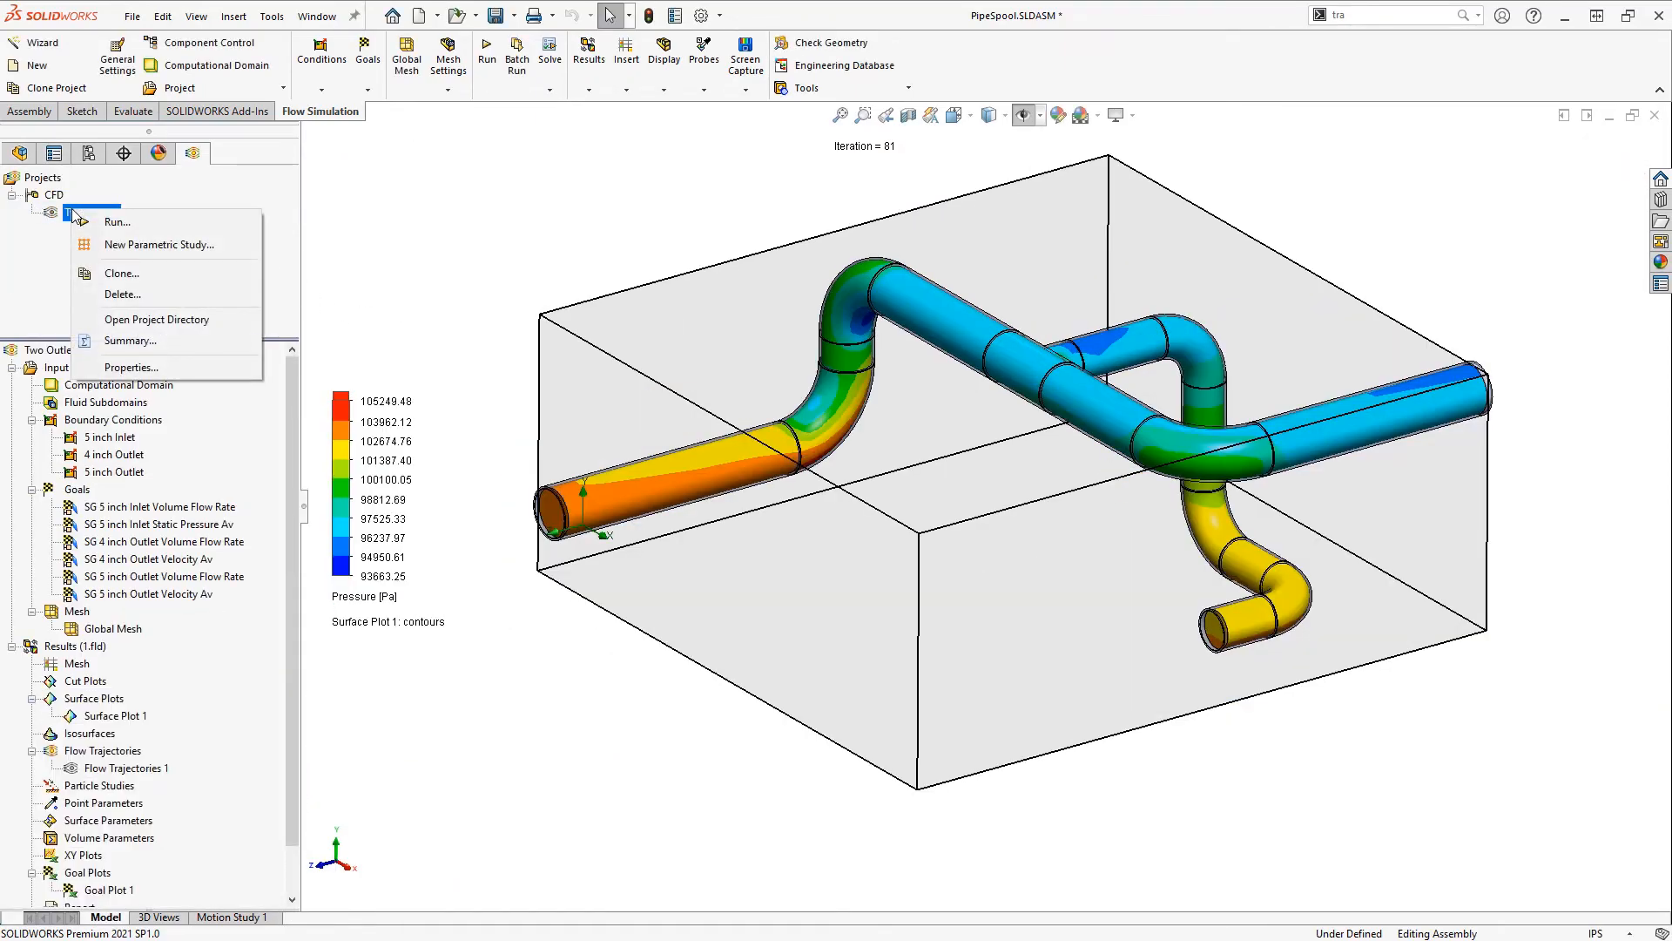
left_click(122, 273)
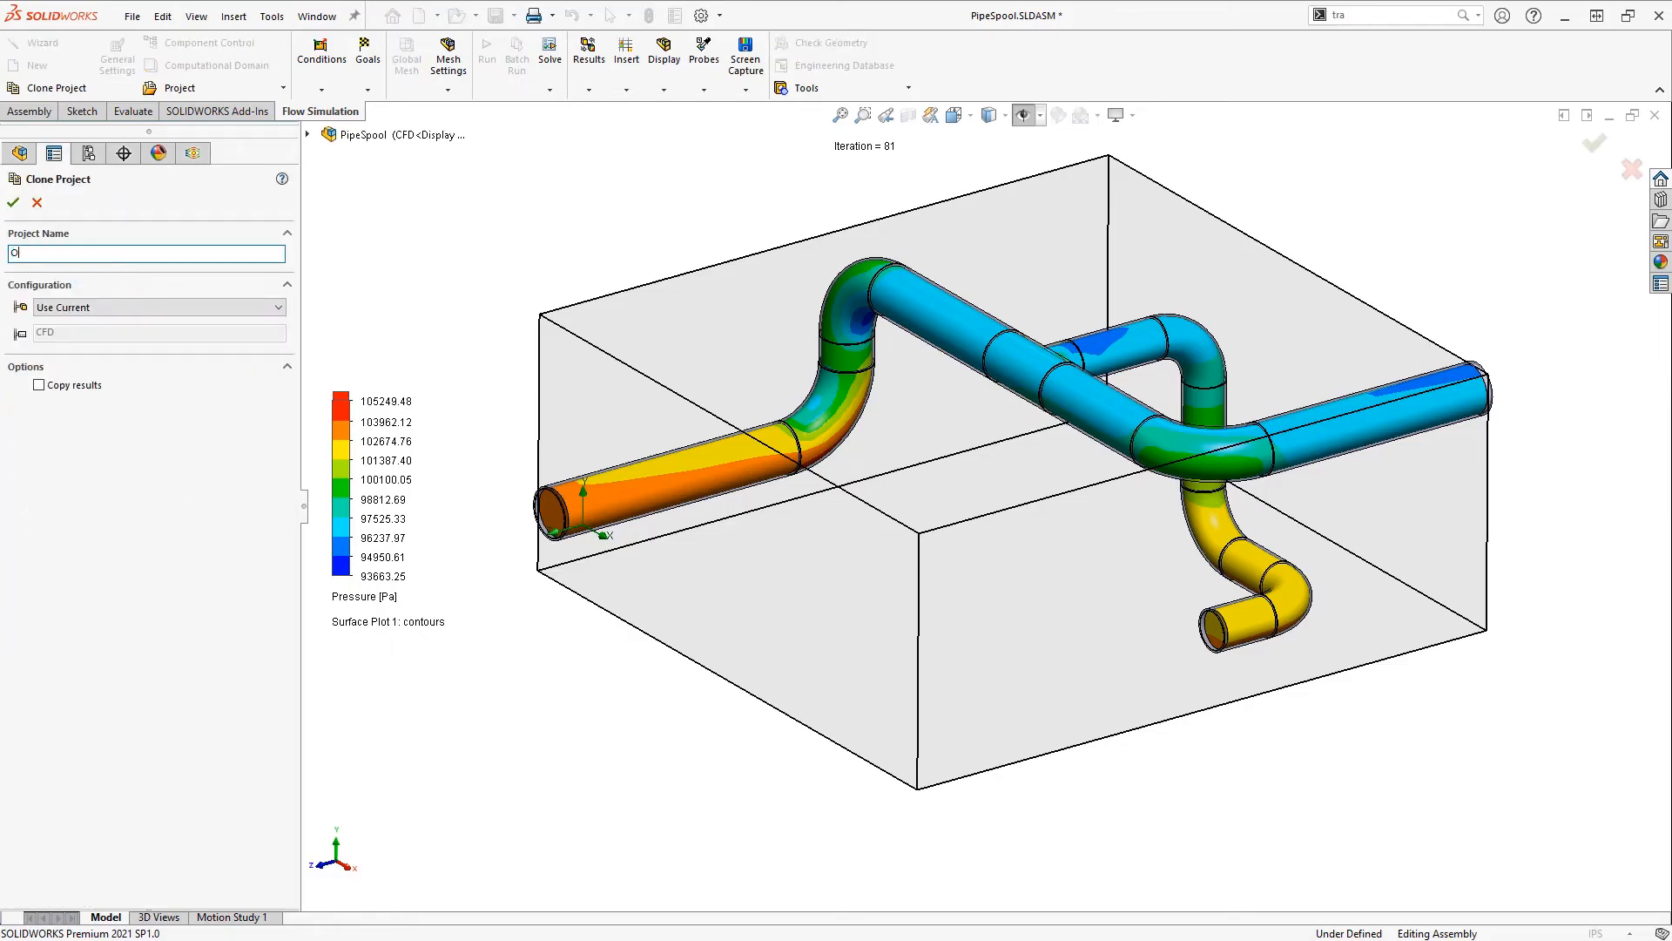
type("One Outlet")
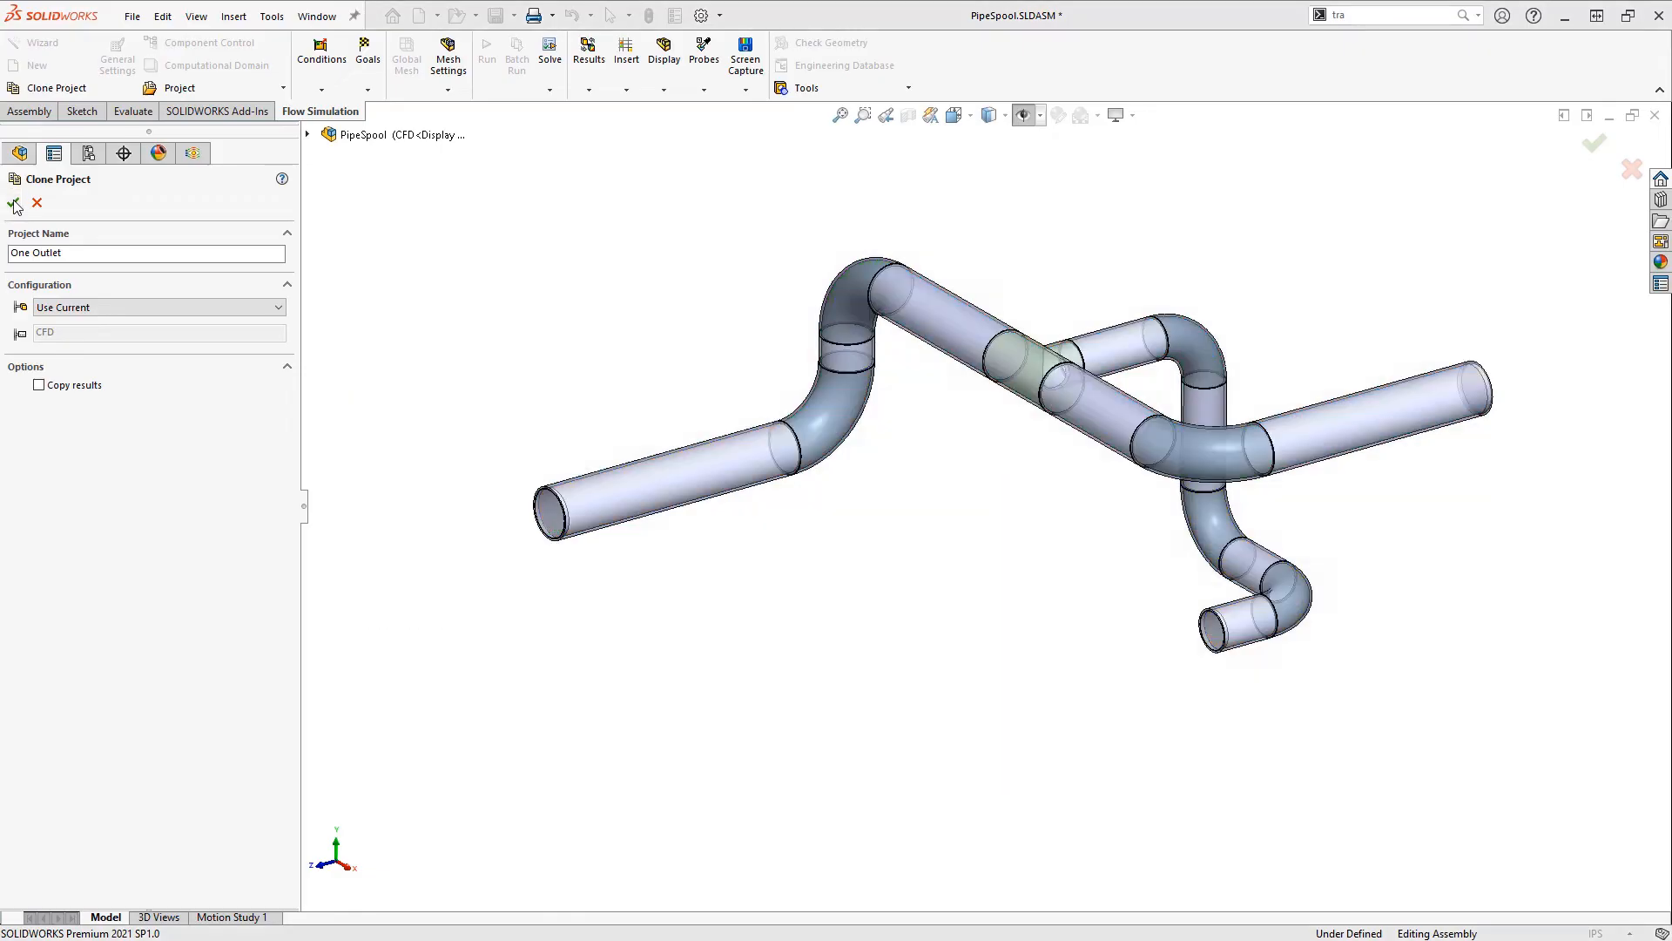
left_click(16, 206)
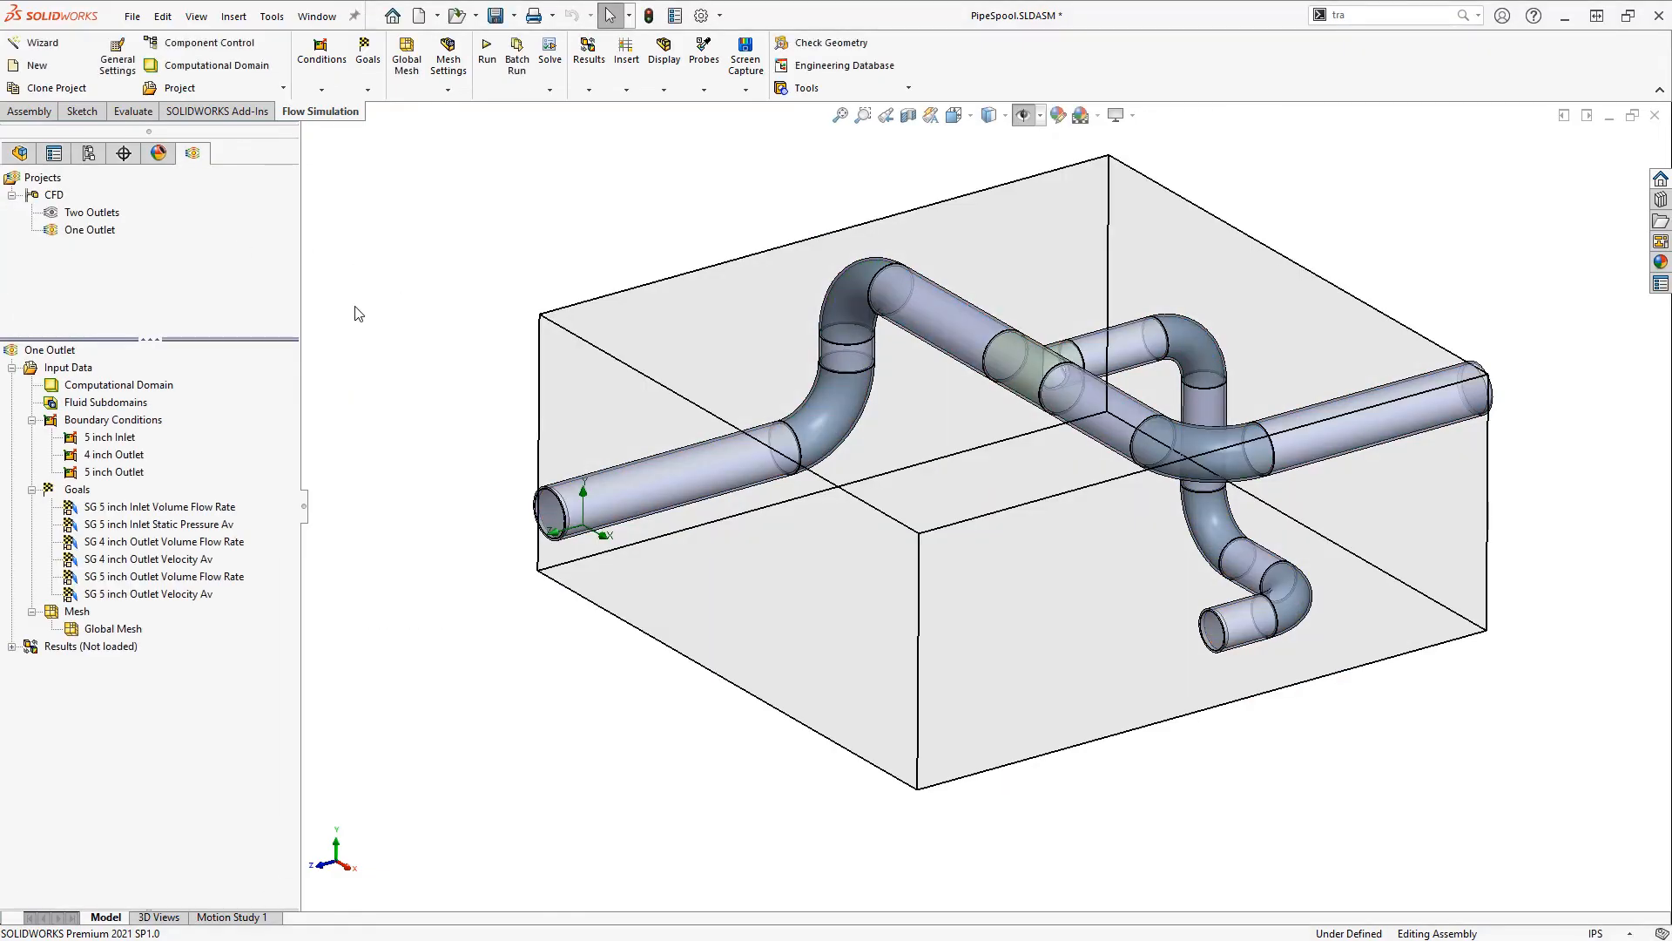
mouse_move(112, 477)
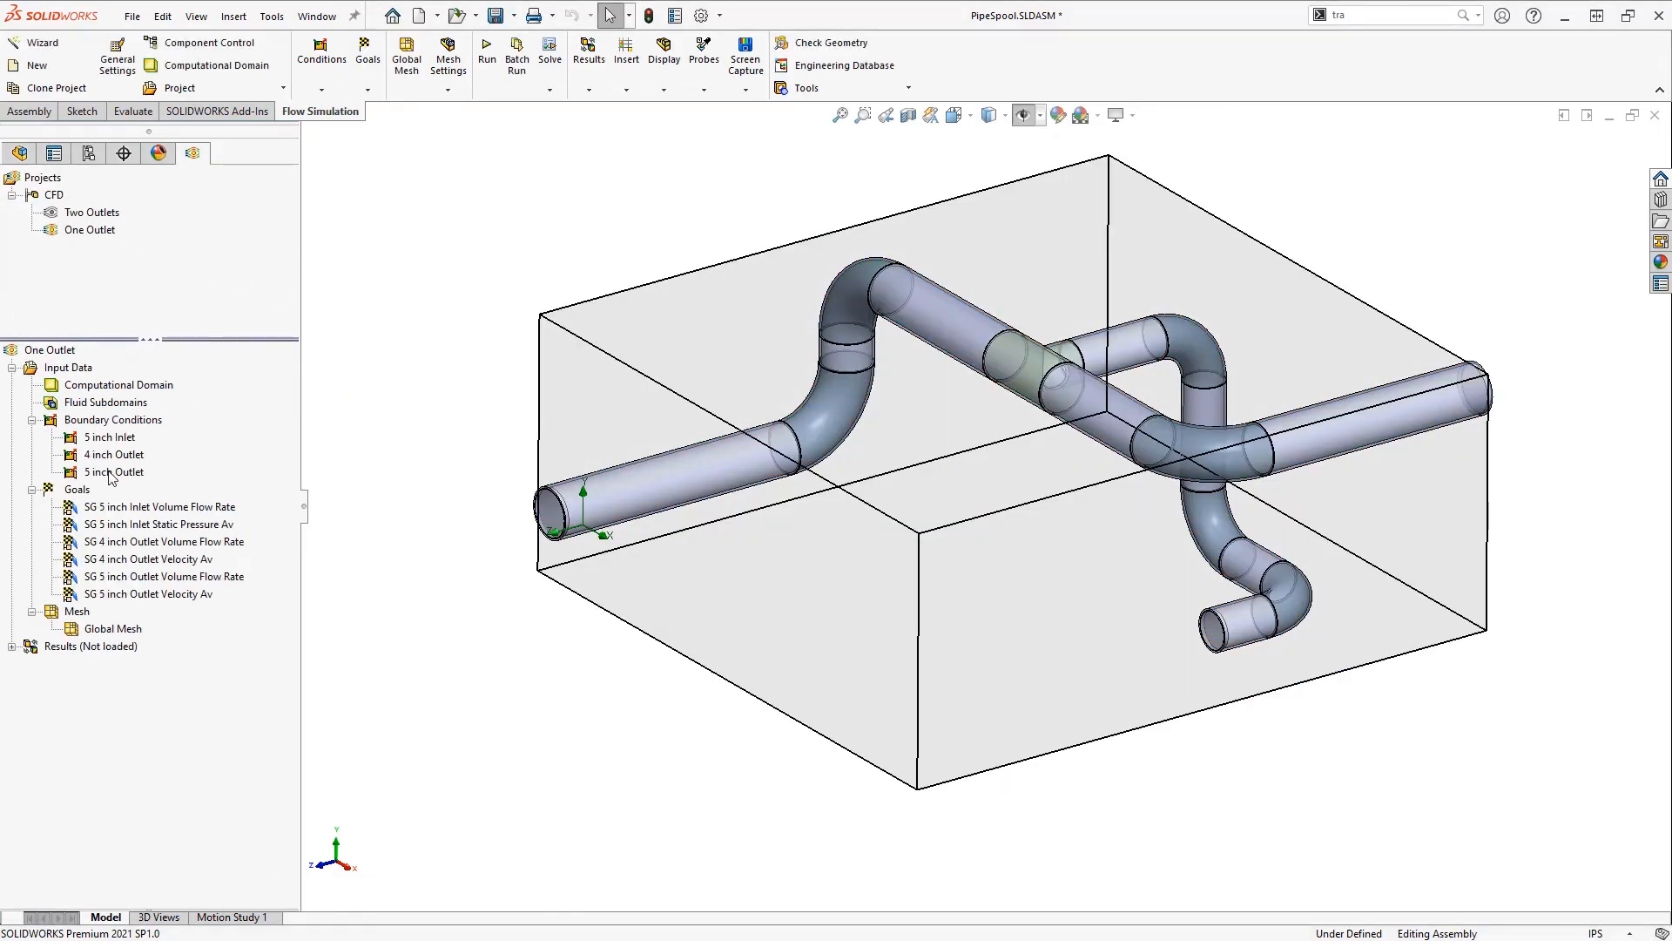
Disable the 5 inch Outlet boundary condition and solve One Outlet with a new calculation.
left_click(113, 472)
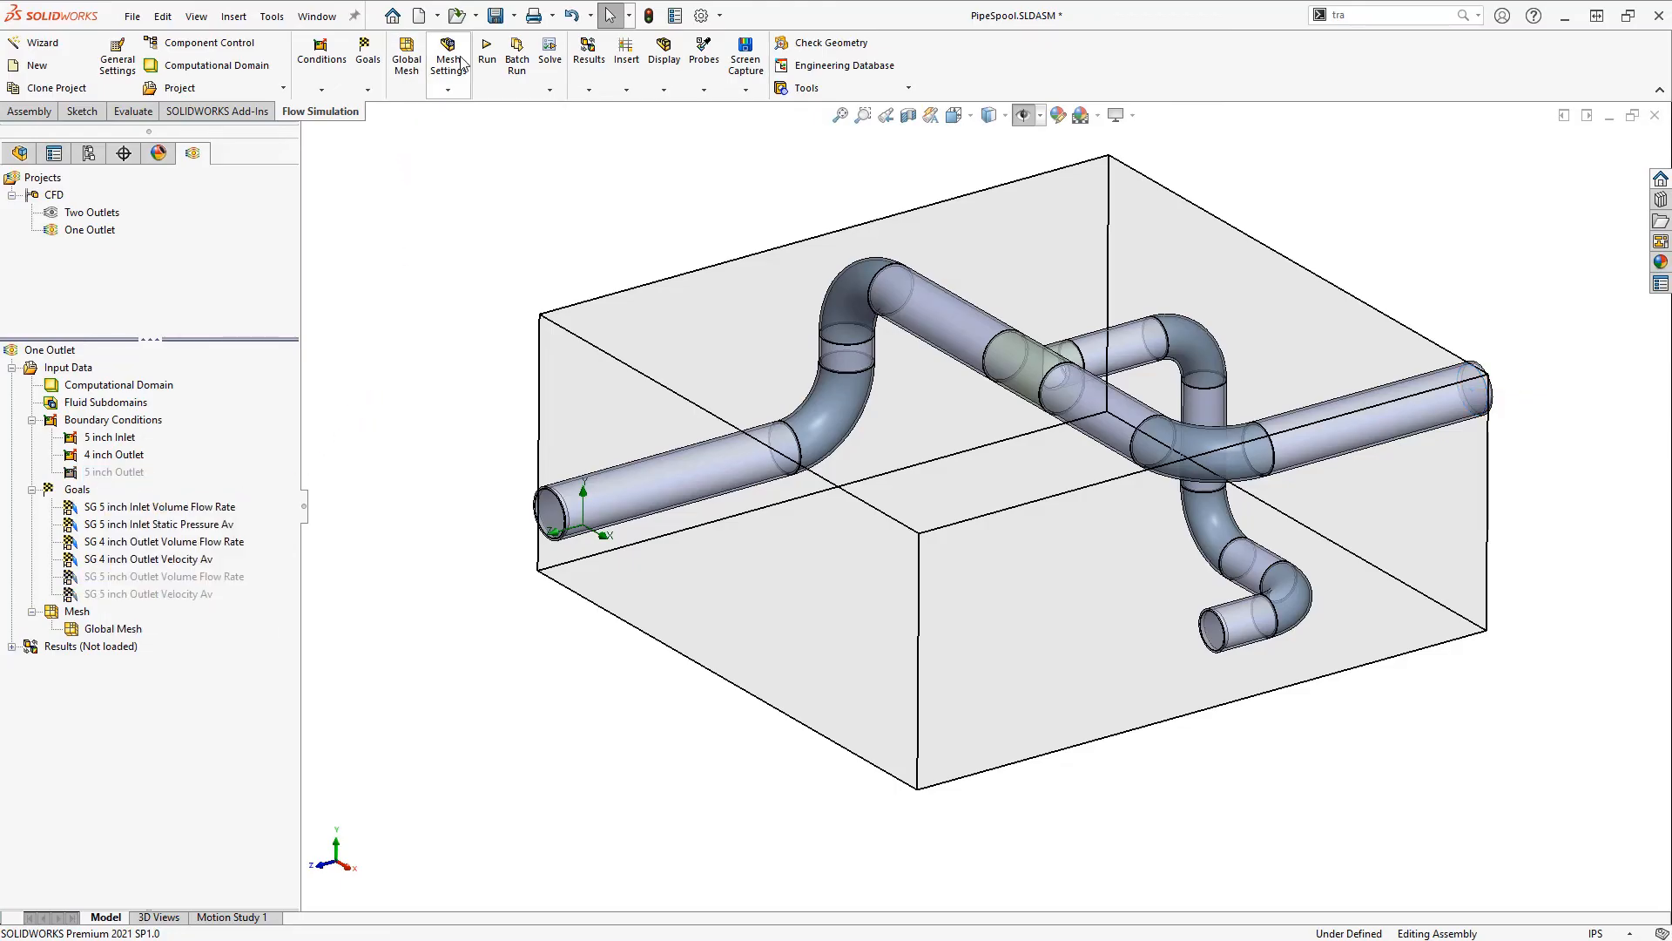
left_click(486, 51)
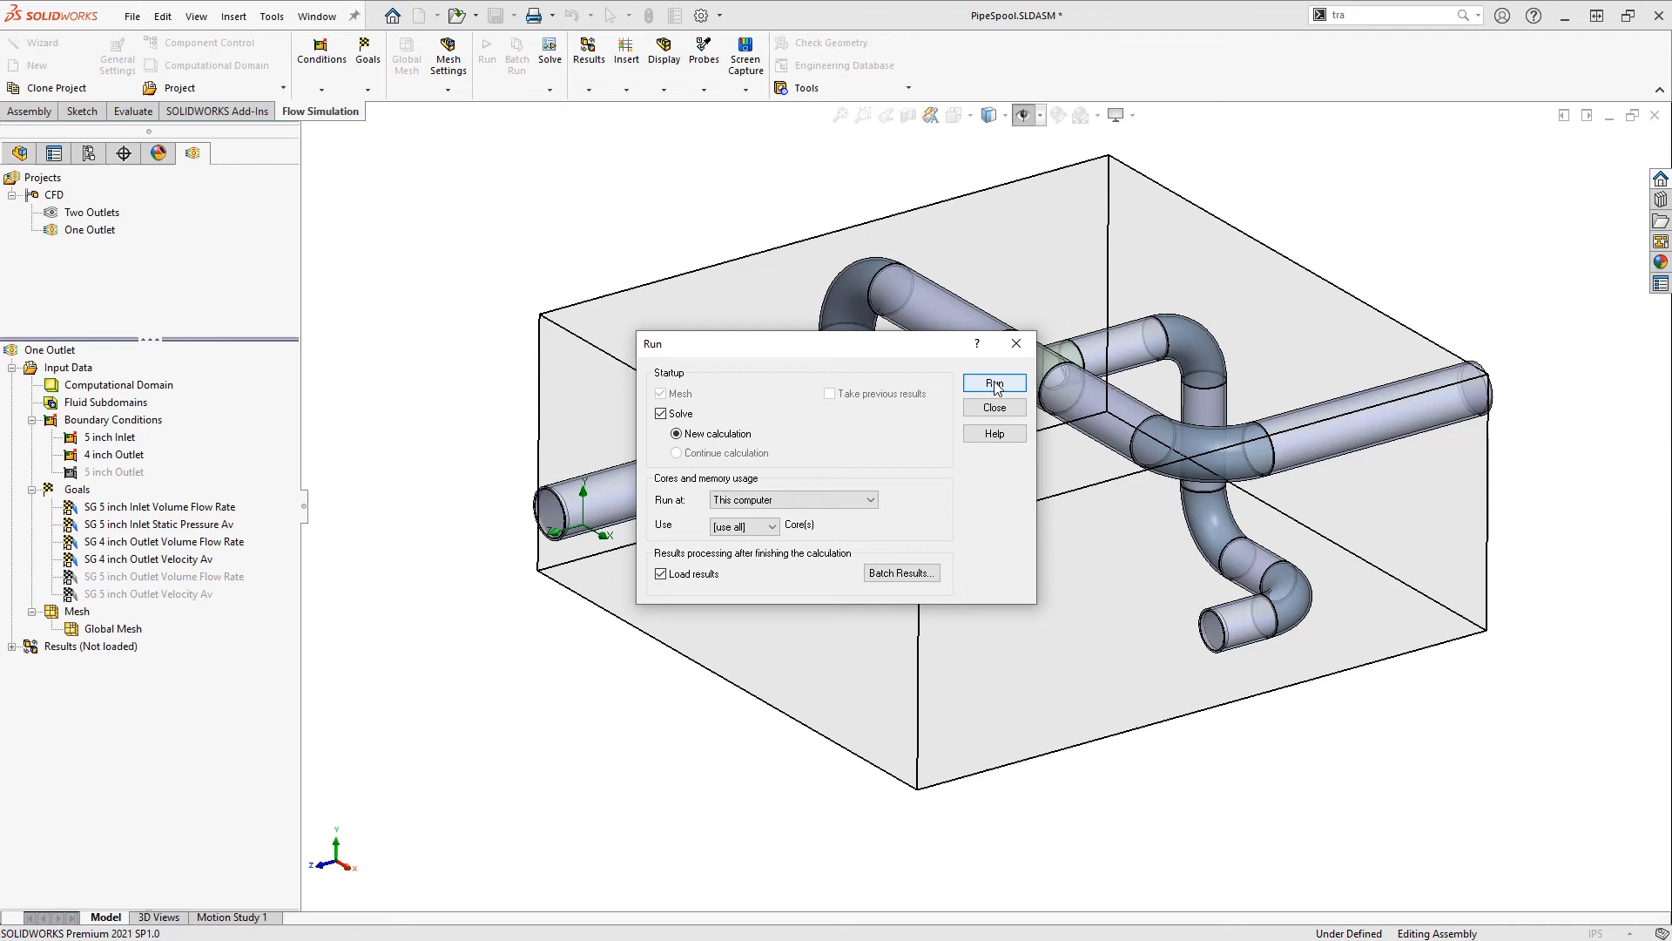
left_click(993, 383)
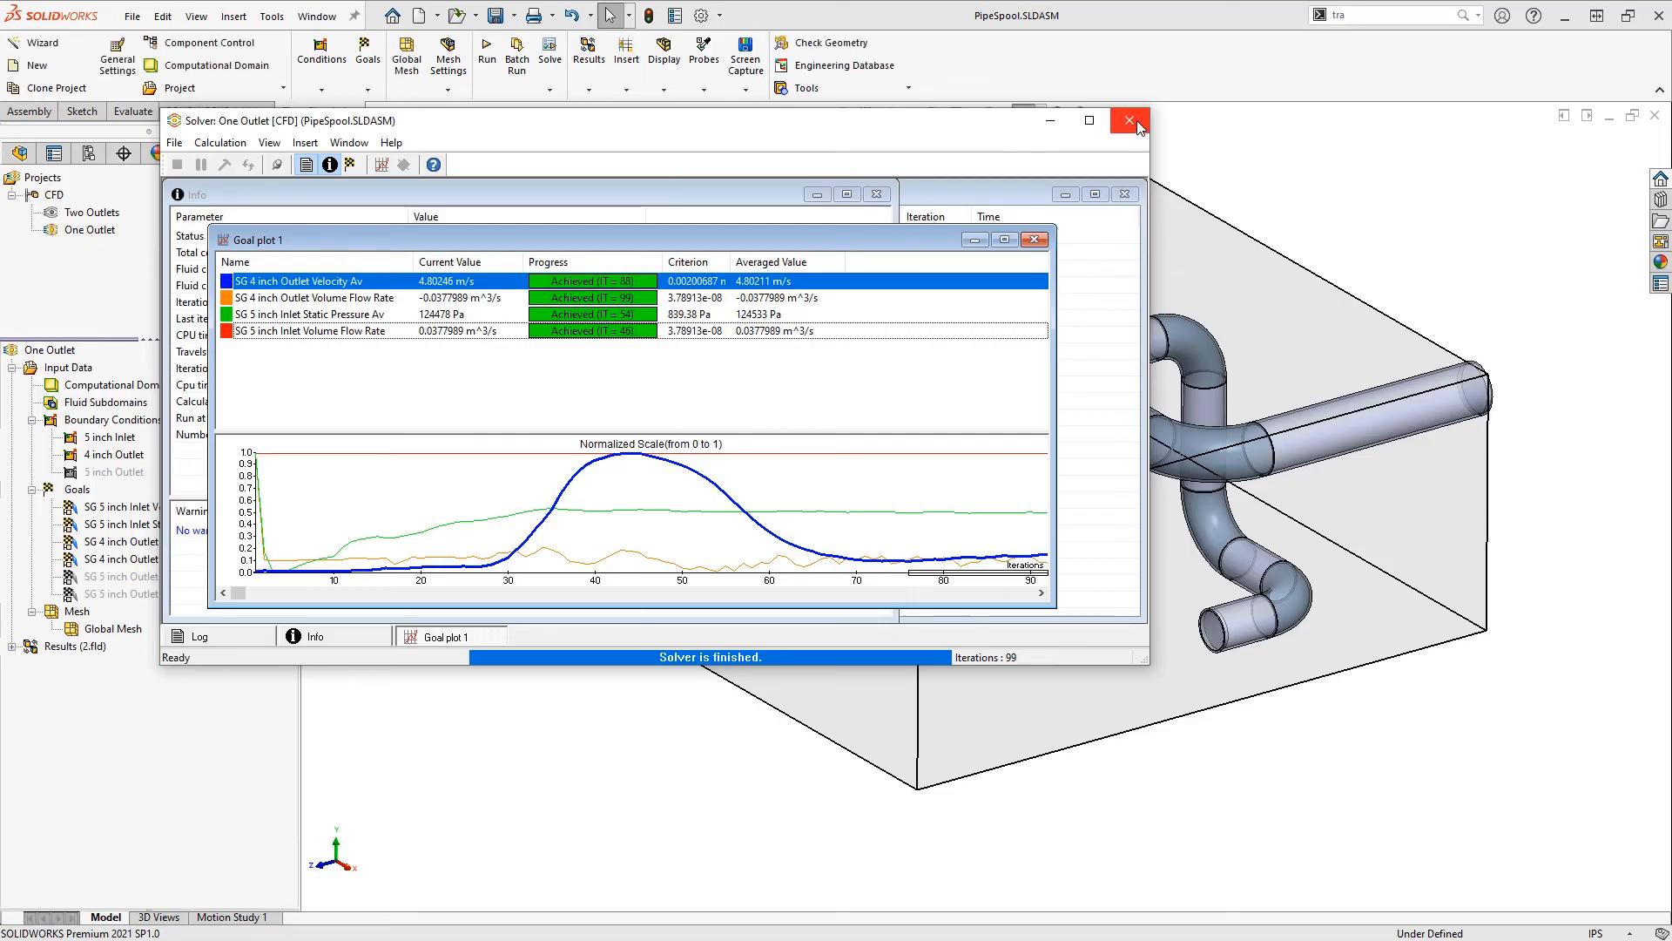
left_click(1129, 120)
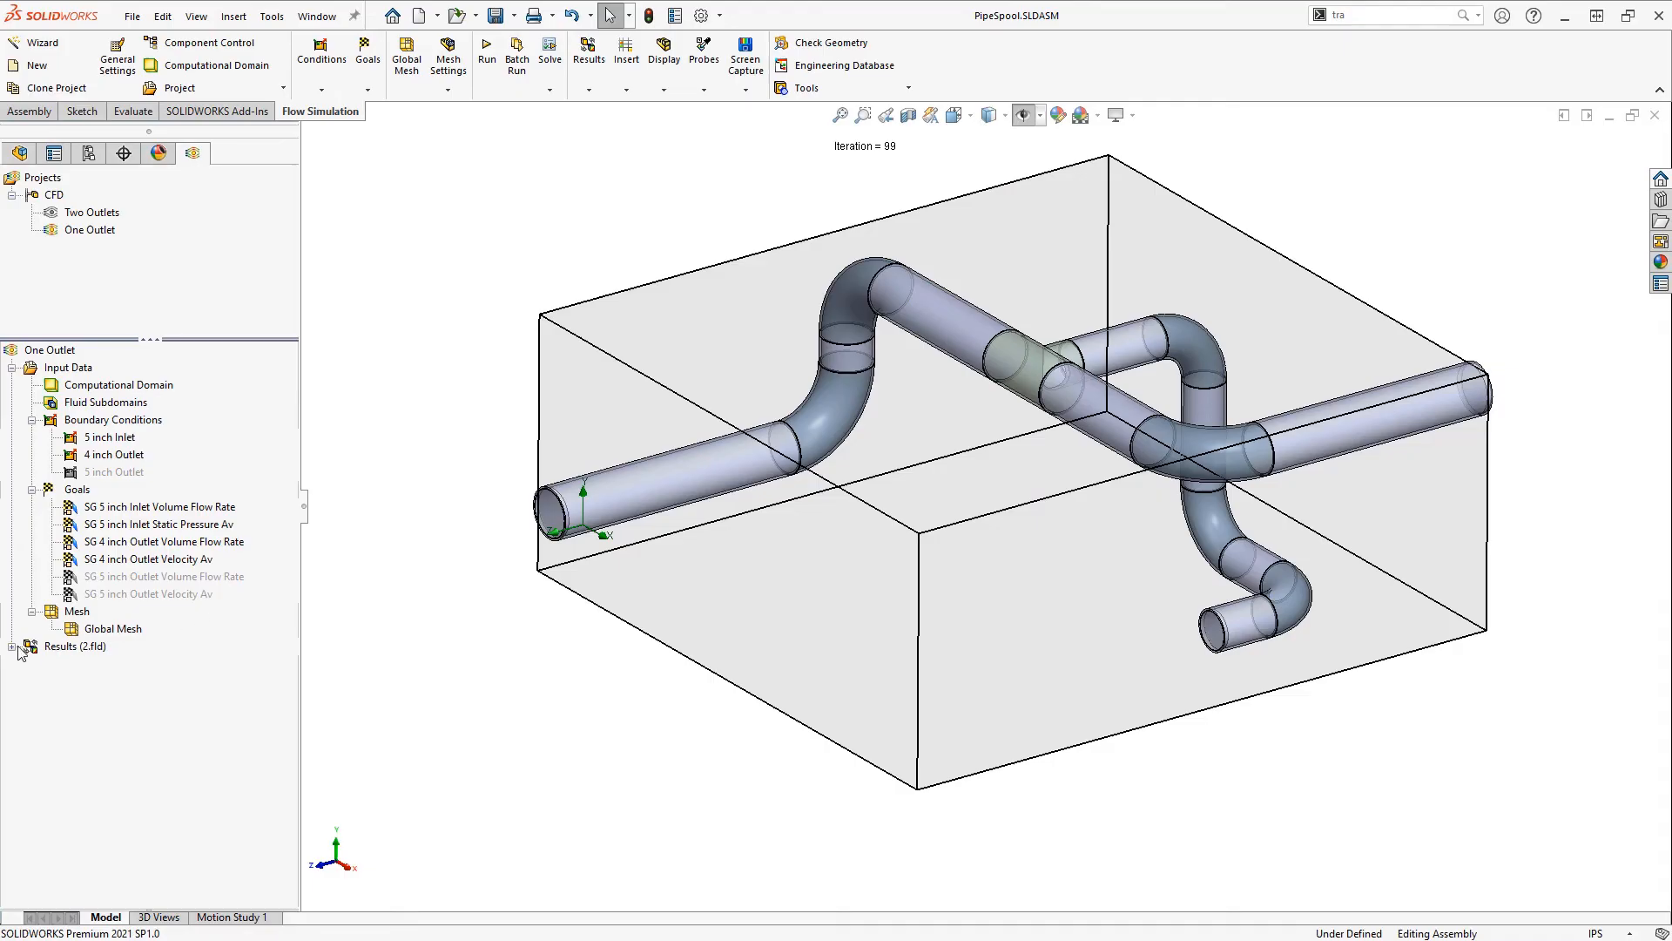
Load the One Outlet results and view Flow Trajectories 1 exiting only the 4 inch outlet.
right_click(125, 716)
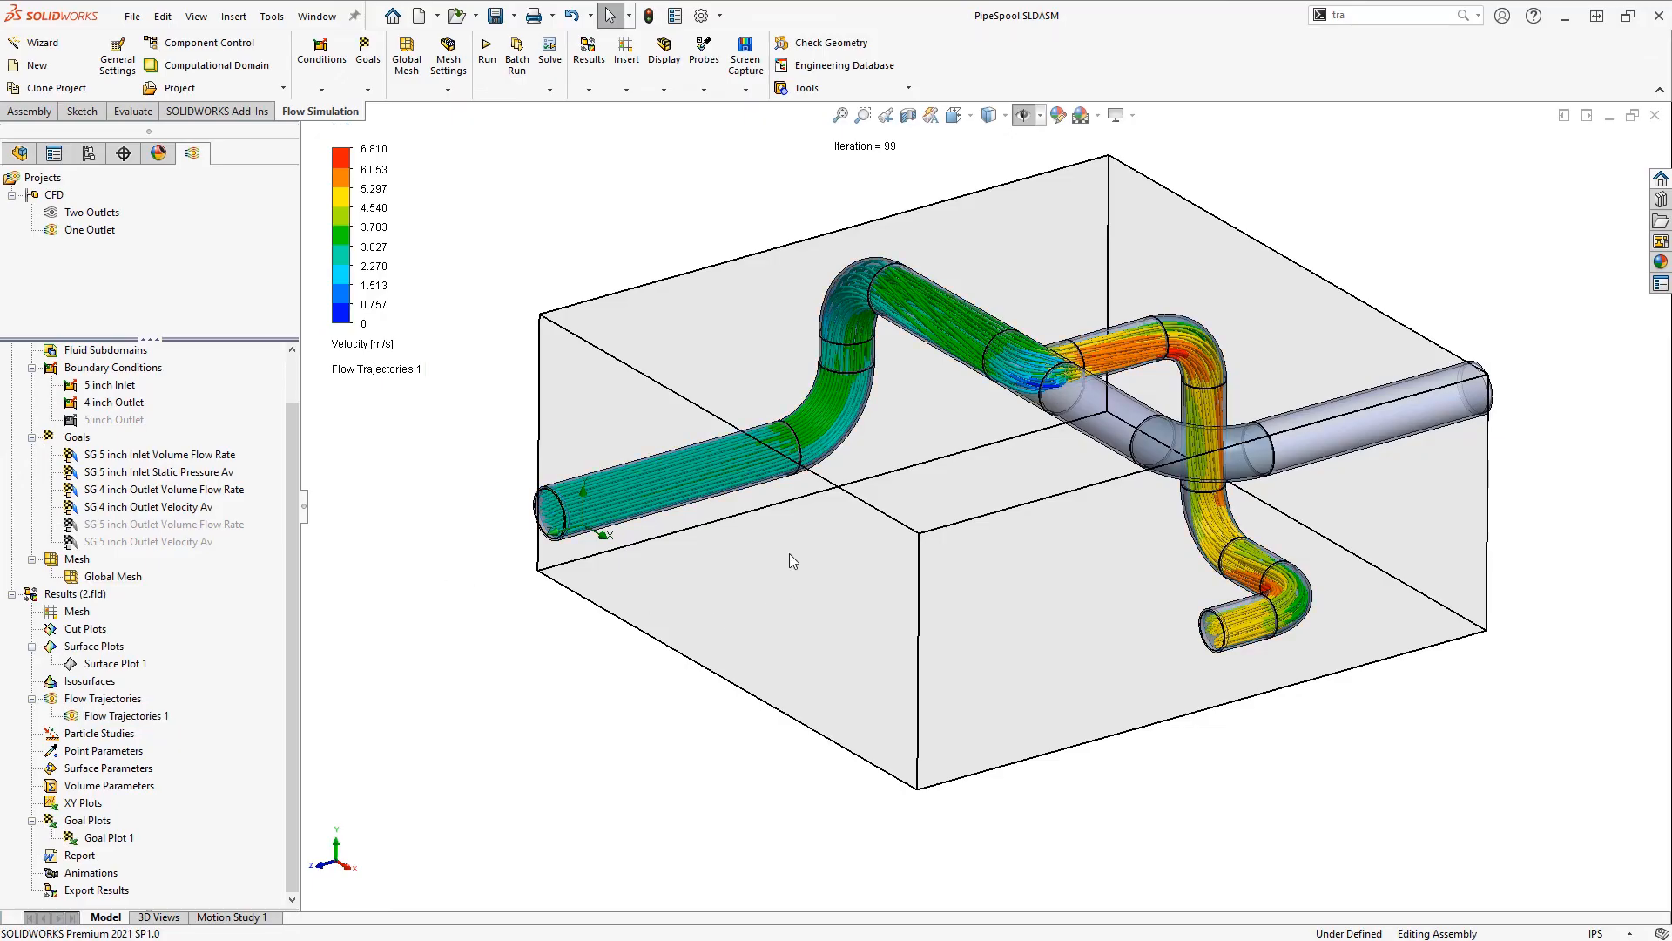
left_click_drag(789, 559, 815, 419)
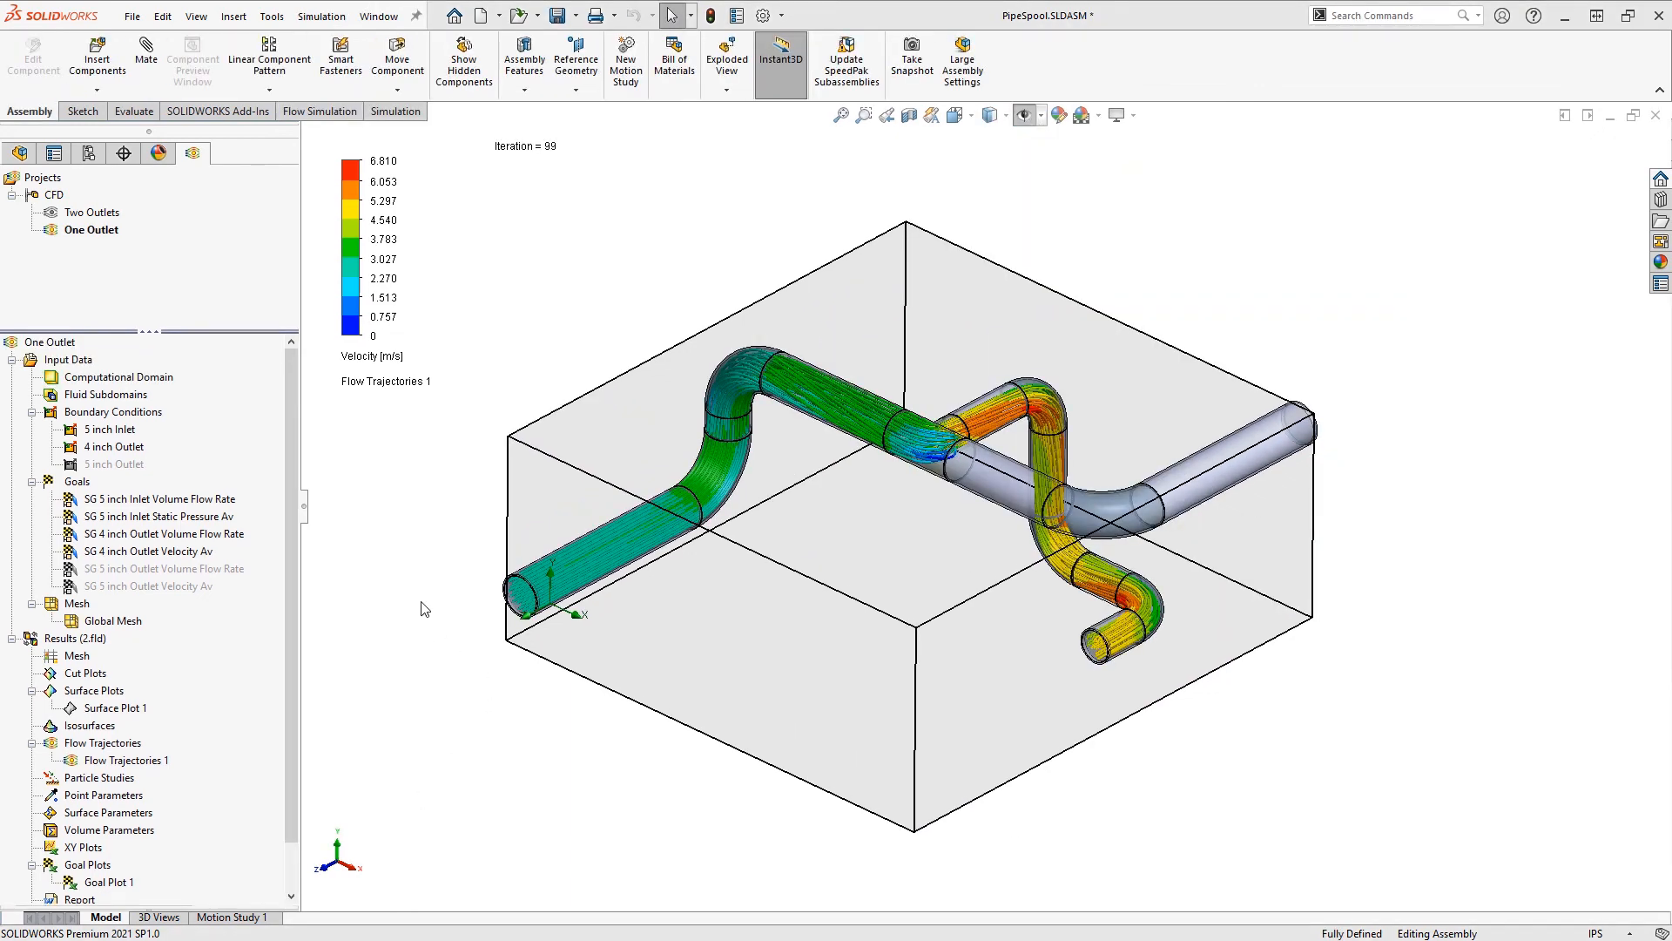
mouse_move(420, 599)
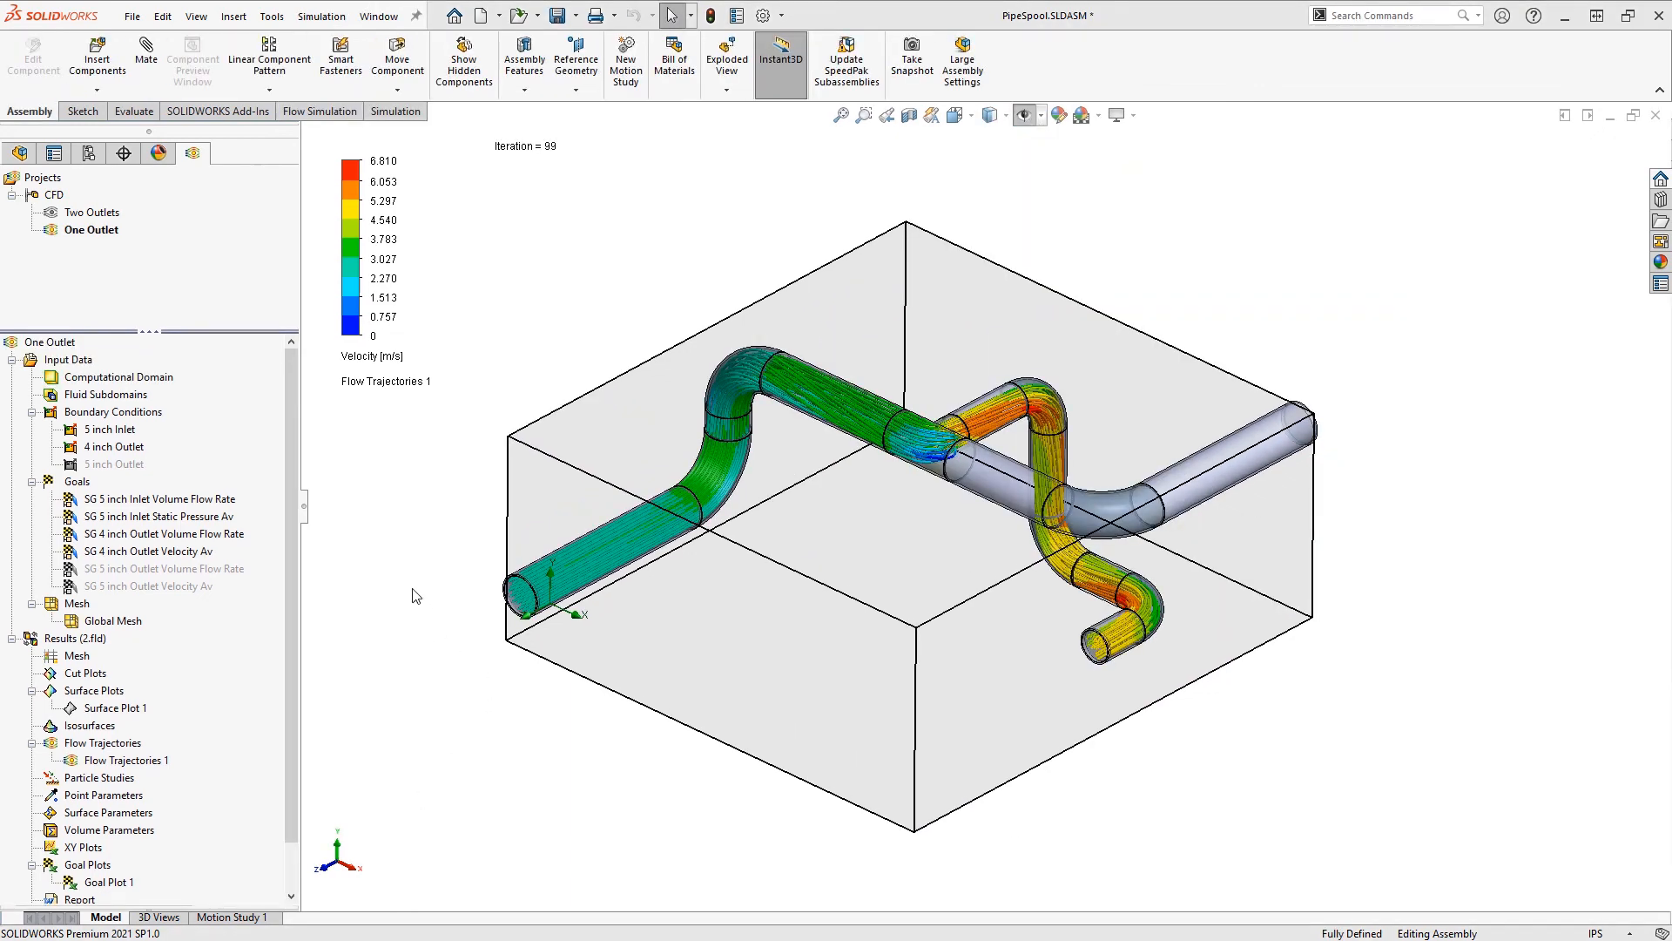
right_click(117, 377)
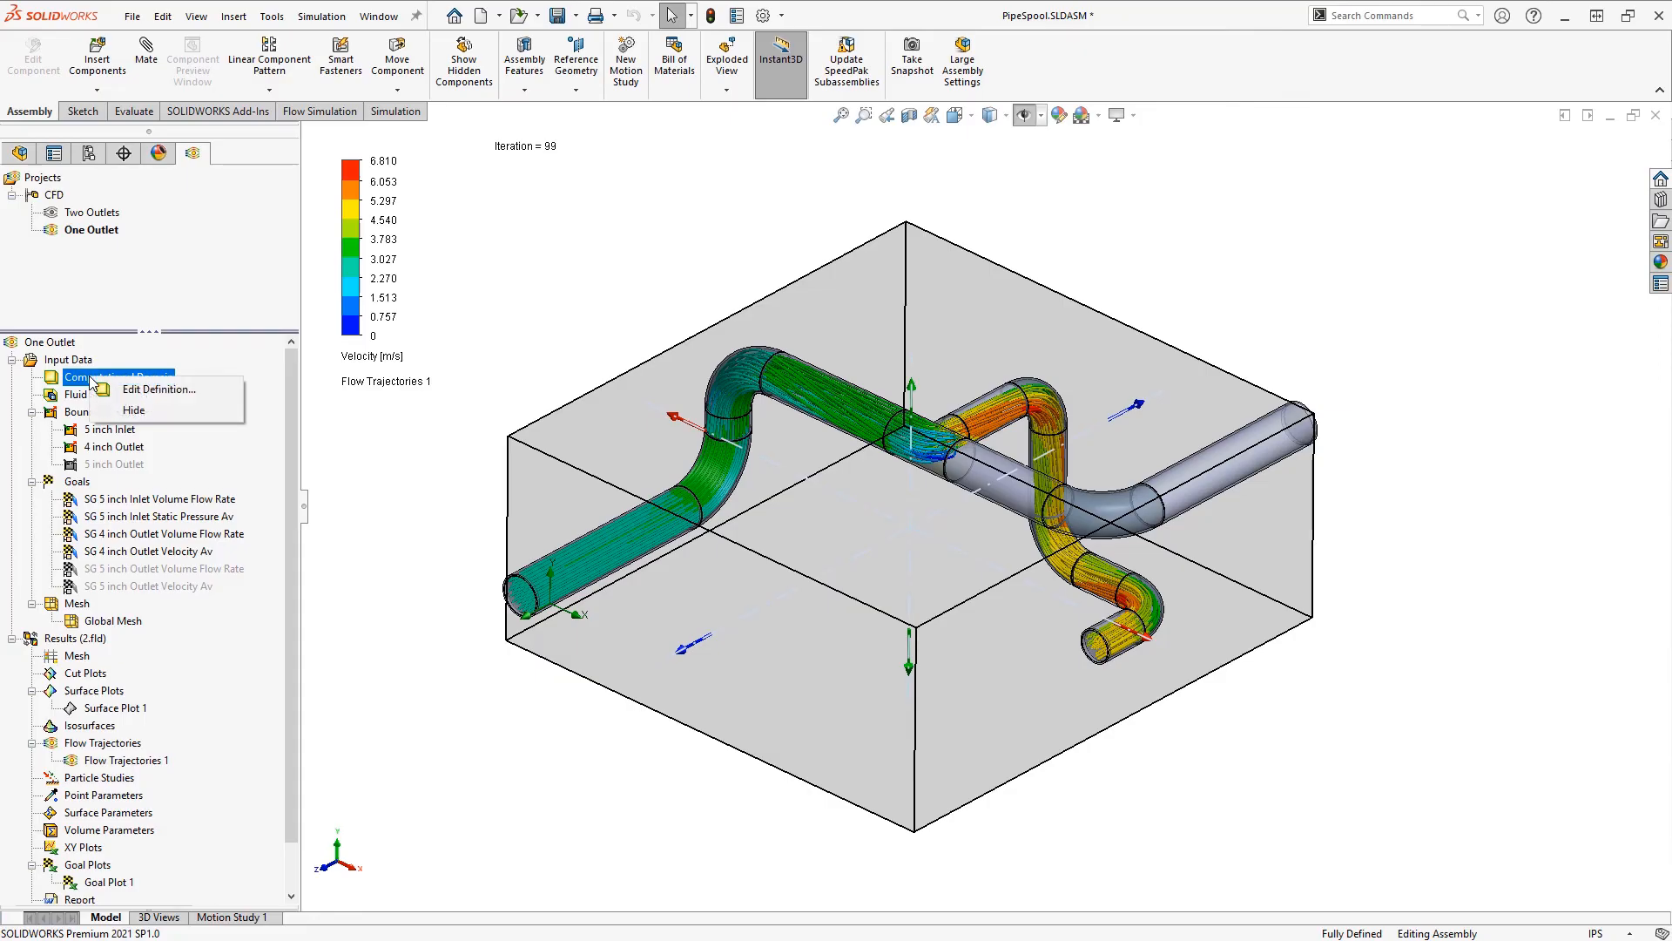